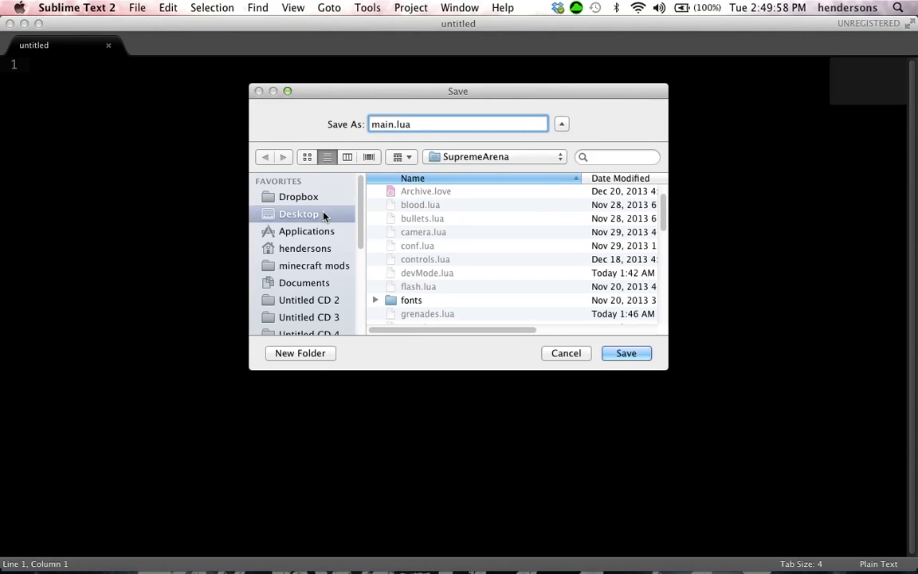
Save the new file as main.lua inside the Super-Mega box Xtreme folder on the Desktop.
left_click(300, 214)
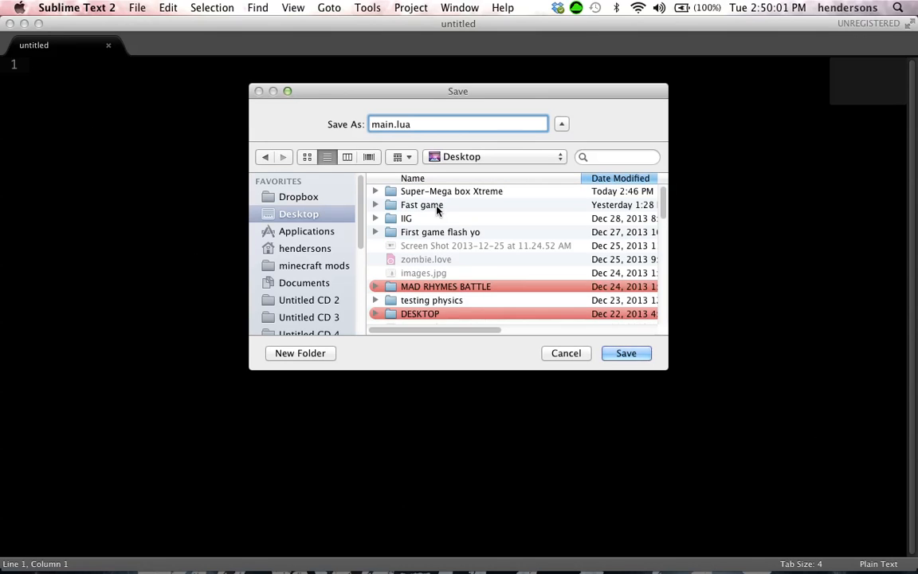
double_click(451, 191)
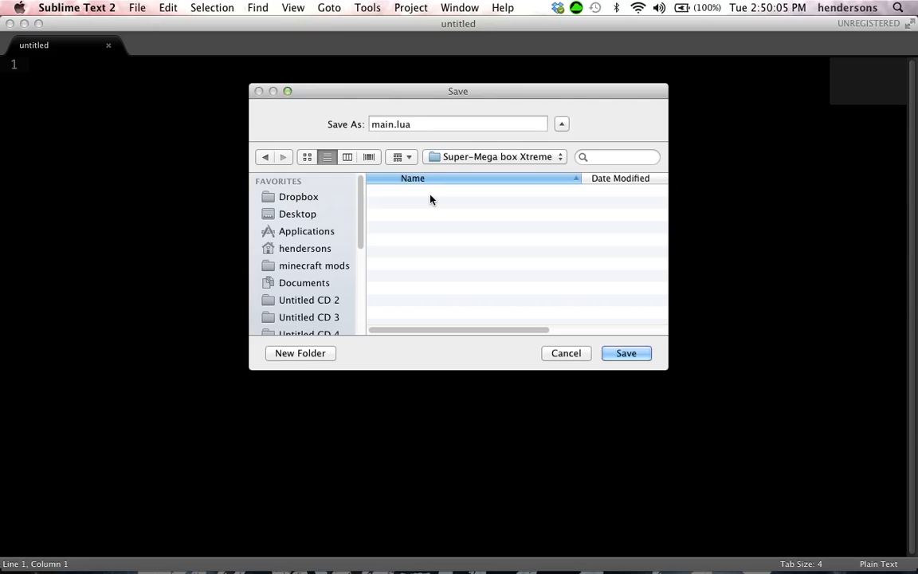
left_click(626, 354)
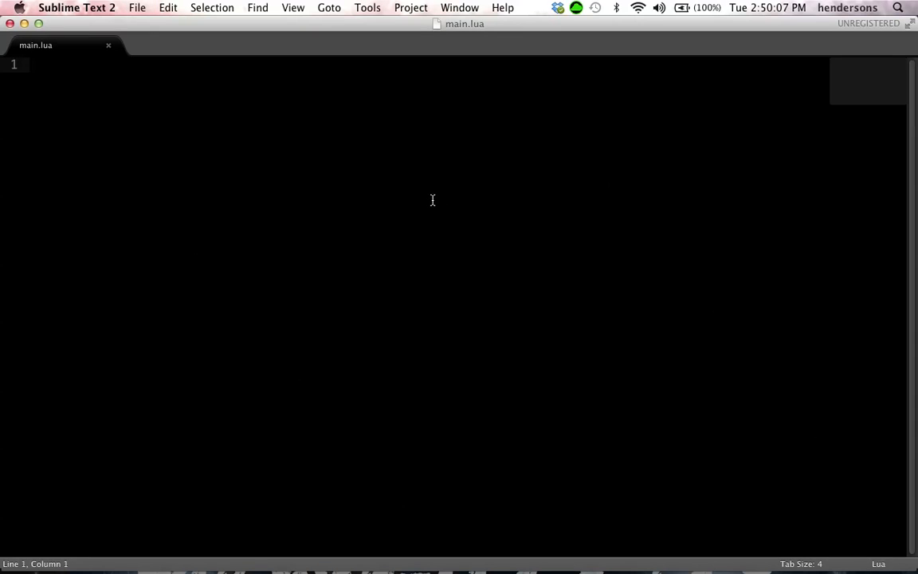
Write empty love.load, love.update(dt) and love.draw callback functions in main.lua.
type("function lo")
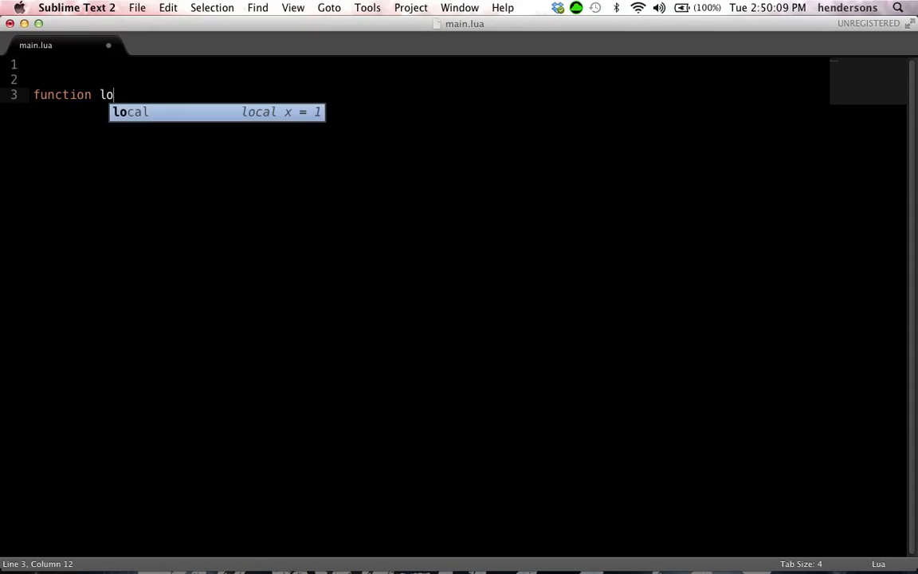
type("ve.load()")
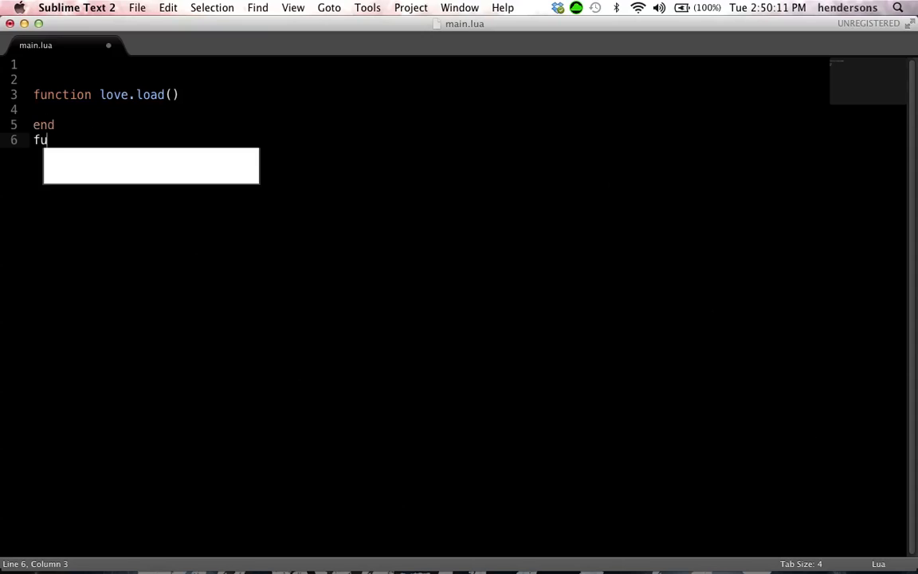
type("nction love.update(dt")
type("function l")
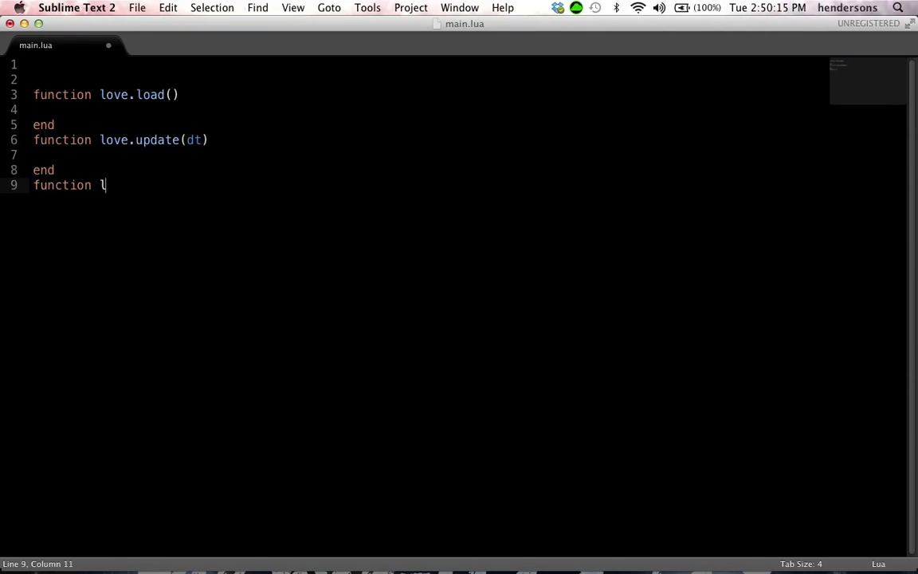
type("ove.rdraw(")
type("end")
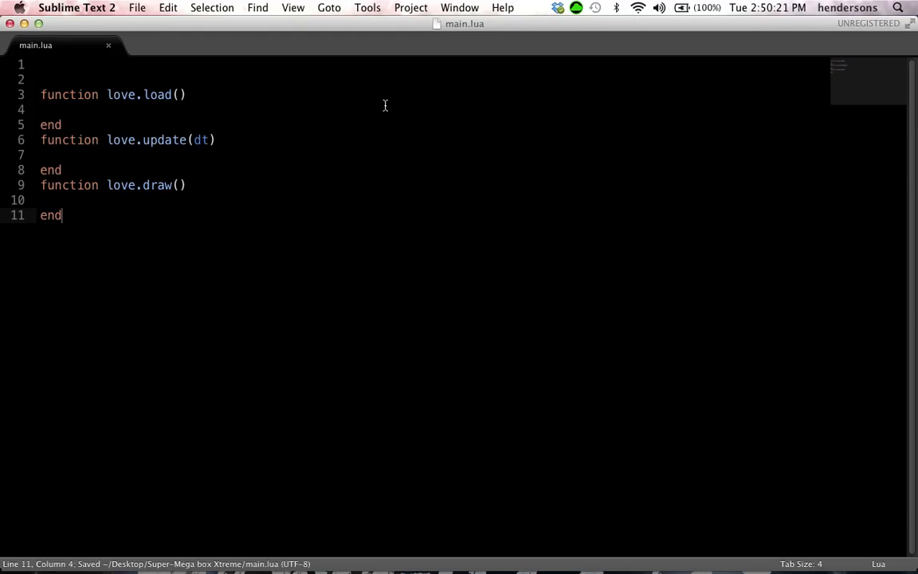
mouse_move(360, 121)
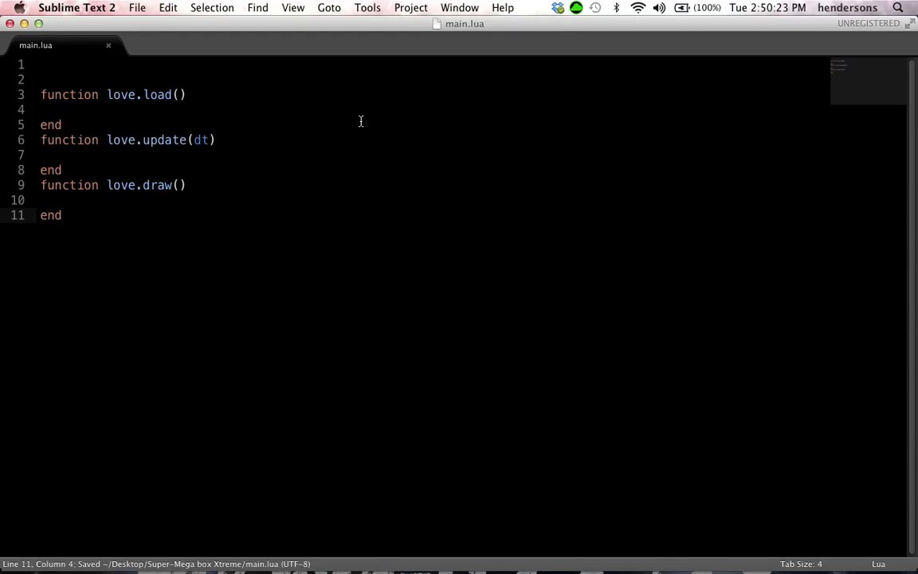
Create a new file and save it as conf.lua in the project folder.
key("cmd+n")
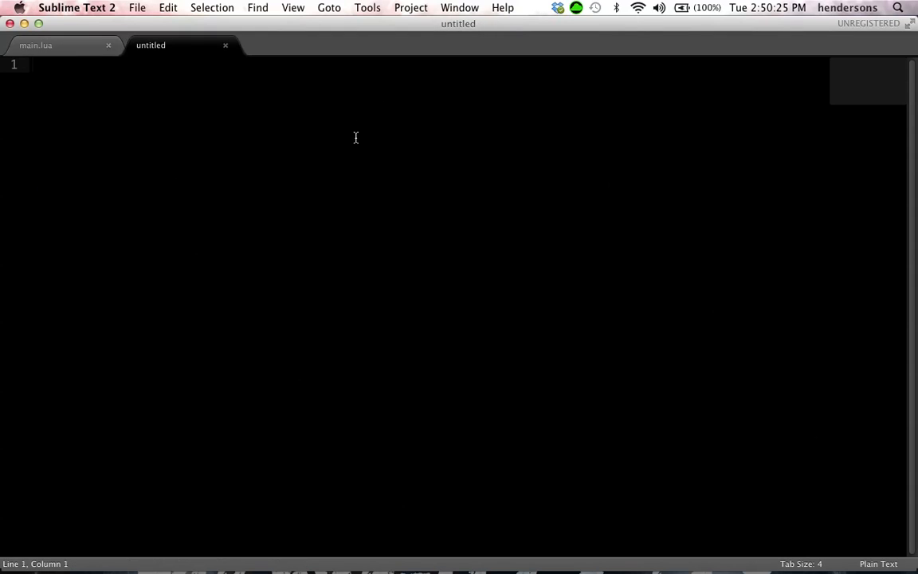
key("cmd+s")
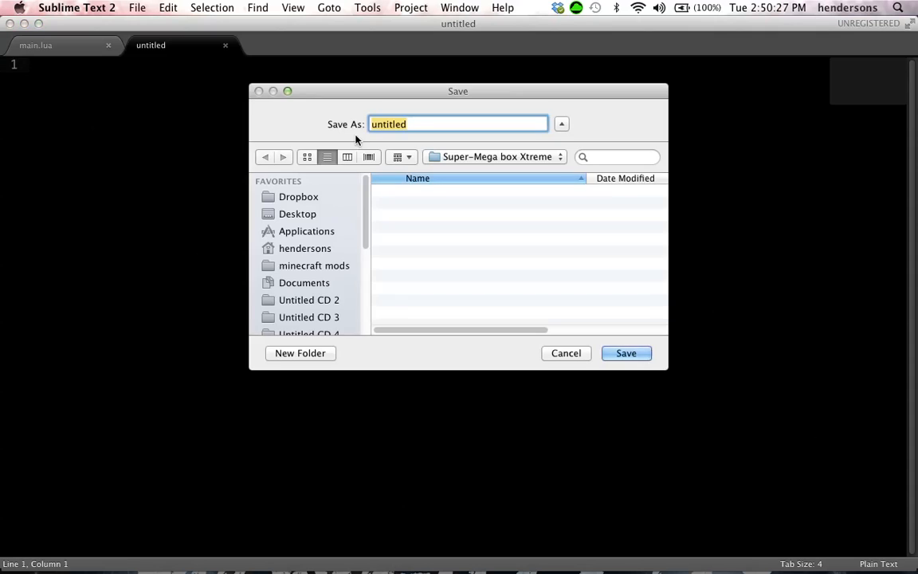
left_click(624, 353)
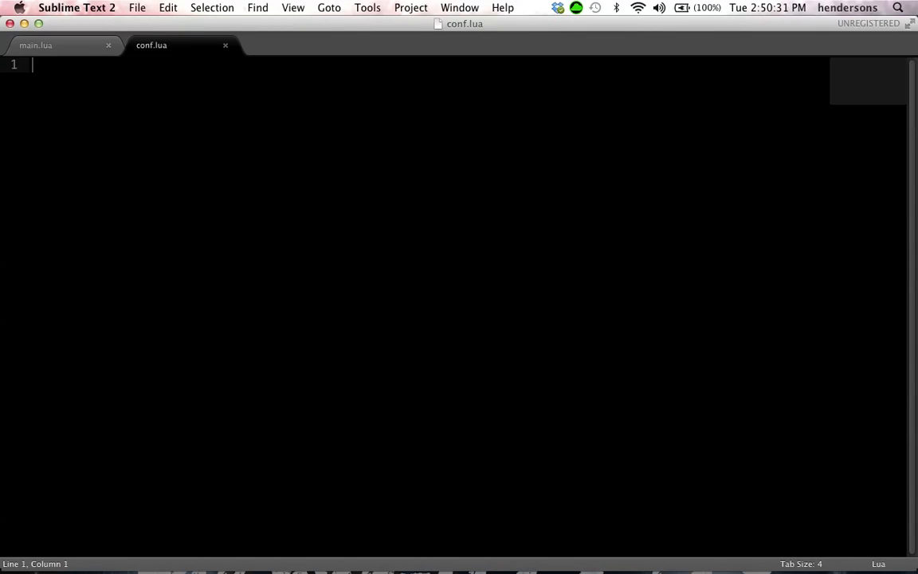
Define love.conf(t) with t.title = "Tutorial Game" and return to main.lua.
type("function love.conf(t")
type("end")
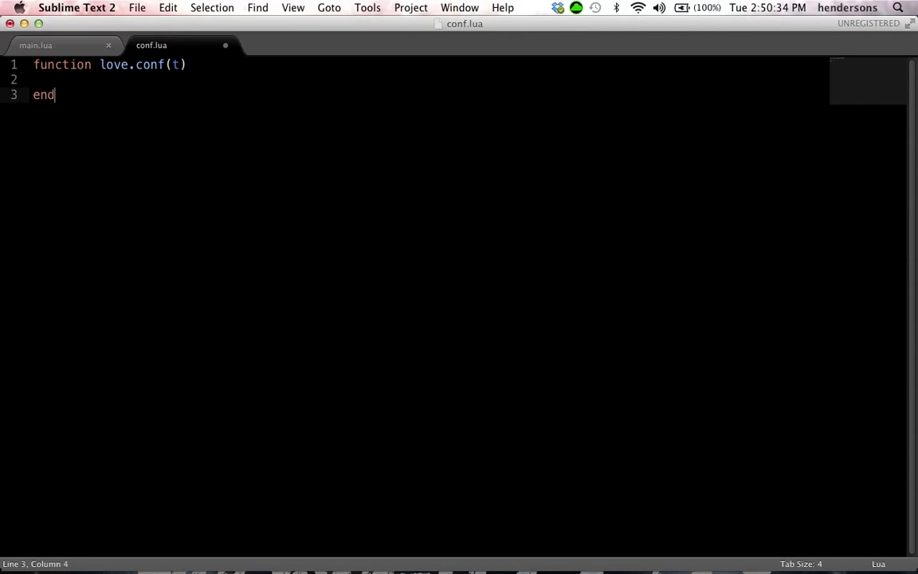
type("t.t")
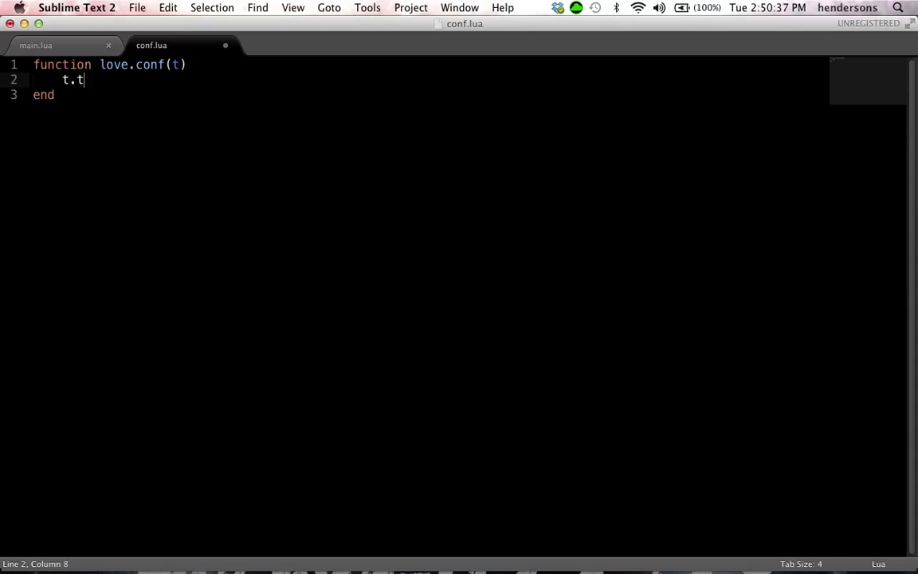
type("itle =")
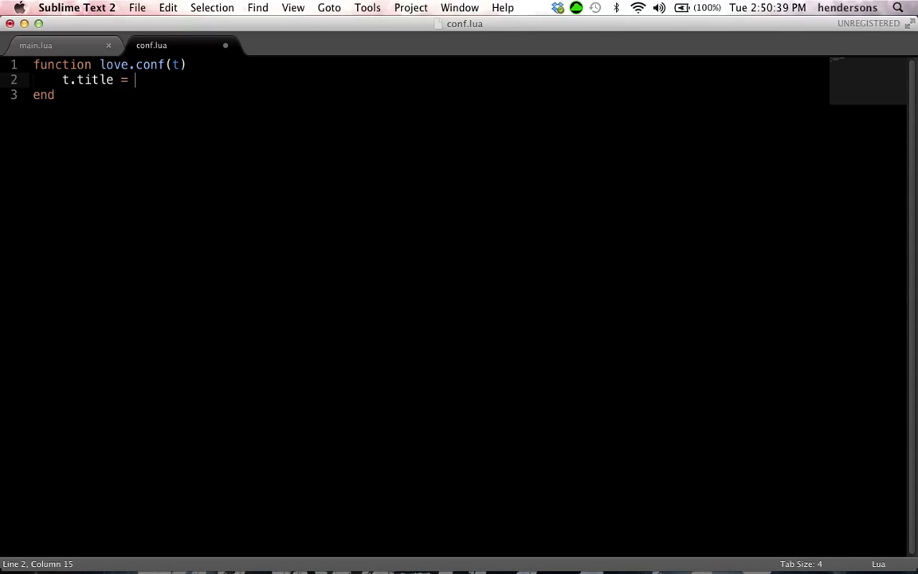
type("\"Tutorial Game\"")
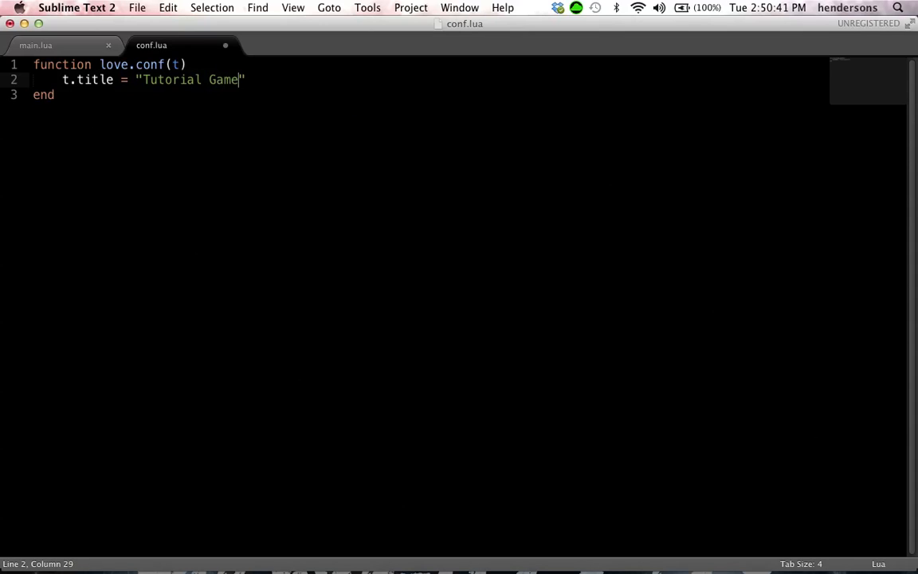
key("enter")
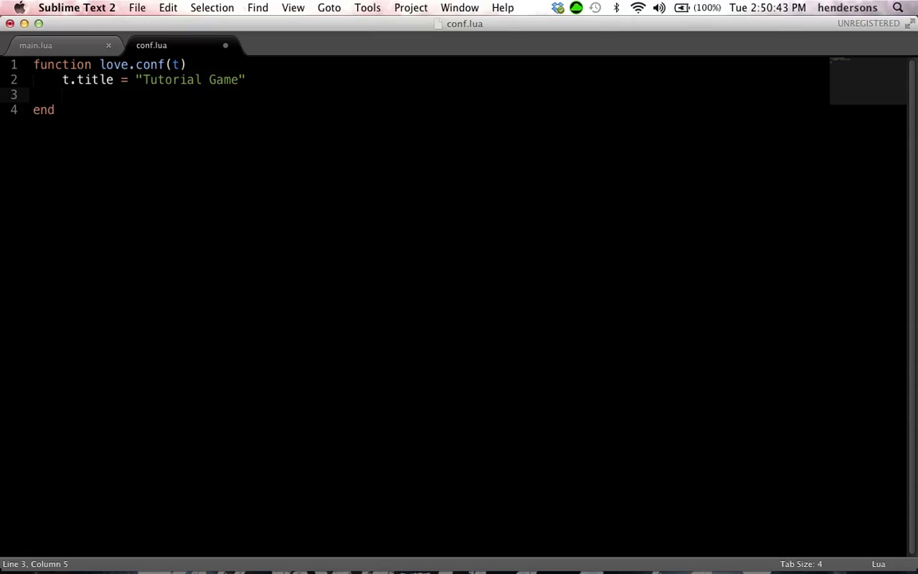
type("t.scree")
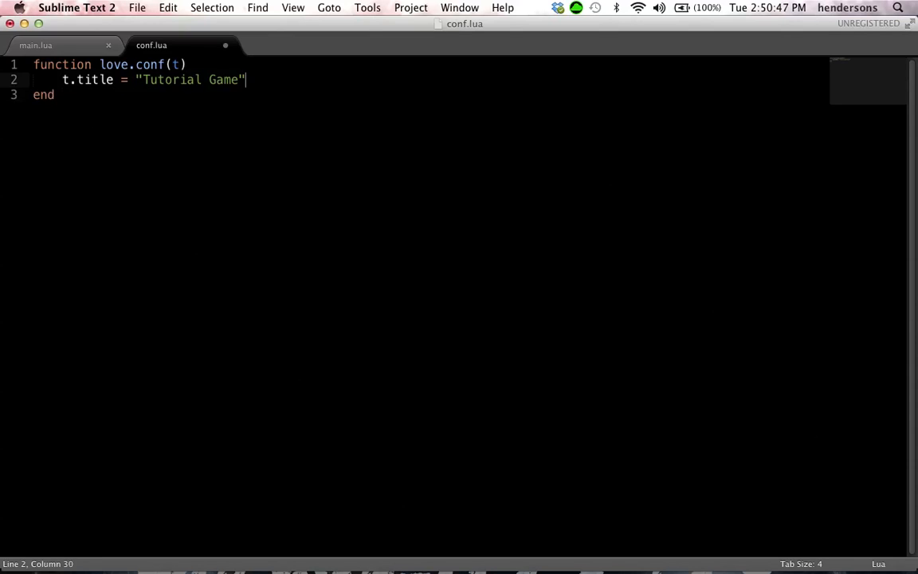
left_click(35, 44)
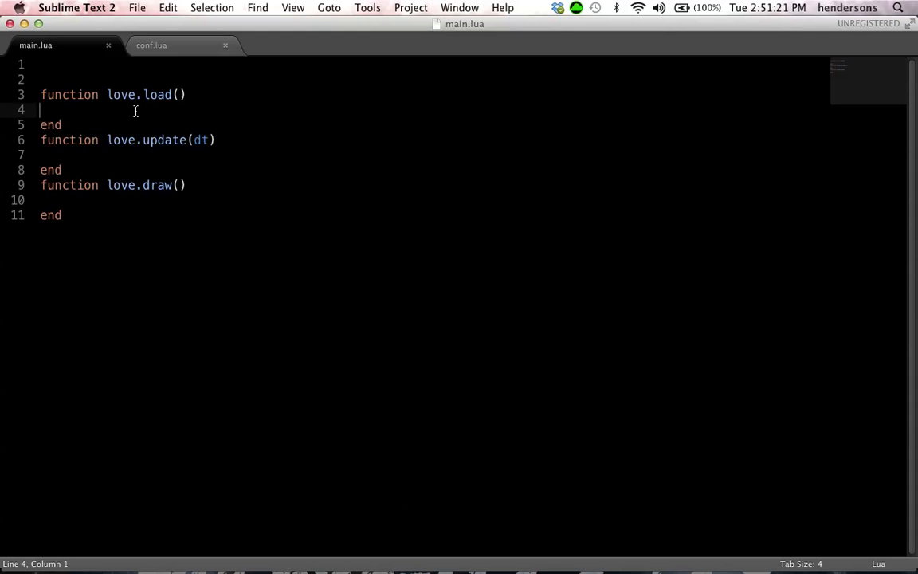
mouse_move(90, 99)
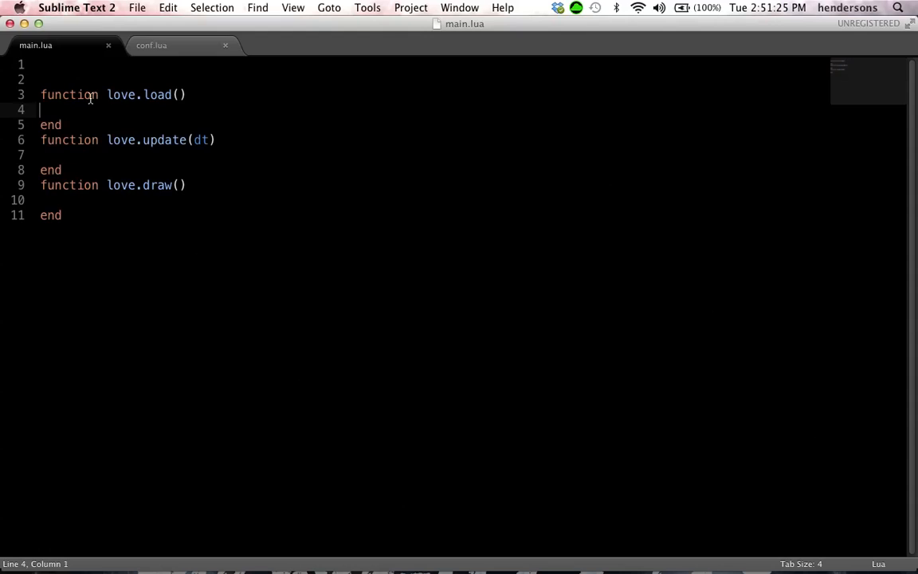
Indent love.load's empty body in main.lua and start a new blank file.
key("Tab")
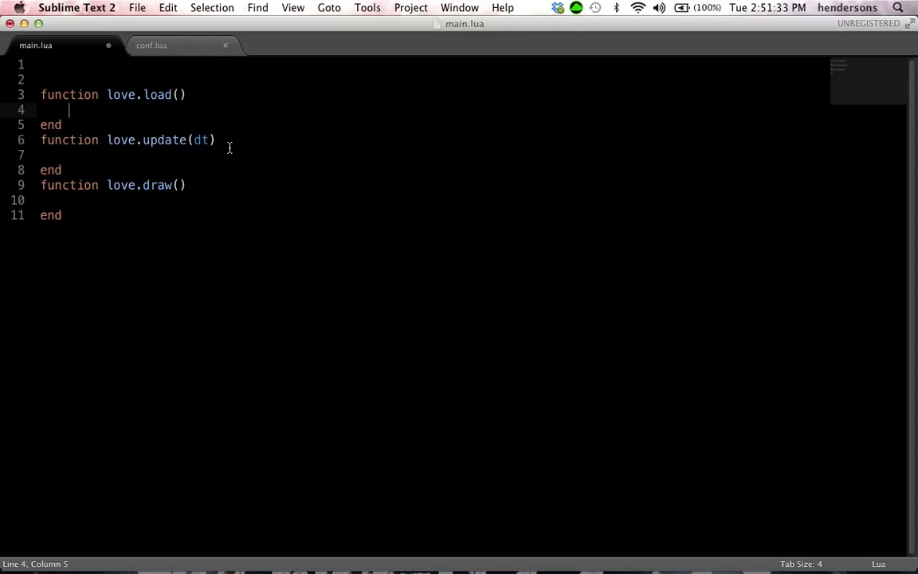
mouse_move(130, 36)
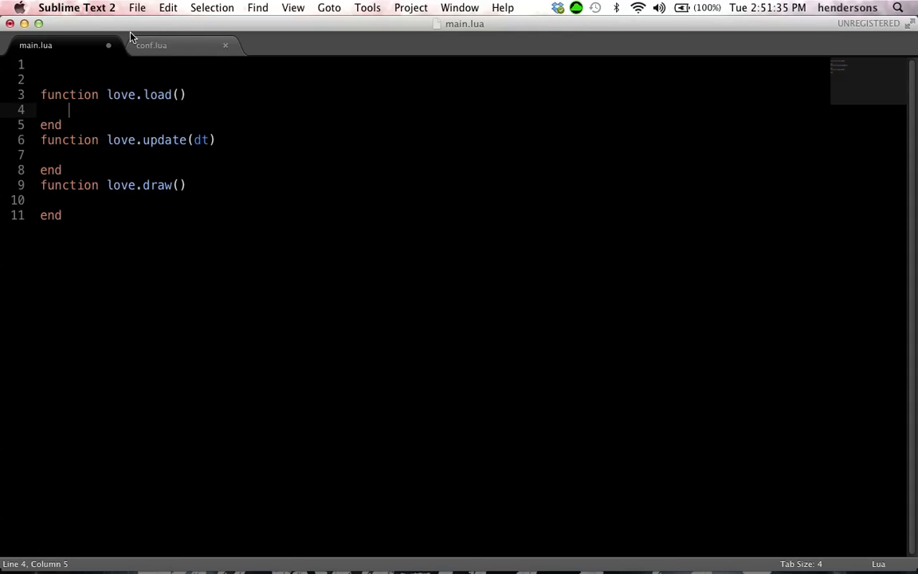
key("cmd+n")
type("p")
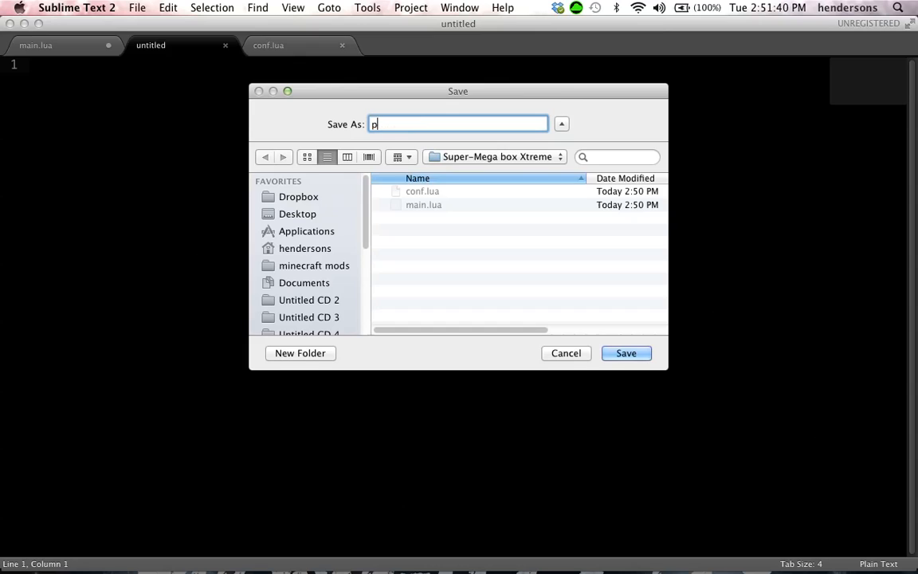
Save the file as player.lua and add require "player" at the top of main.lua.
left_click(624, 353)
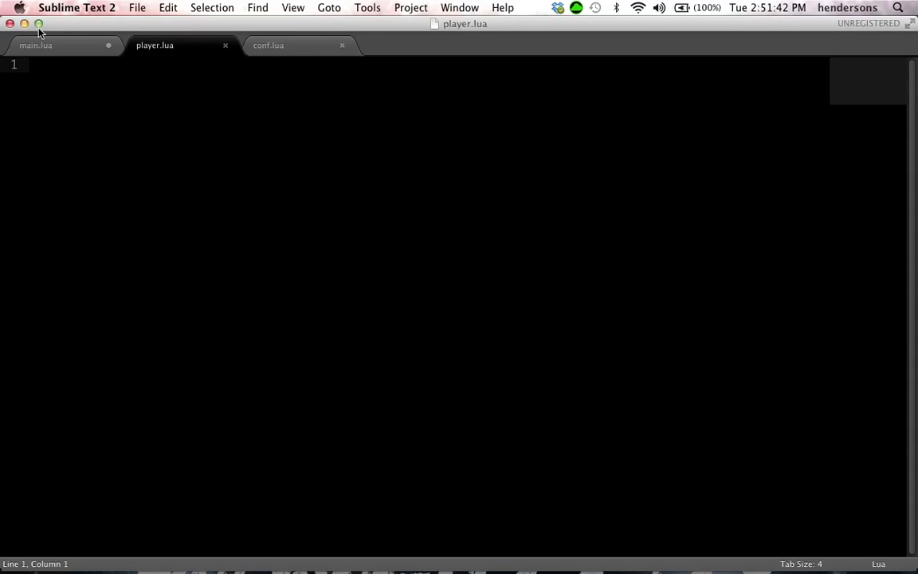
left_click(36, 45)
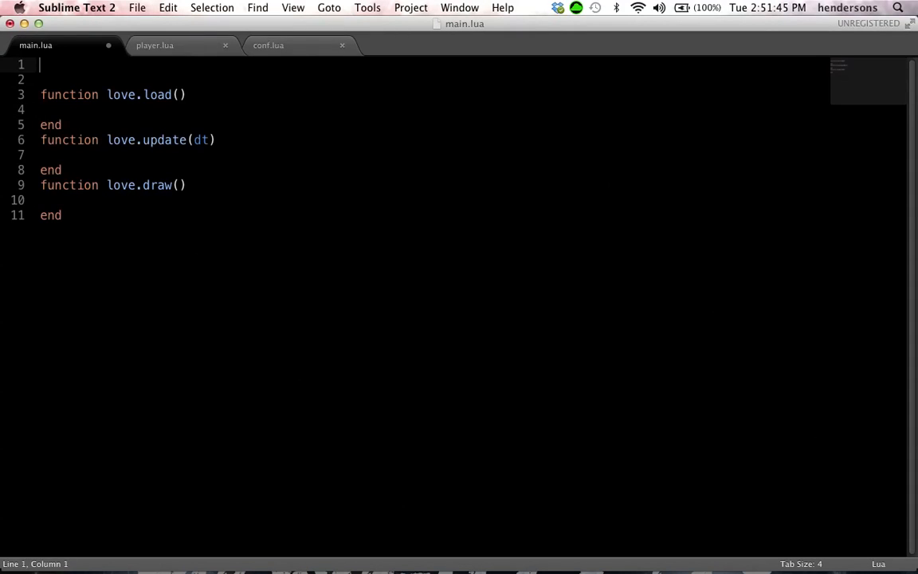
type("require \"player\"")
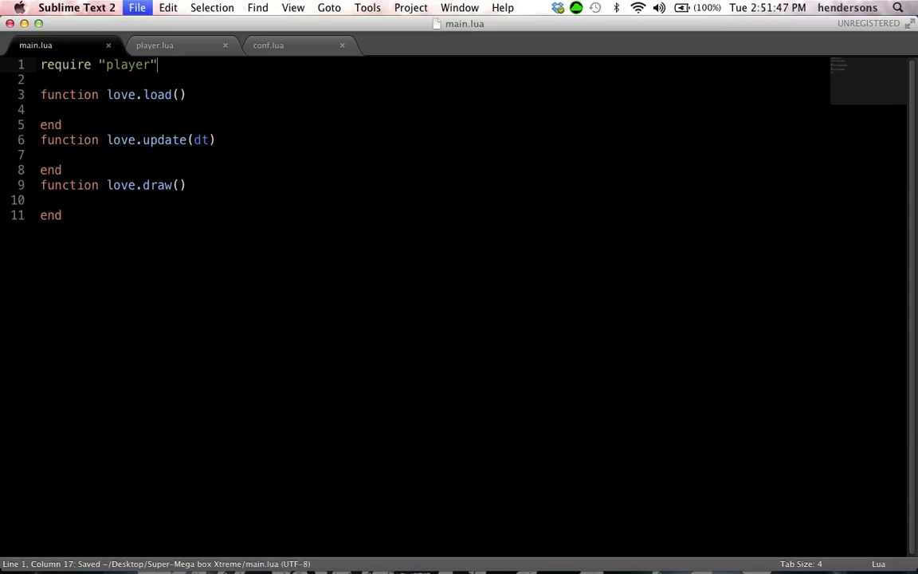
left_click(153, 45)
type("player = {")
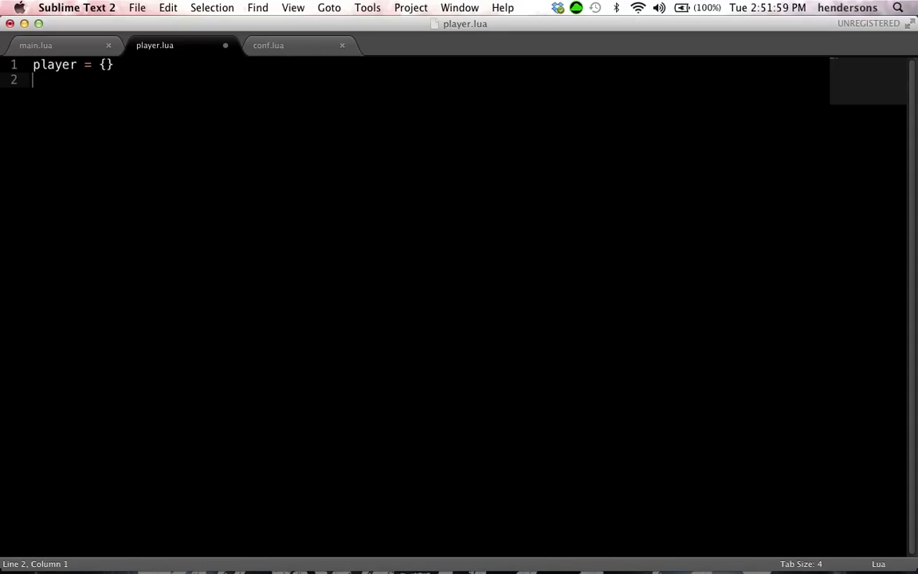
Write player.load setting player.x, player.y and zero player.xvel and player.yvel.
type("function player.l")
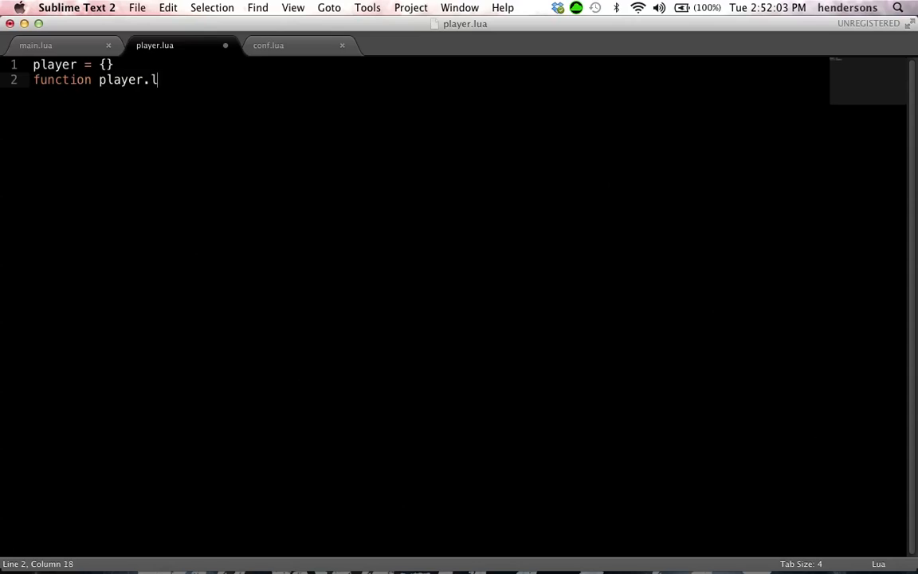
type("oad()")
type("player.x")
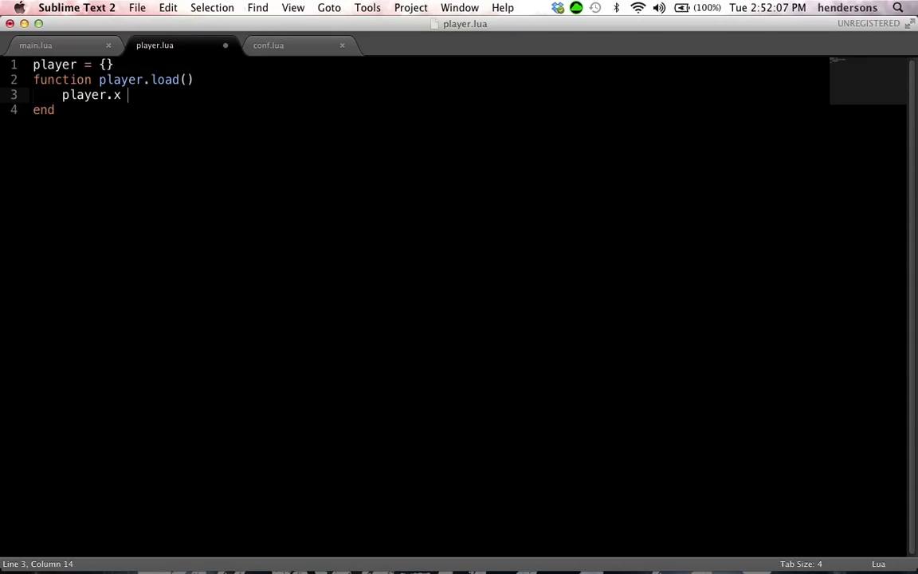
type("= 5")
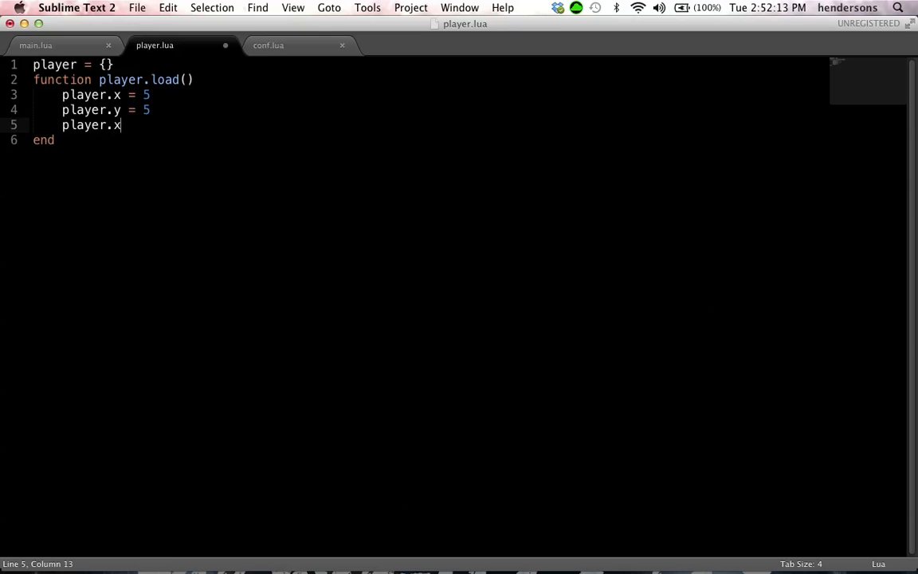
type("vel = 0")
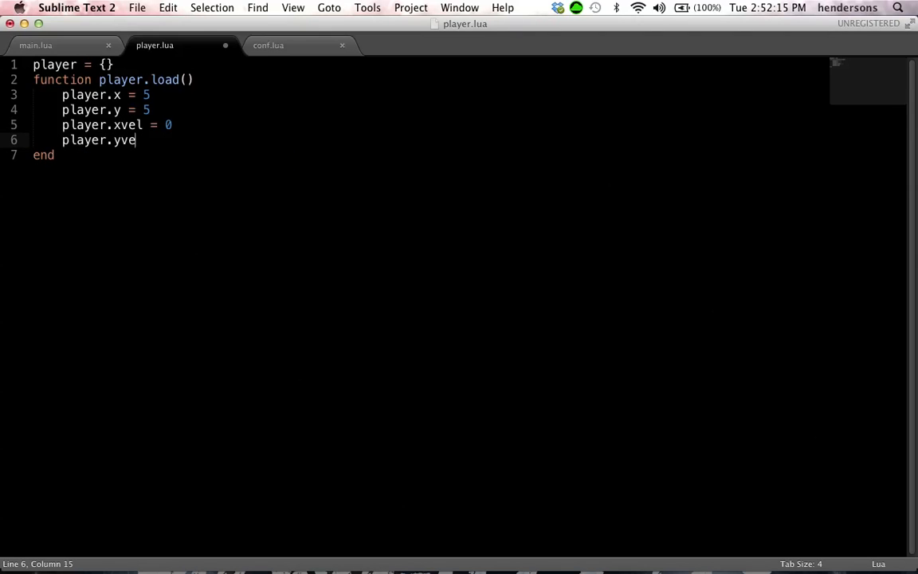
type("l = 0")
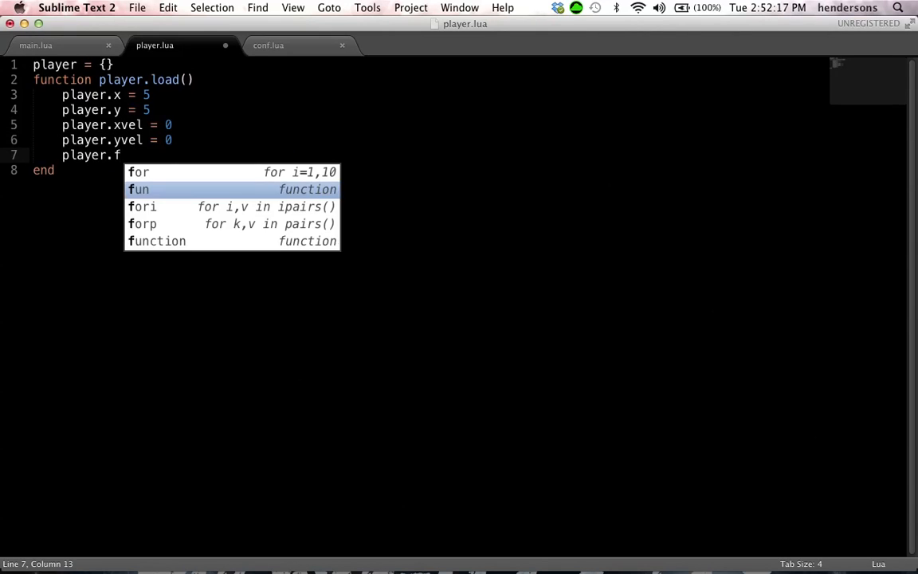
Add player.friction 9.5 and player.speed = 2250, dismissing the license prompt.
type("riction")
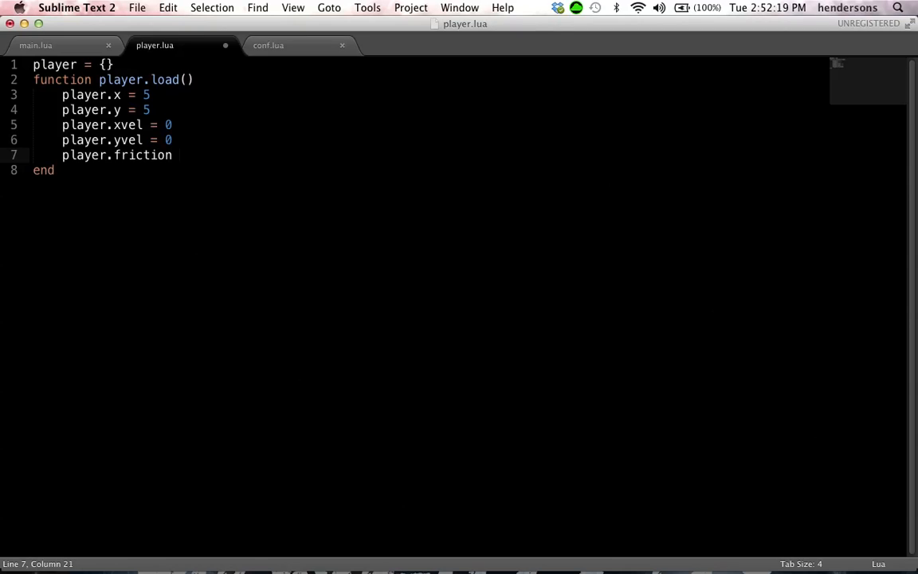
type("9.5")
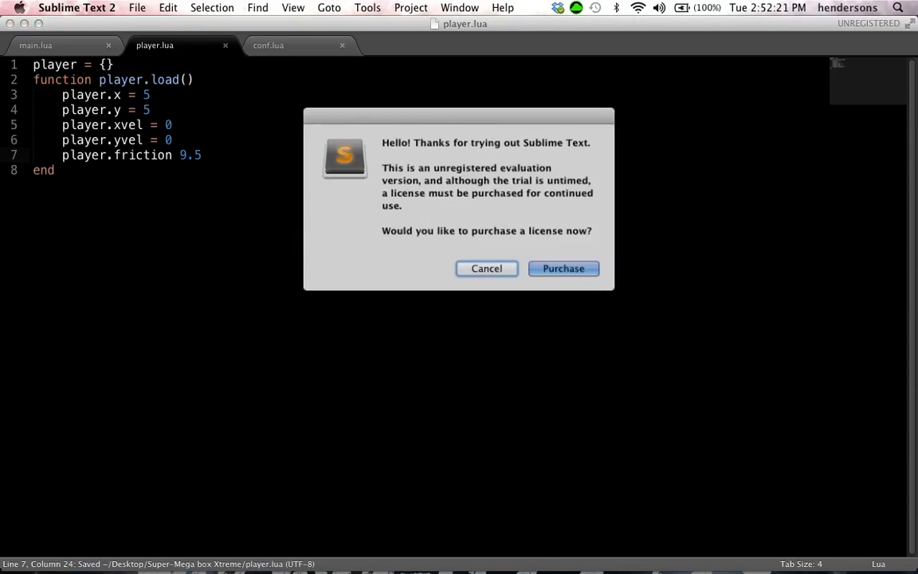
left_click(486, 267)
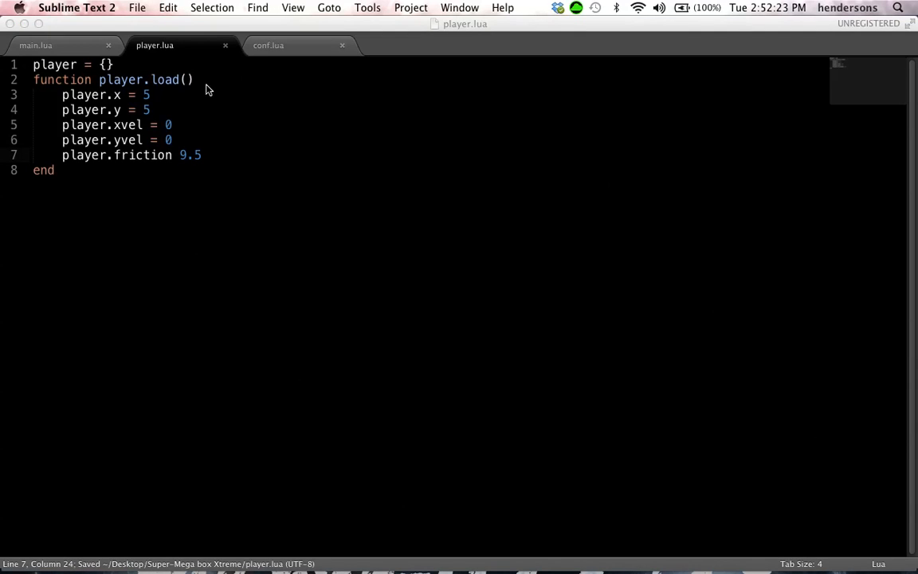
type("p")
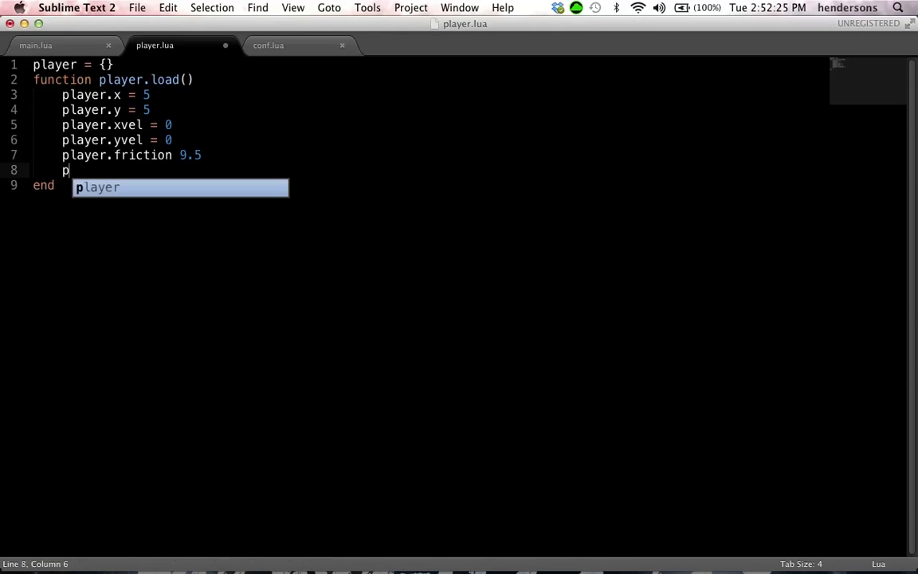
type("o")
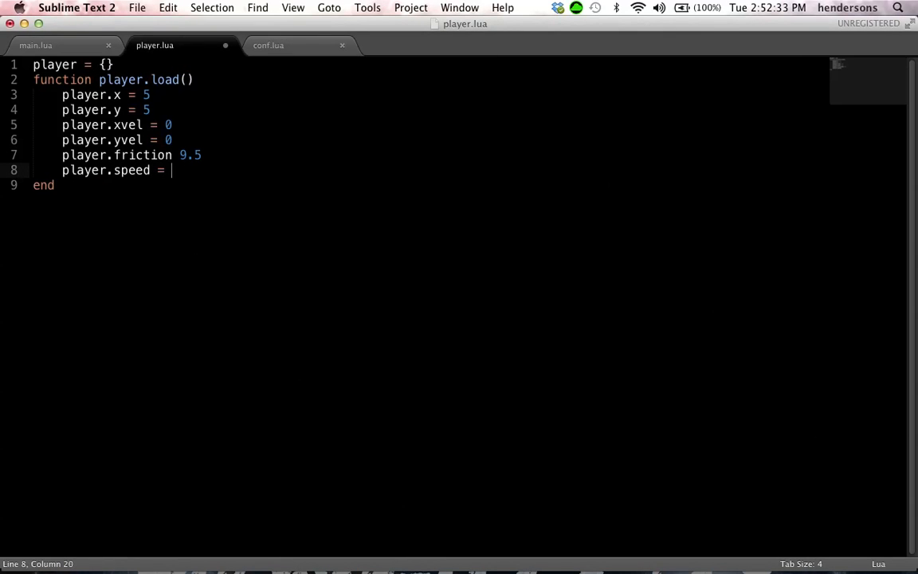
type("2250")
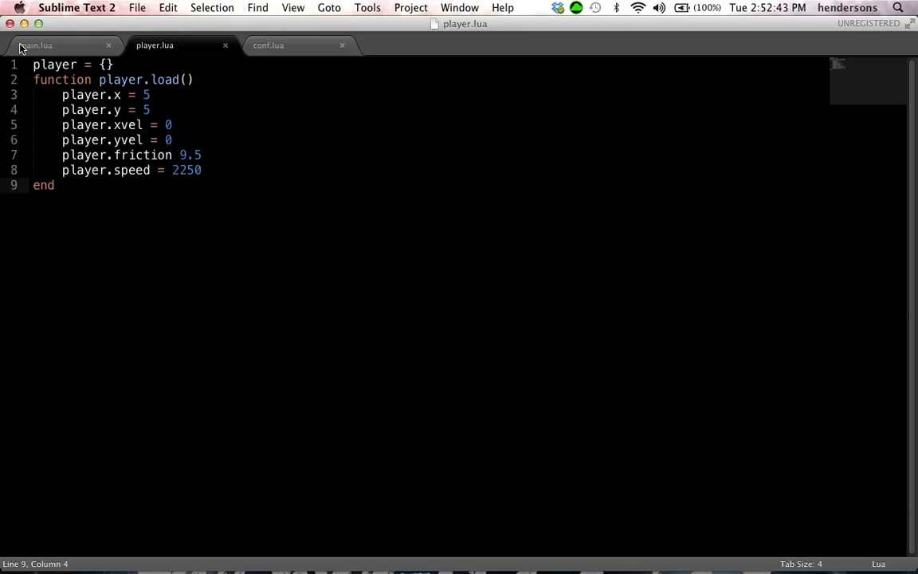
Add a --Loading Libaries comment and player.load() call inside main.lua's love.load.
left_click(35, 45)
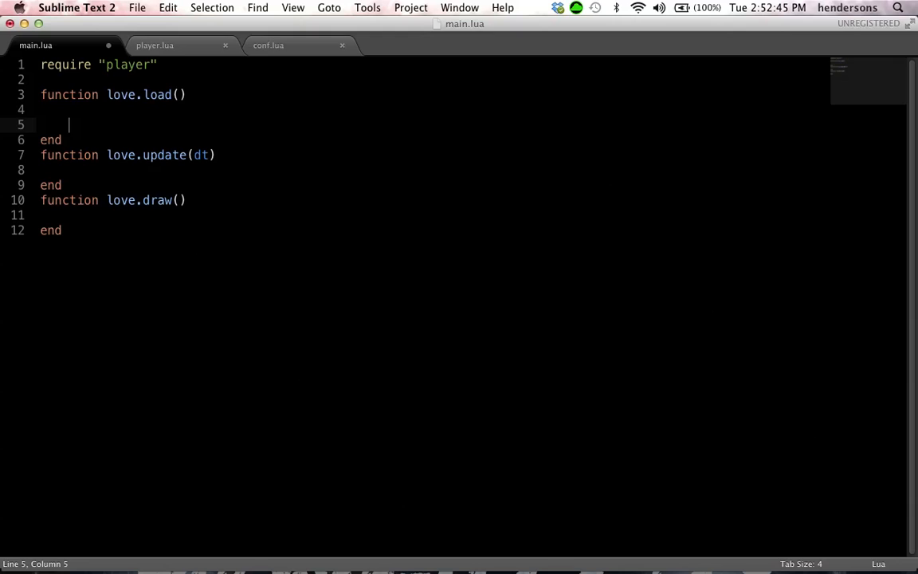
type("--")
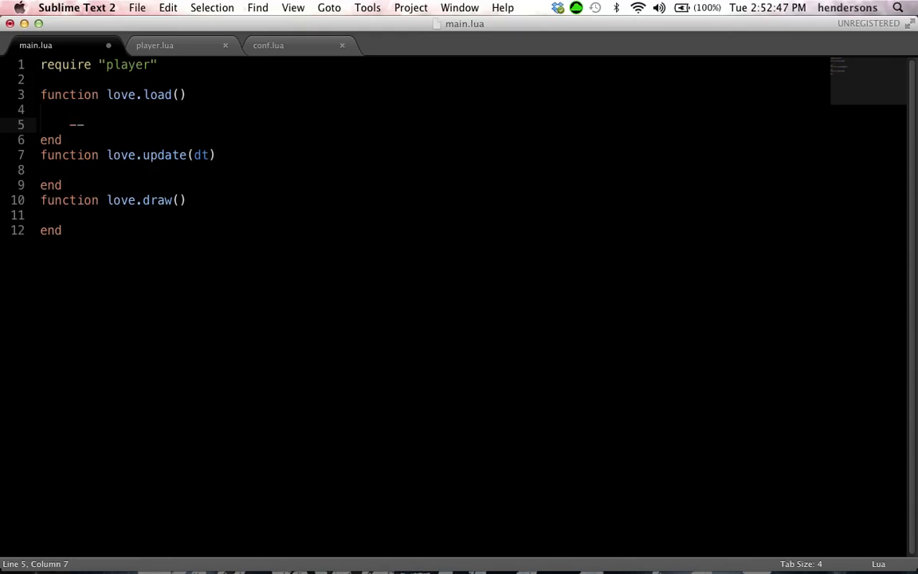
type("Loading LIbra")
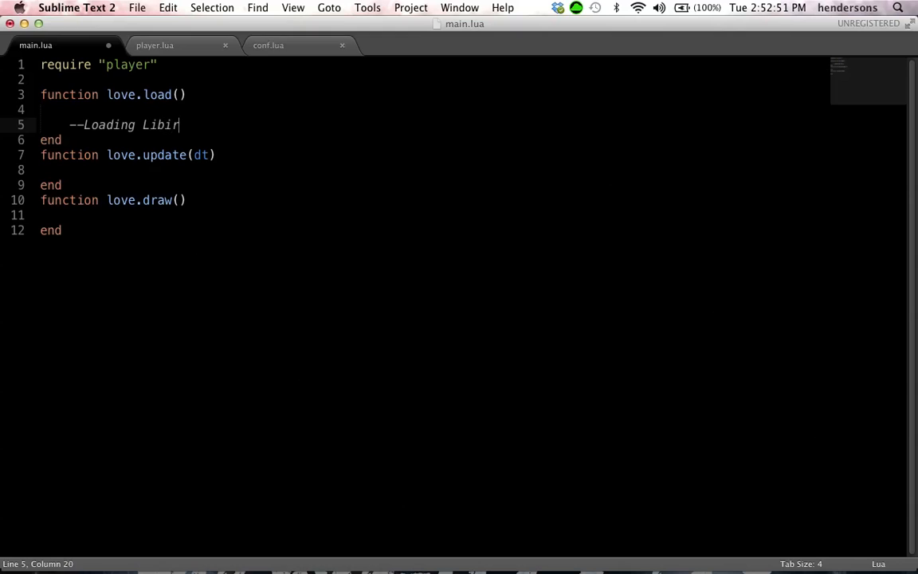
key("backspace")
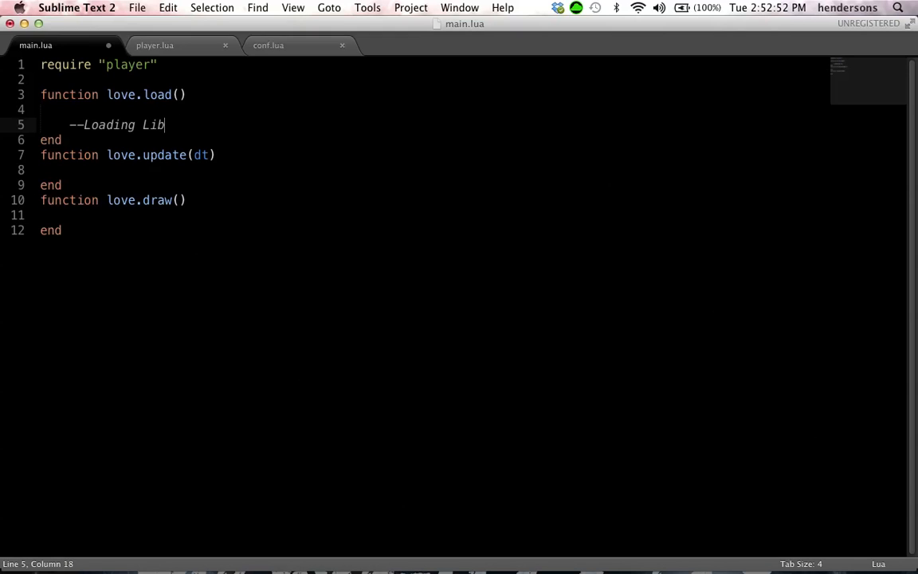
type("aries")
type("player.load()")
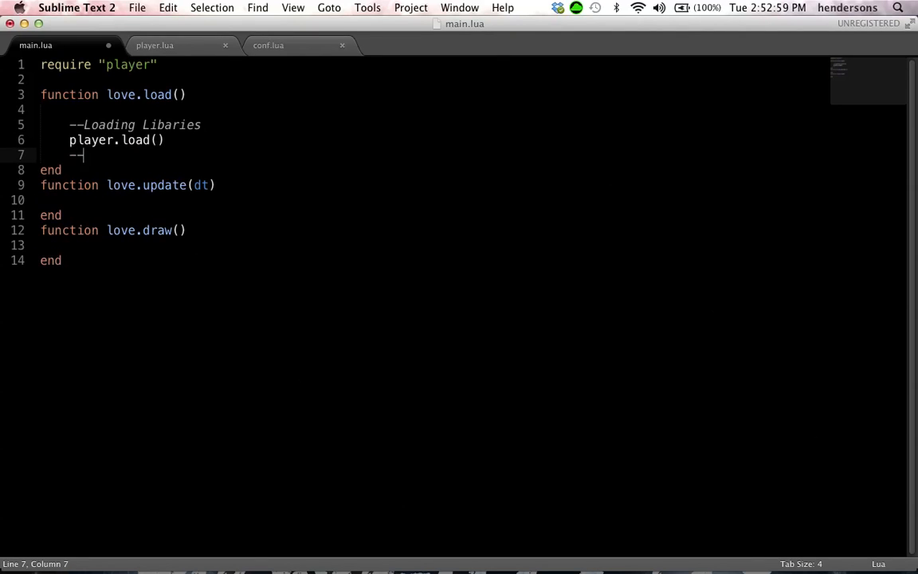
Save main.lua and add a --PARENT FUNCTIONS comment in player.lua.
key("cmd+s")
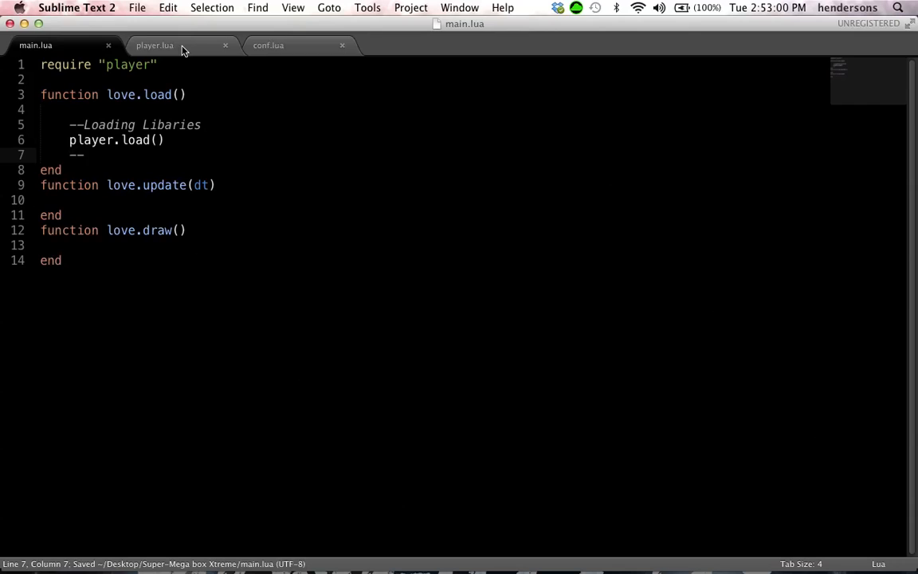
left_click(153, 44)
type("--")
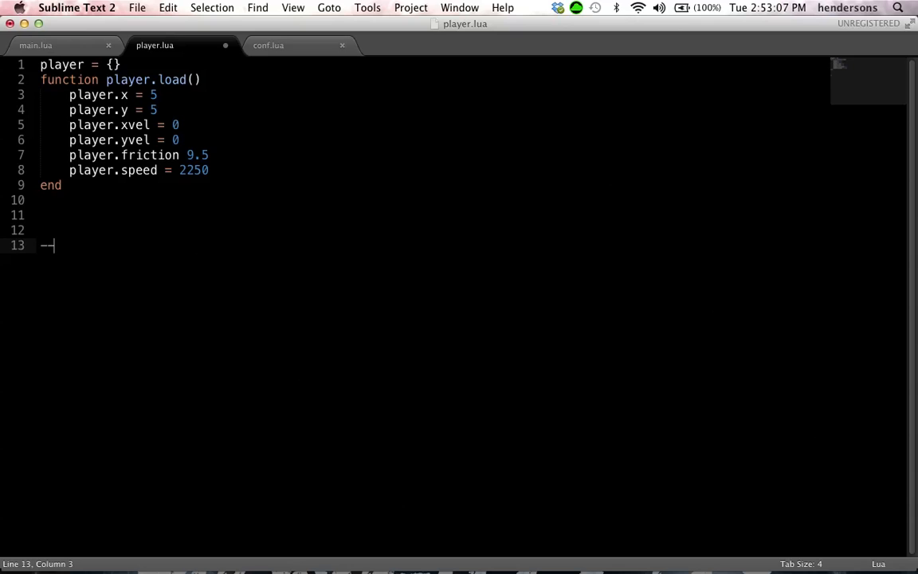
type("PARENT")
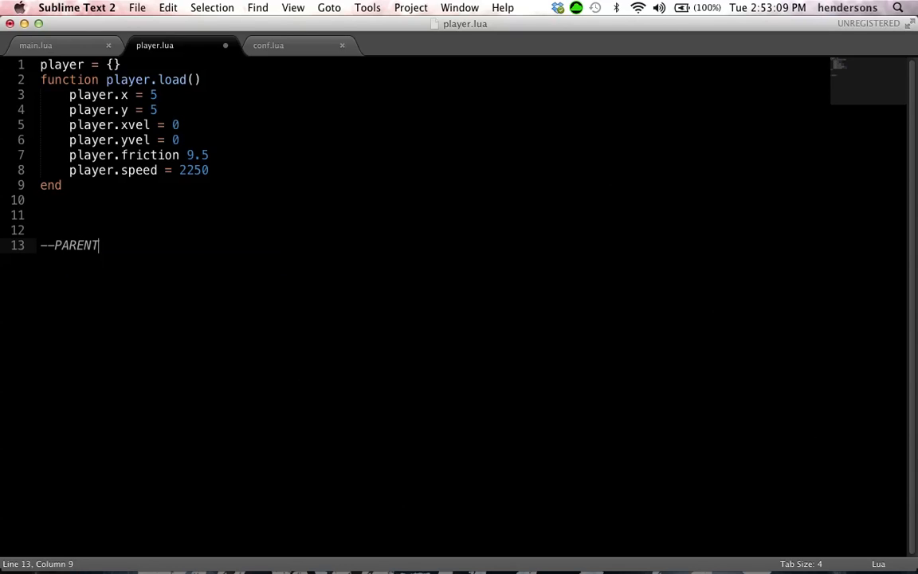
type("FUNCTIONS")
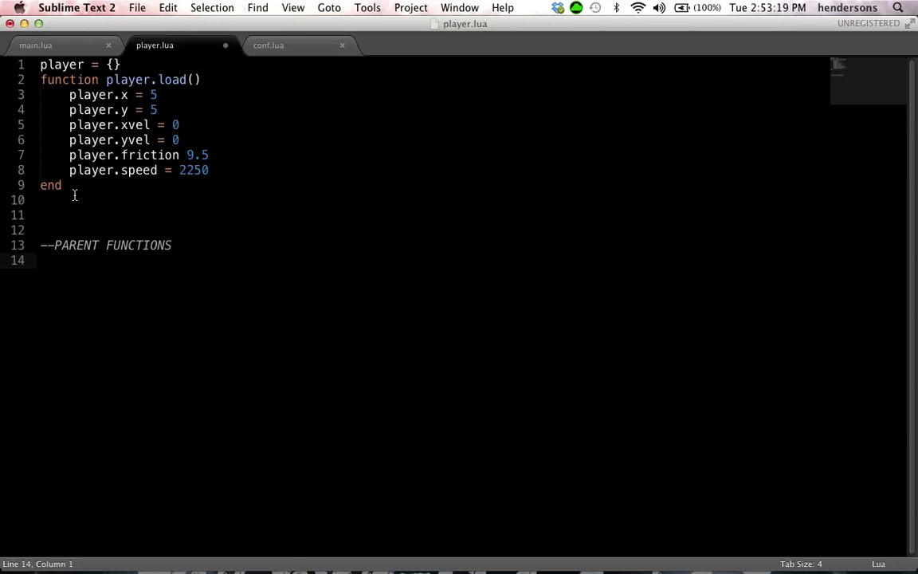
Define empty DRAW_PLAYER() and UPDATE_PLAYER(dt) functions in player.lua.
type("f")
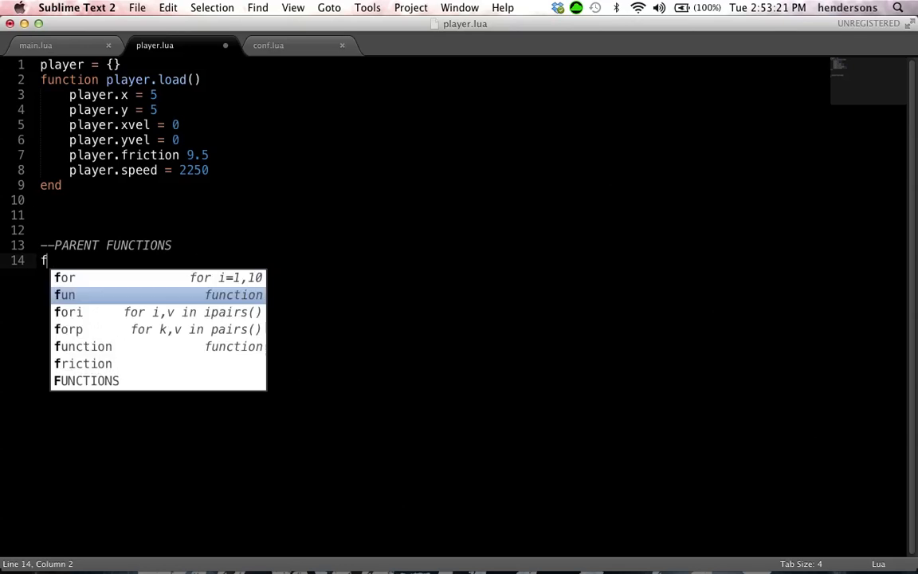
key("Tab")
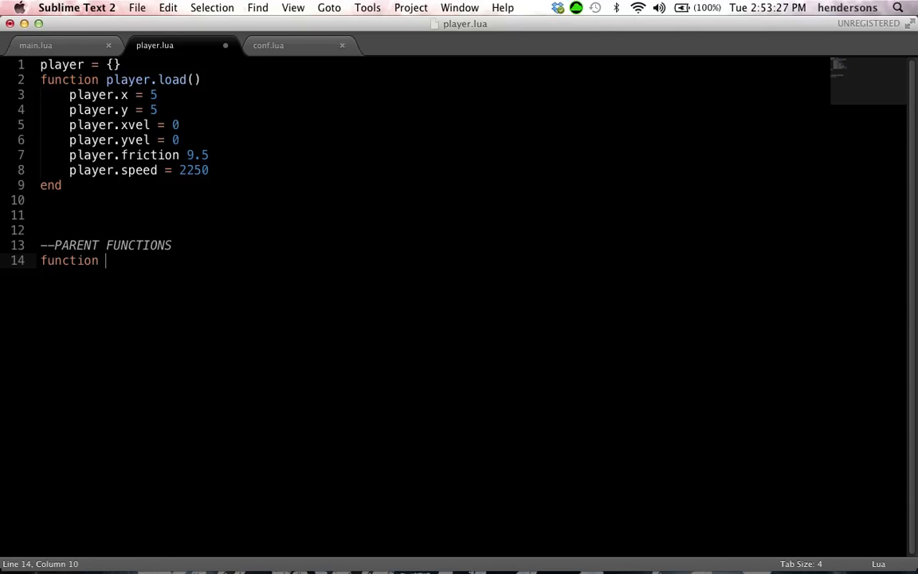
type("DRAW_PL")
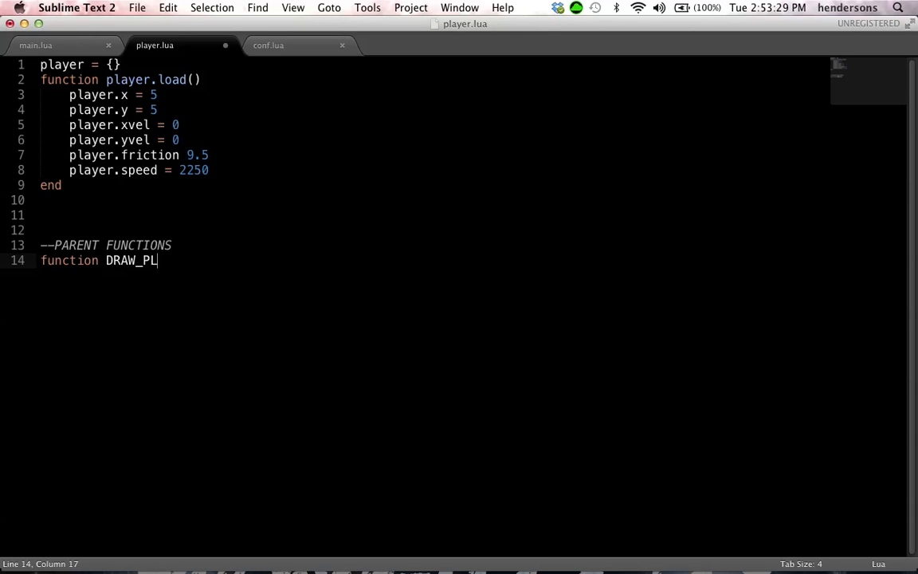
type("AYER()")
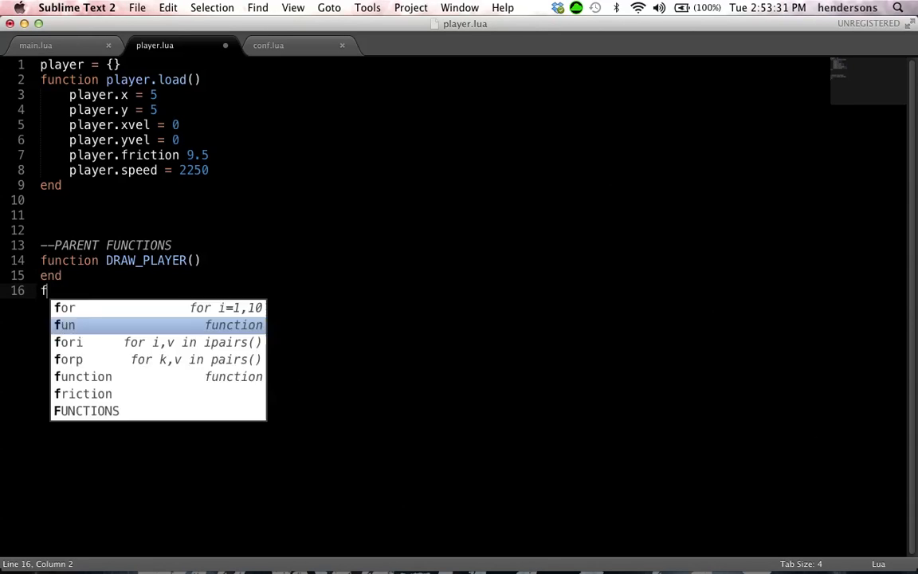
type("unction UPDATE_PL")
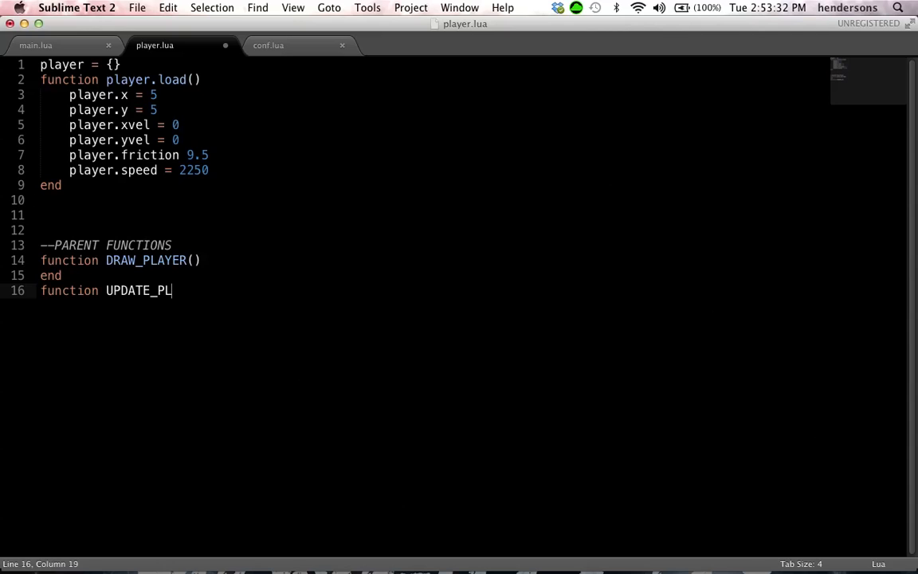
type("AYER(dt)")
type("end")
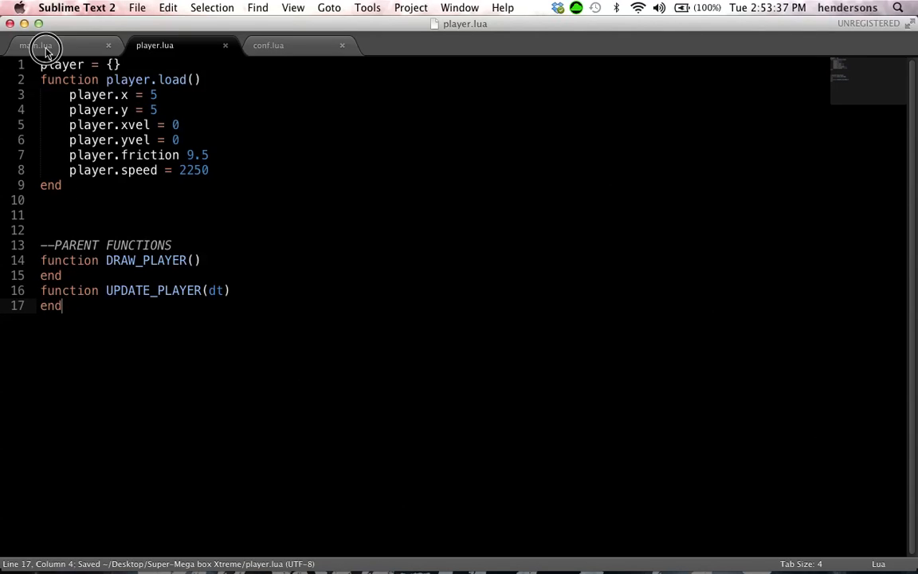
Call UPDATE_PLAYER(dt) in love.update and DRAW_PLAYER() in love.draw of main.lua.
left_click(35, 45)
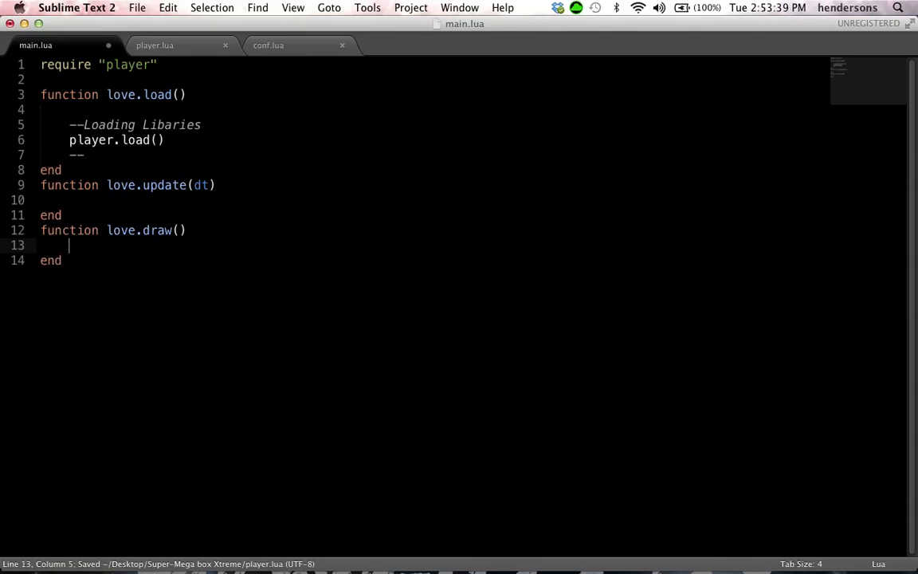
type("DRAW_PLAYER(")
left_click(432, 199)
type("UPDATE_PLAYER")
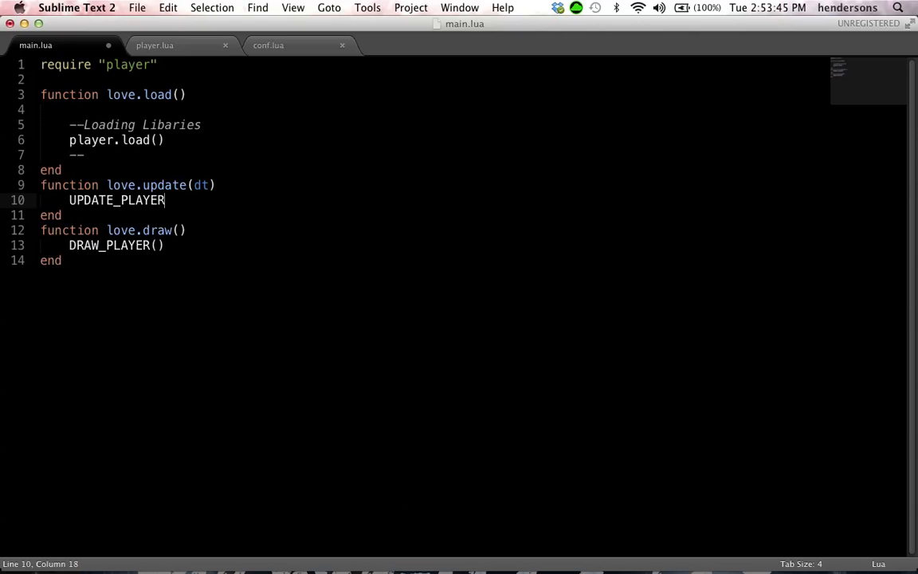
type("(dt)")
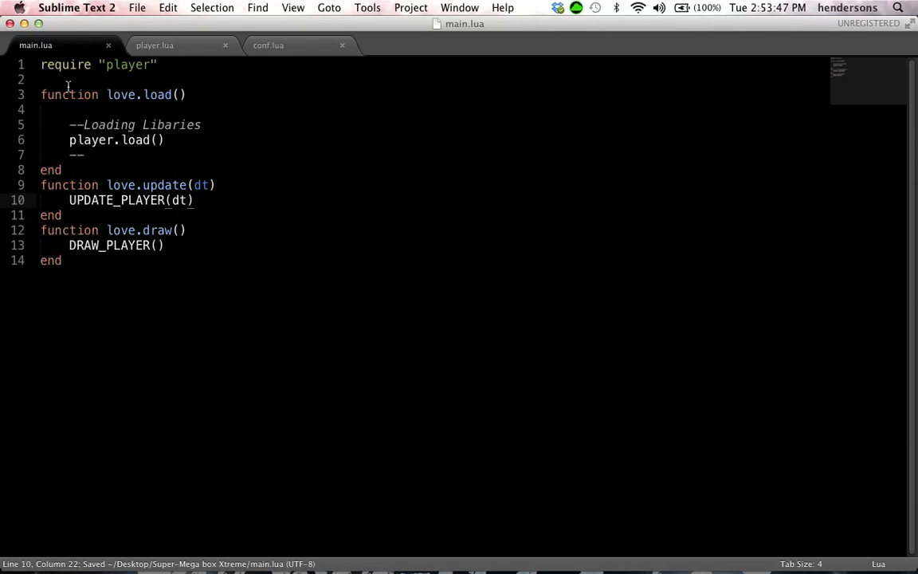
left_click(154, 45)
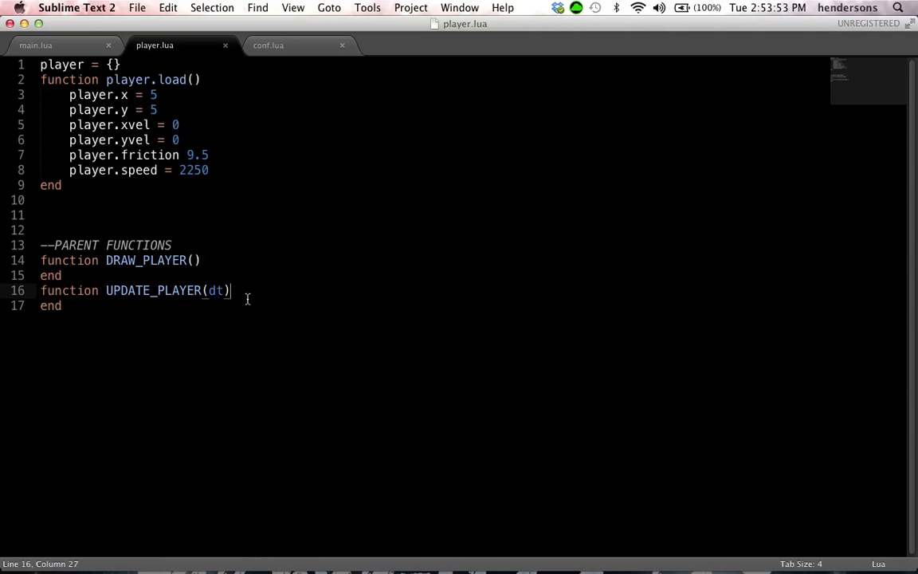
mouse_move(56, 207)
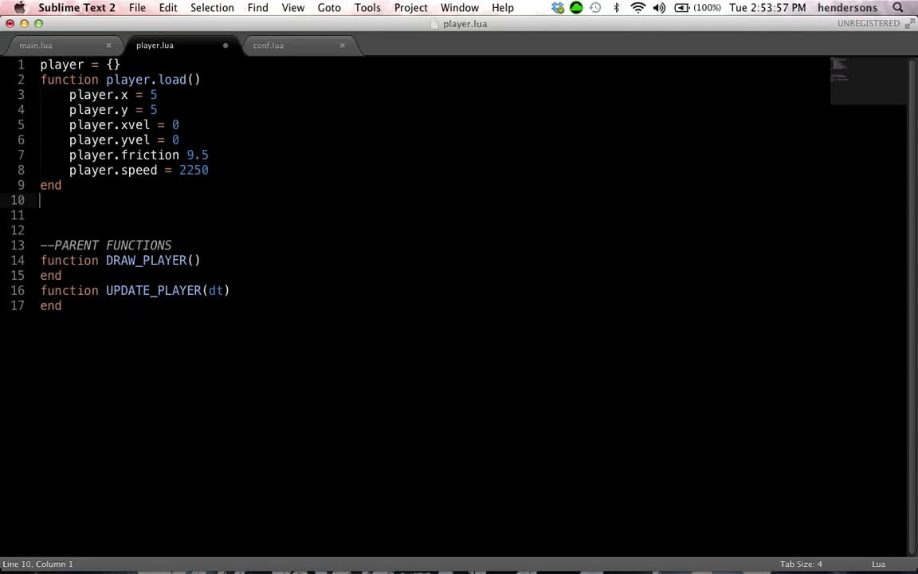
Set player.width = 50 and player.height = 50 at the top of player.load.
type("--")
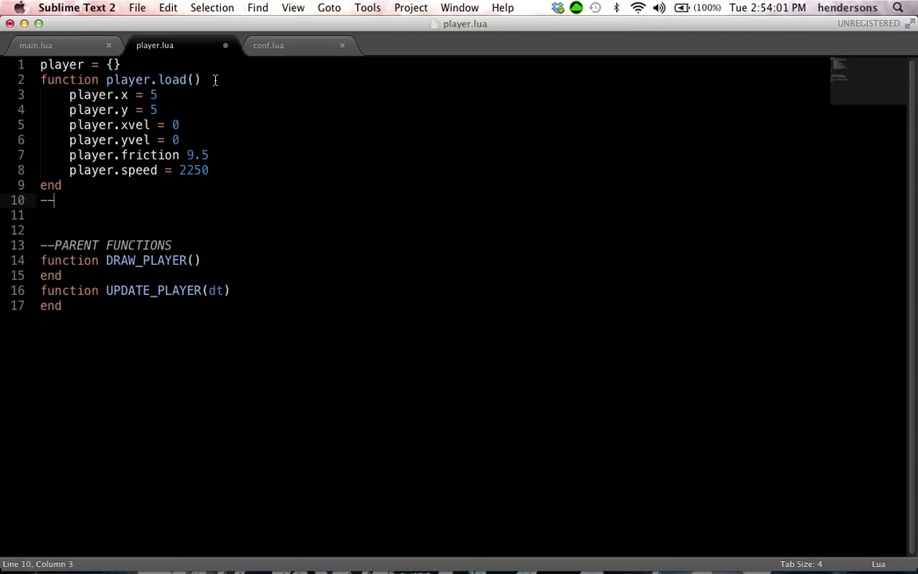
type("player")
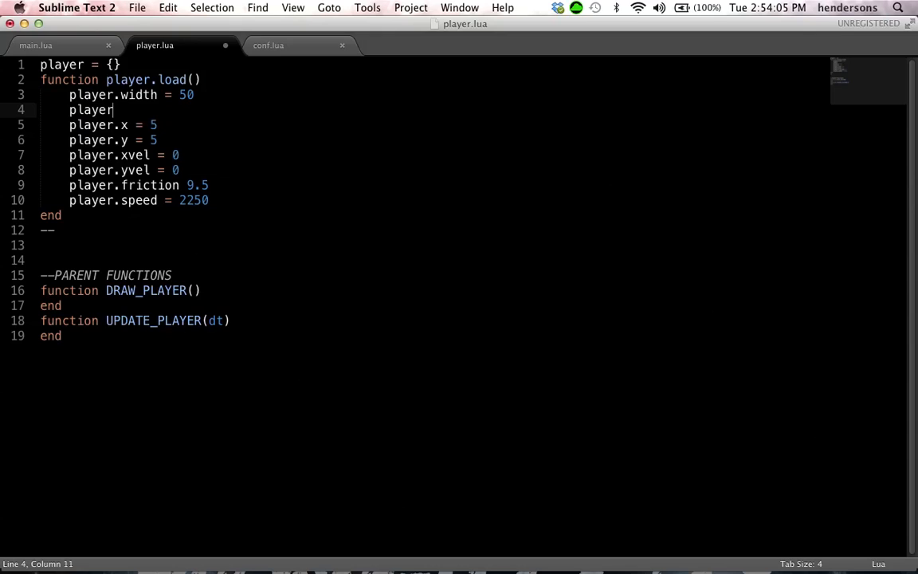
type(".height = 50")
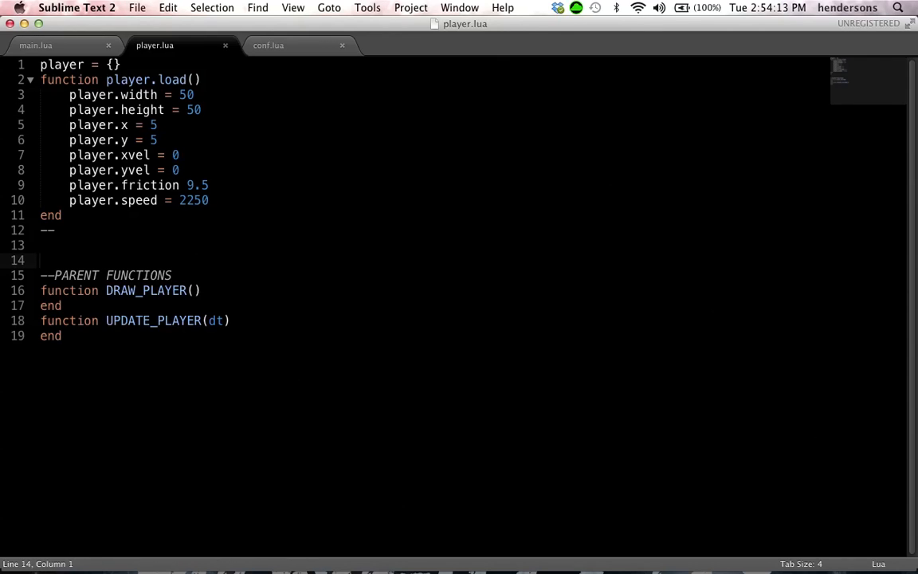
Start player.draw with love.graphics.setColor(255,0,0) for red.
type("f")
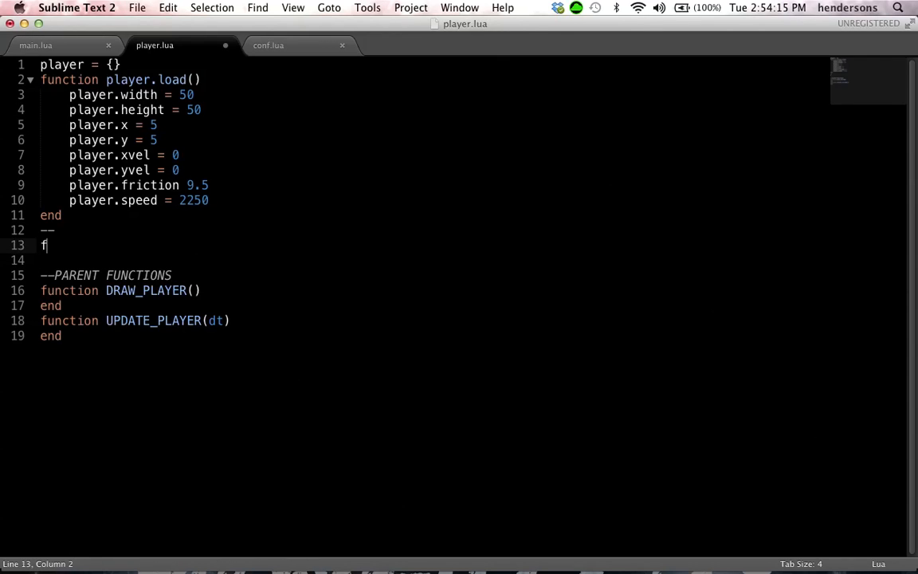
type("unction player.draw(")
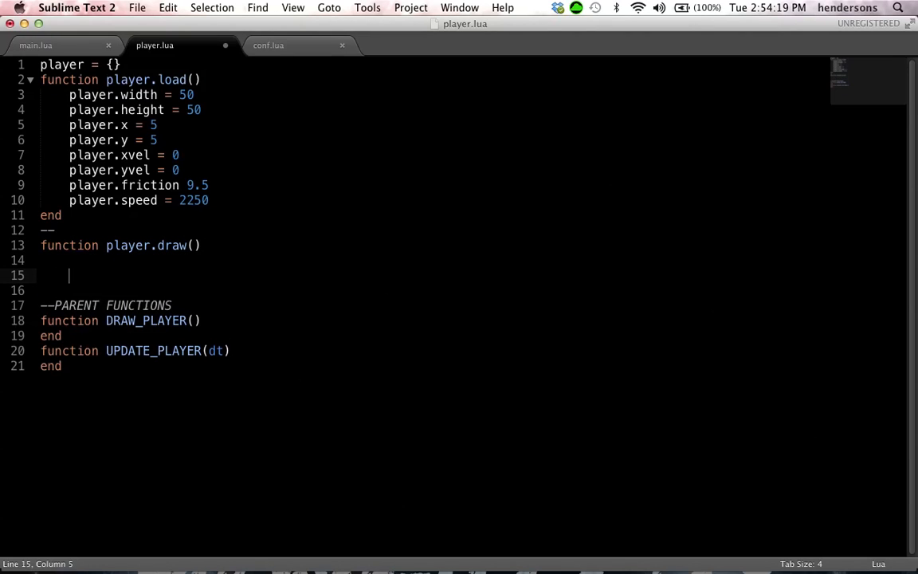
type("love.graphics.setCol")
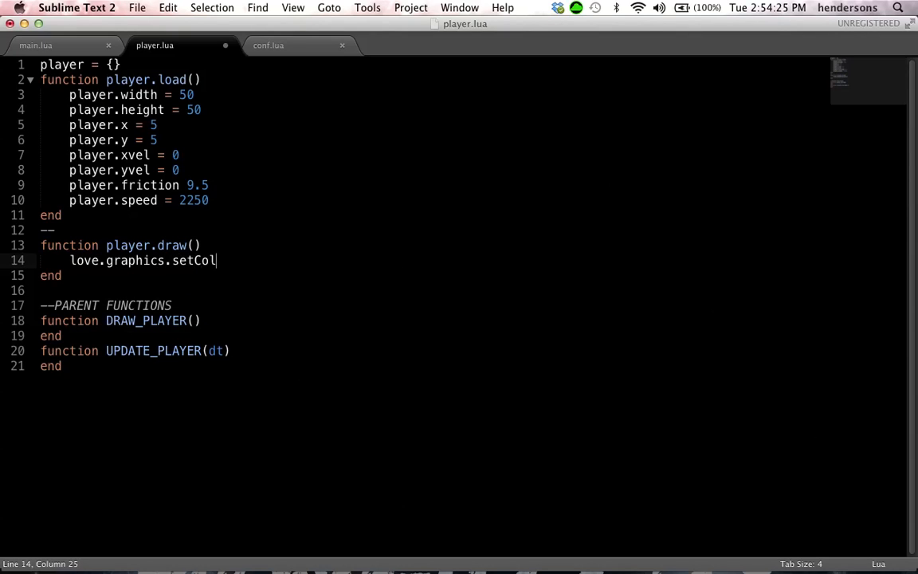
type("or(255,0,0)")
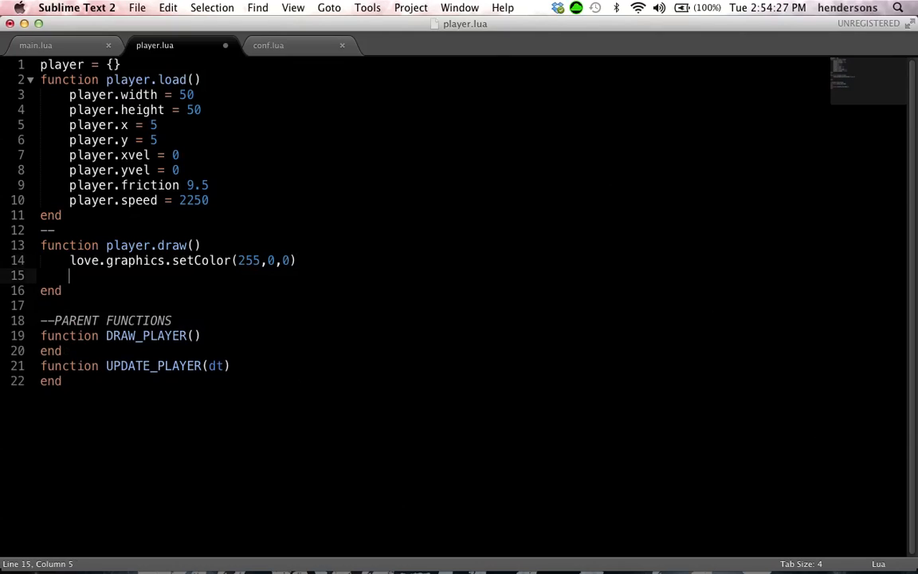
Draw a filled rectangle at player.x, player.y sized player.width by player.height.
type("loveg")
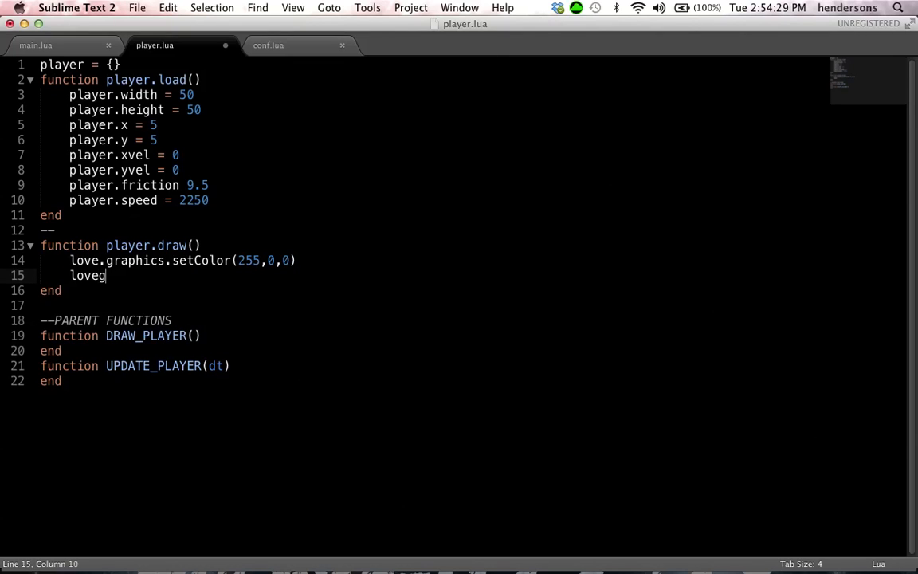
type(".graphics.")
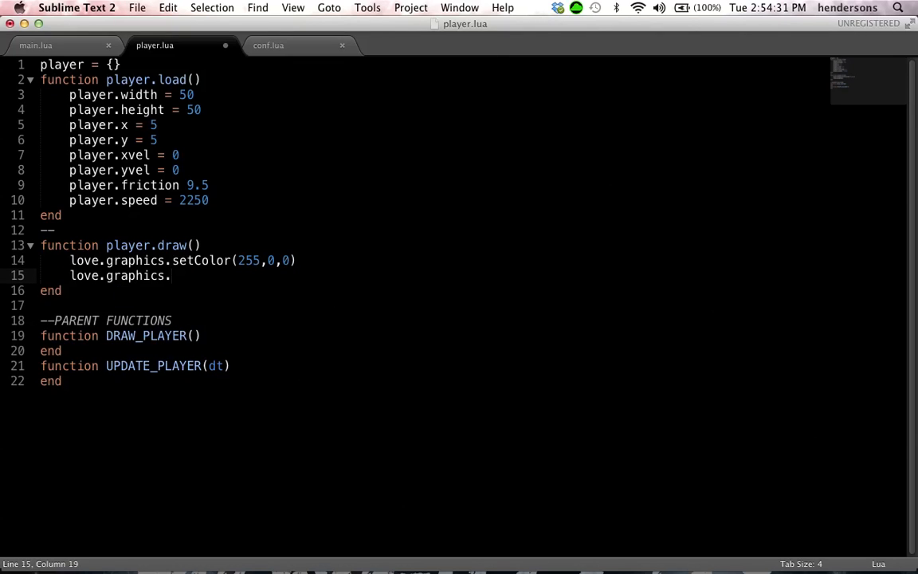
type("rectangle('fill')")
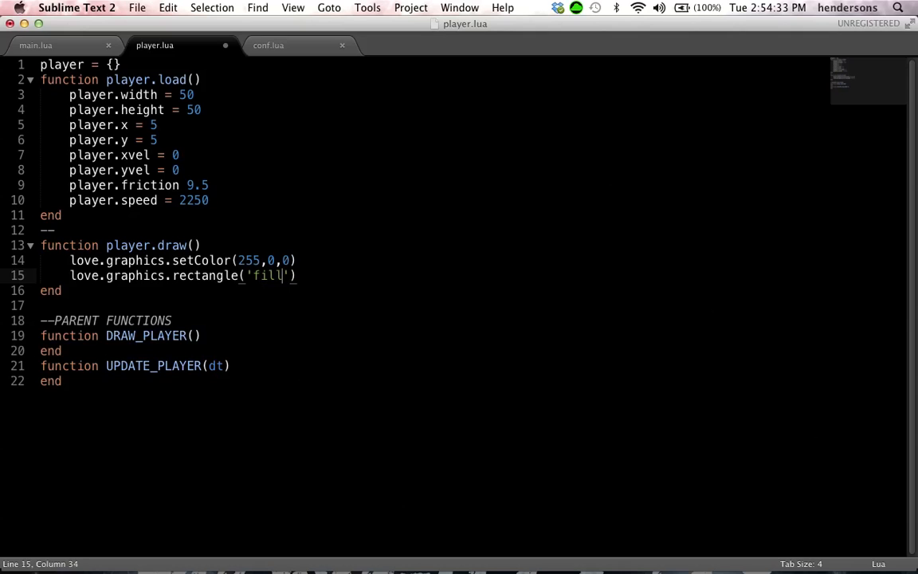
type(",player.")
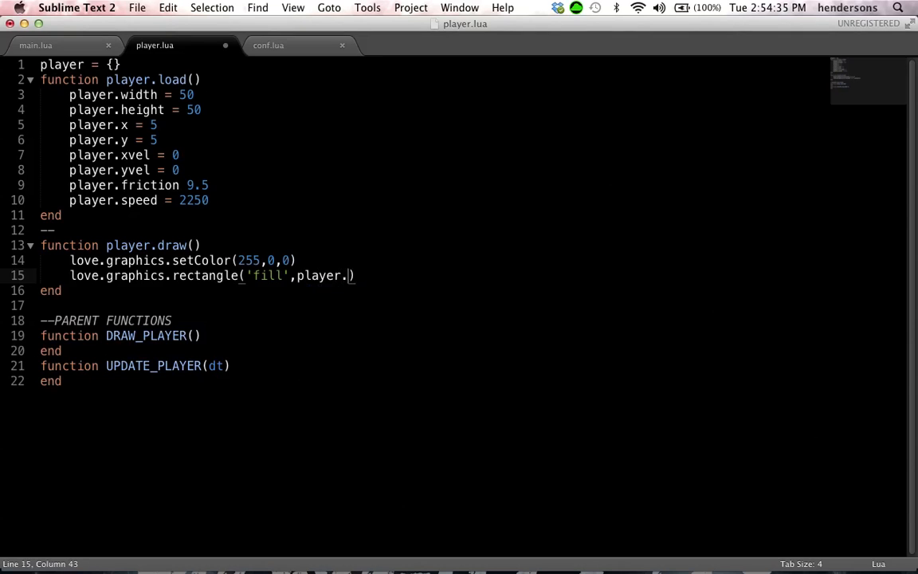
type("x,player.y,player")
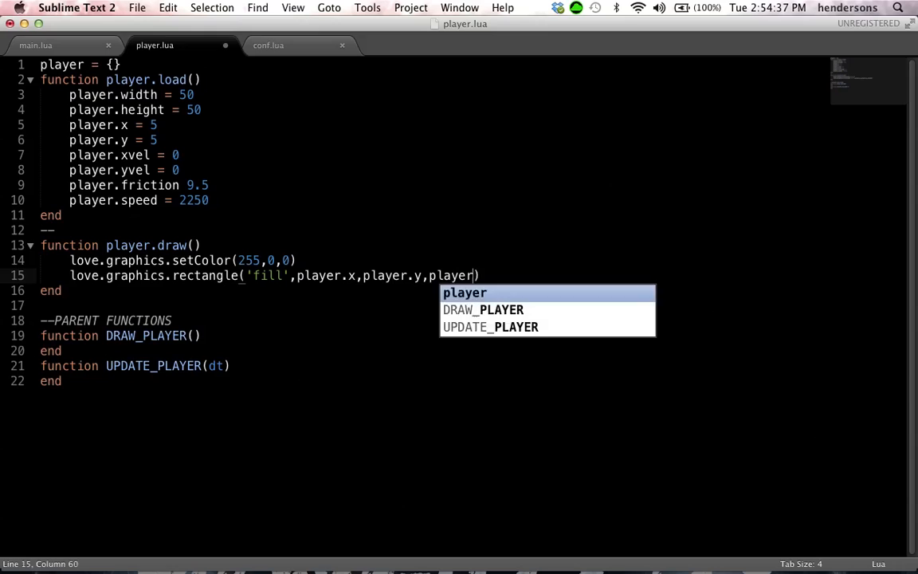
type(".width,player")
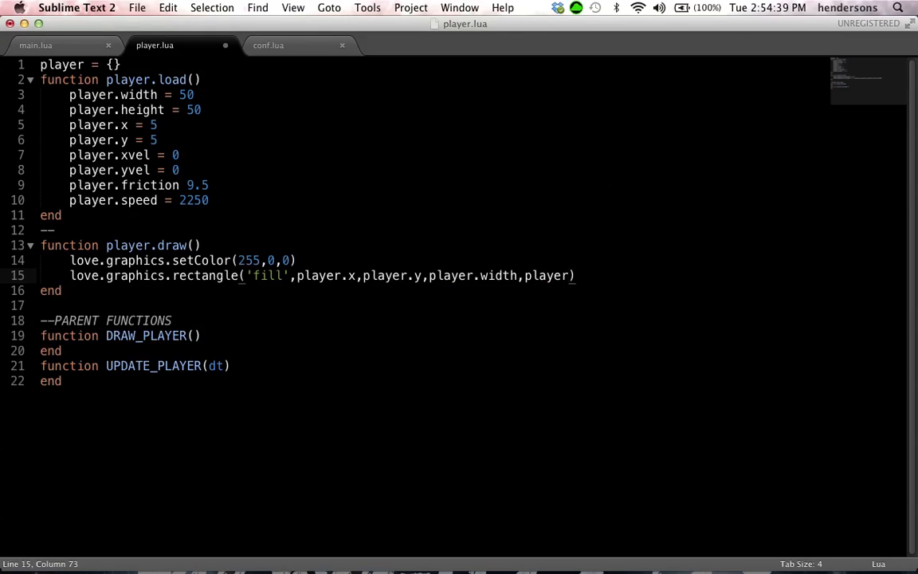
type(".height")
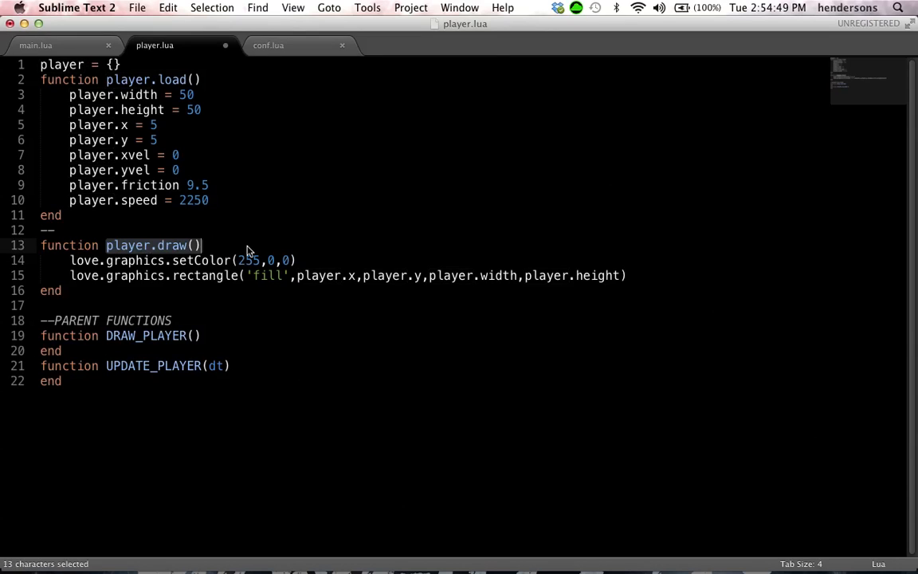
Call player.draw() from DRAW_PLAYER and return to main.lua.
type("player.draw()")
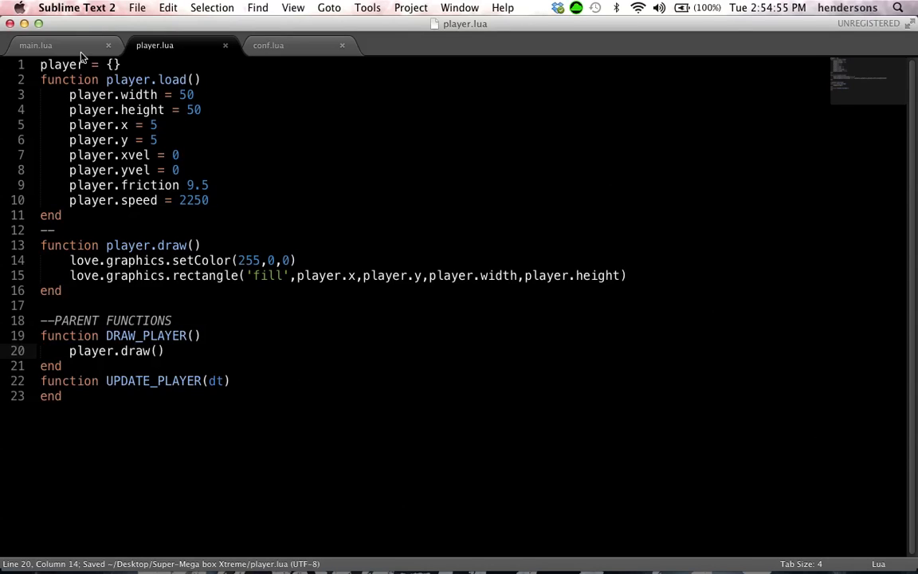
left_click(36, 45)
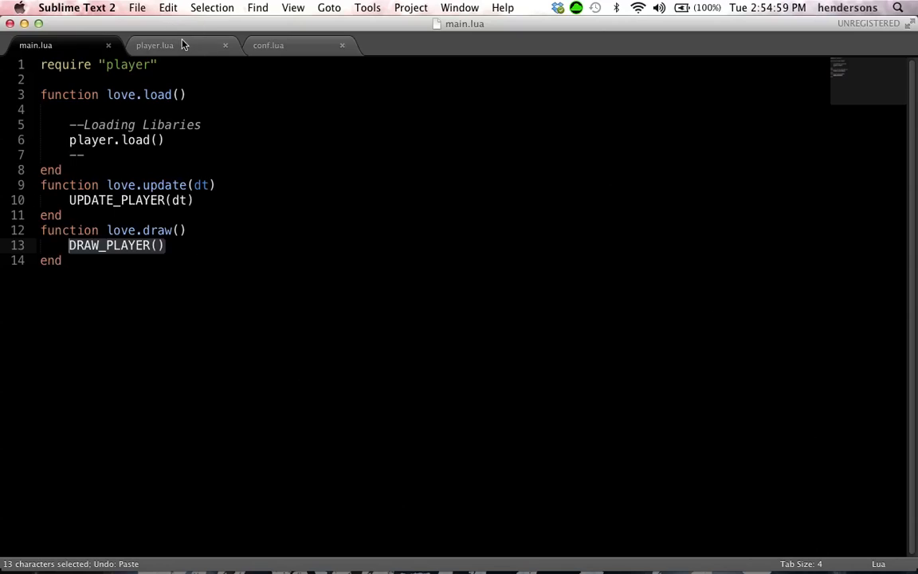
Compare player.lua with main.lua's love.draw calling player.draw(), then settle back in player.lua.
left_click(153, 45)
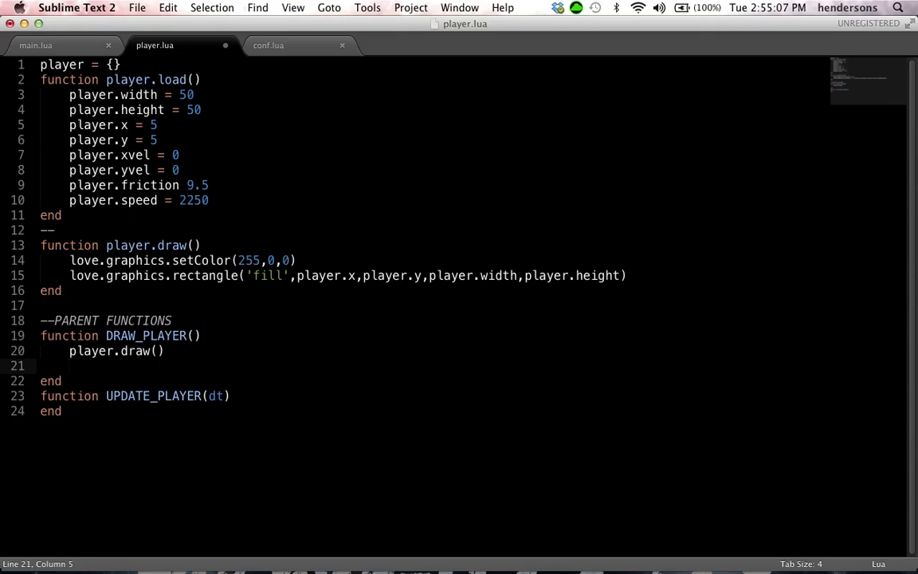
type("asd")
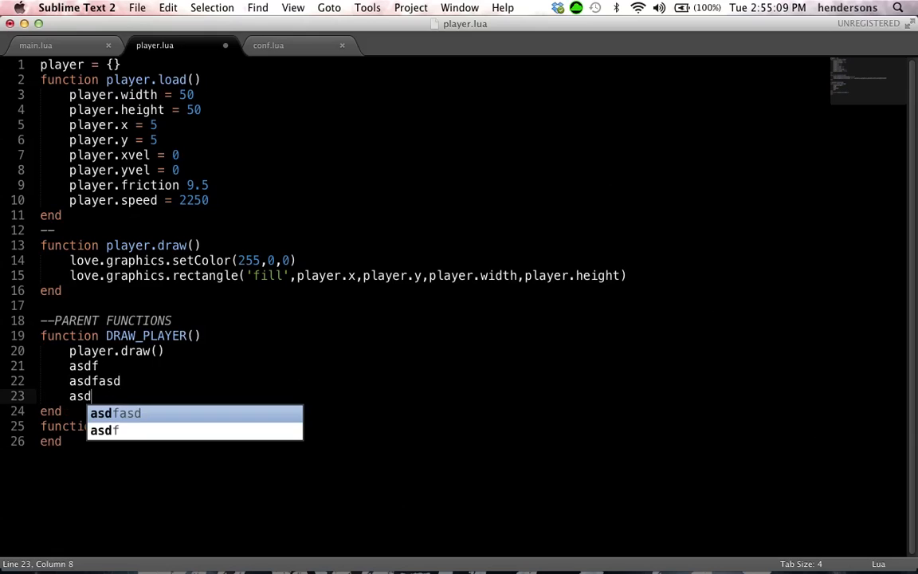
left_click(35, 45)
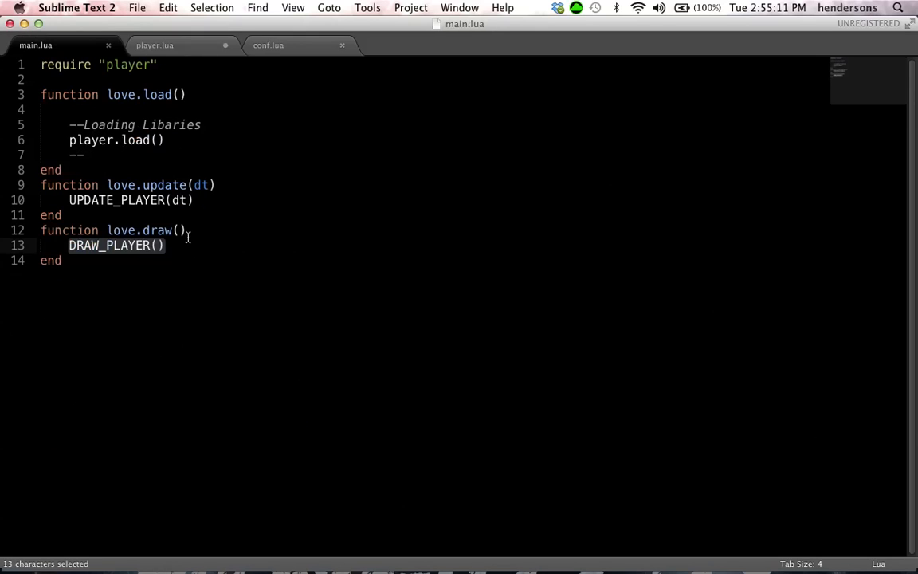
type("player.draw()")
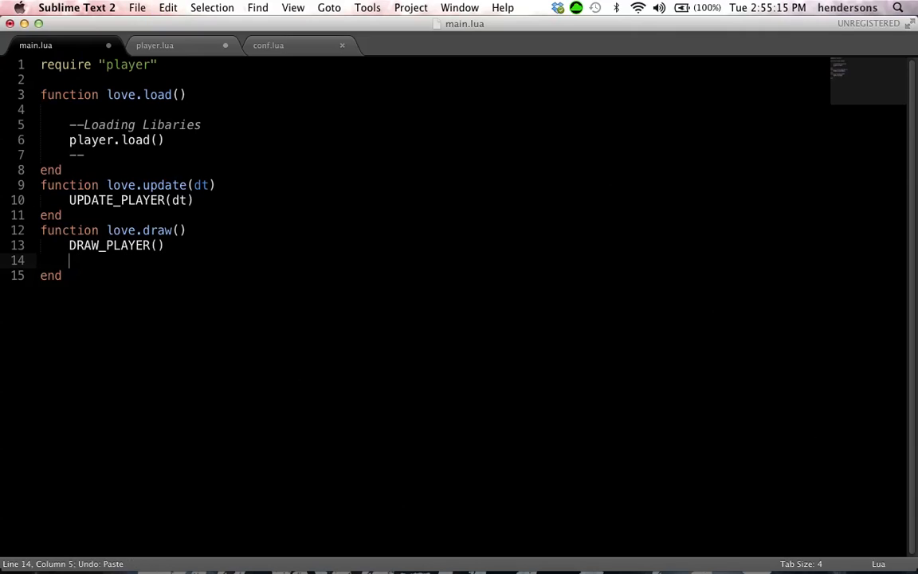
left_click(153, 45)
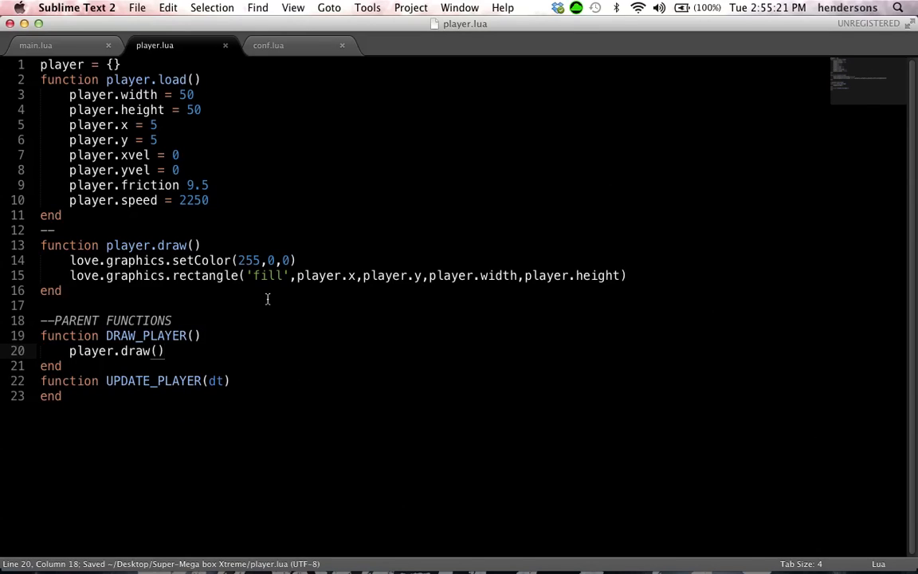
Write function player.physics(dt) with player.x = player.x + player.xvel * dt and begin player.y =.
key("enter")
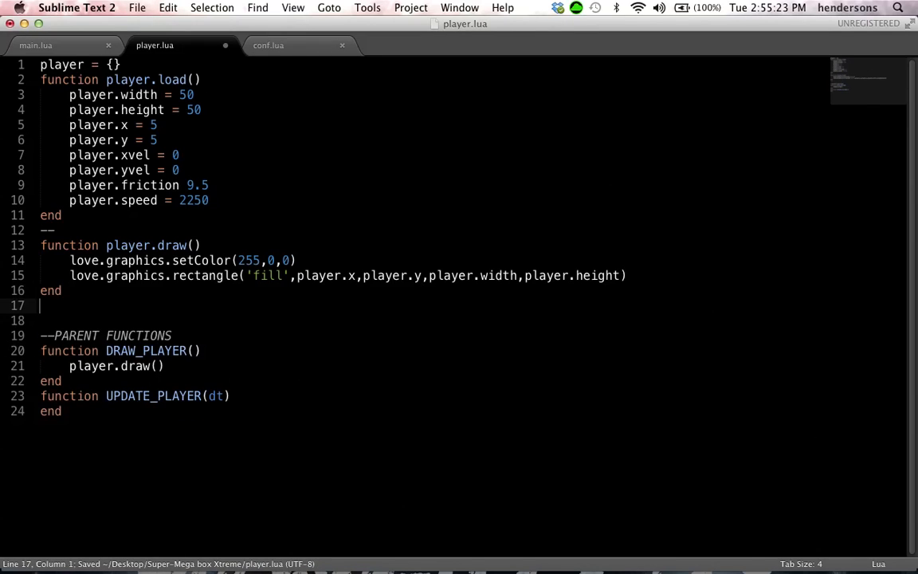
type("function")
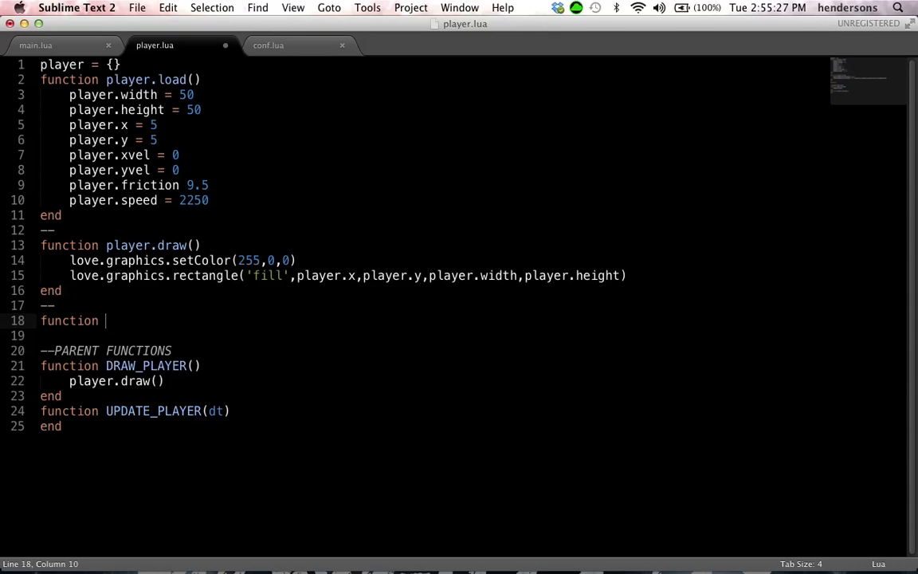
type("ply")
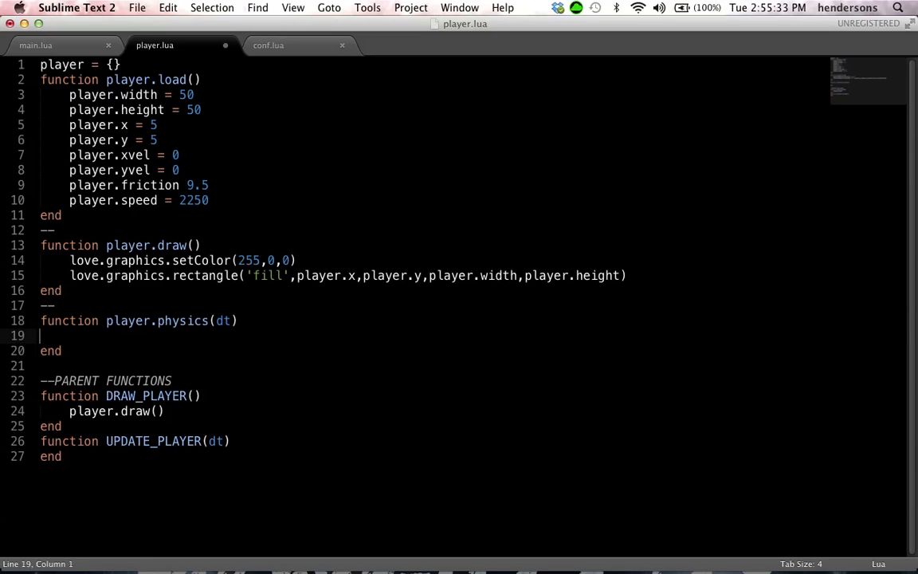
key("tab")
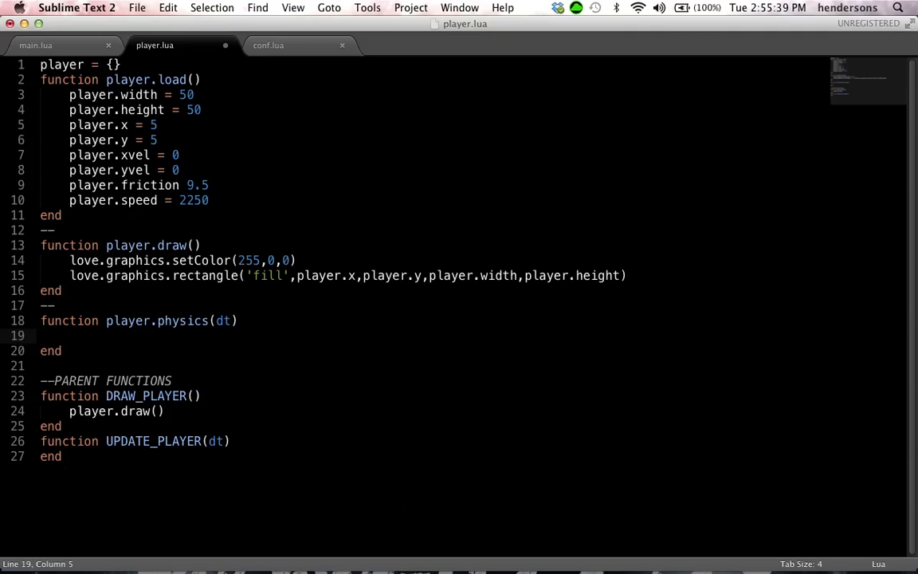
type("player.x = player.x + player.x")
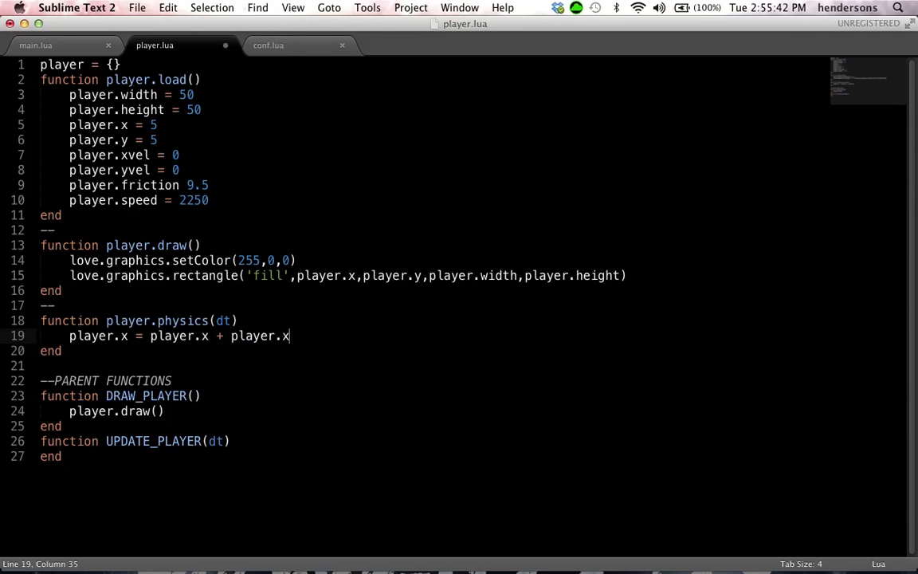
type("vel * dt")
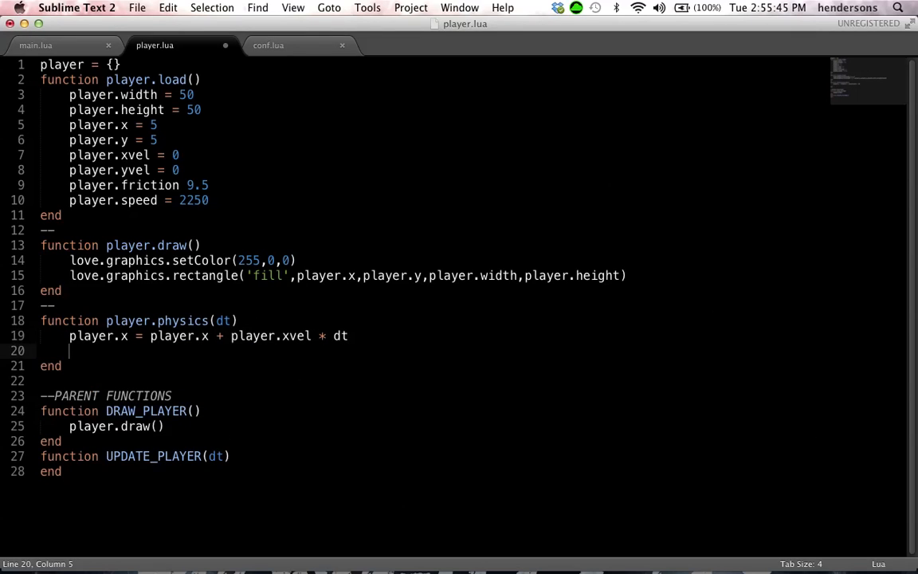
type("p")
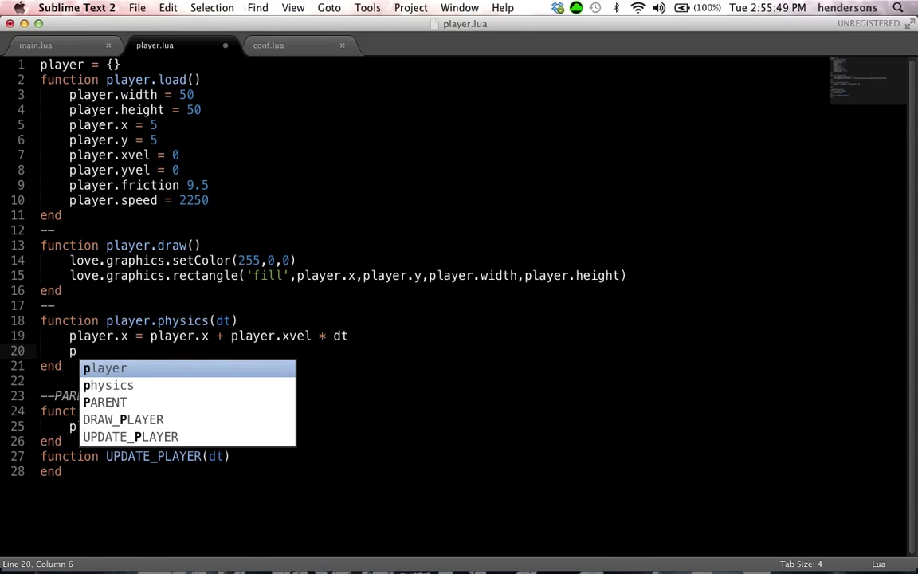
type("layer.y =")
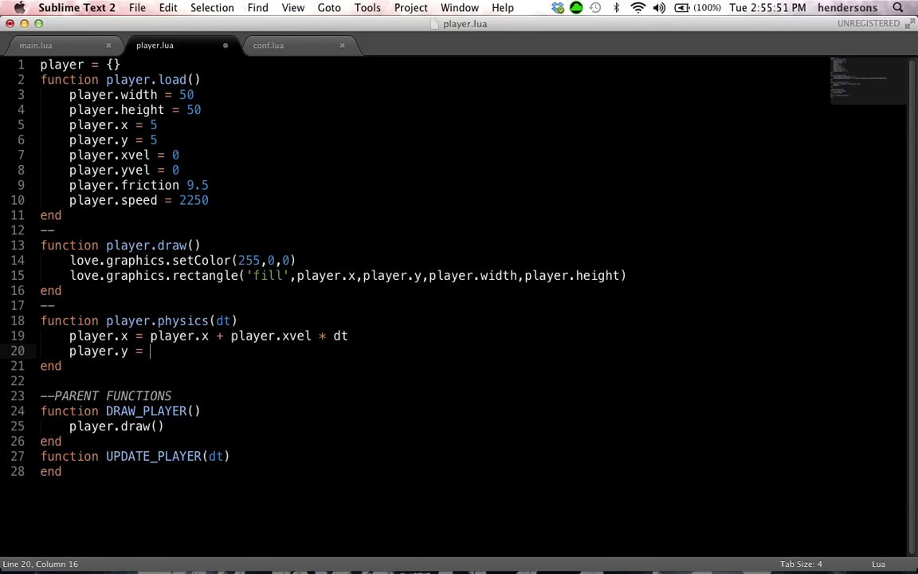
Finish player.y = player.y + player.yvel * dt, then open SupremeArena's player.lua from Dropbox.
type("player.y + playe")
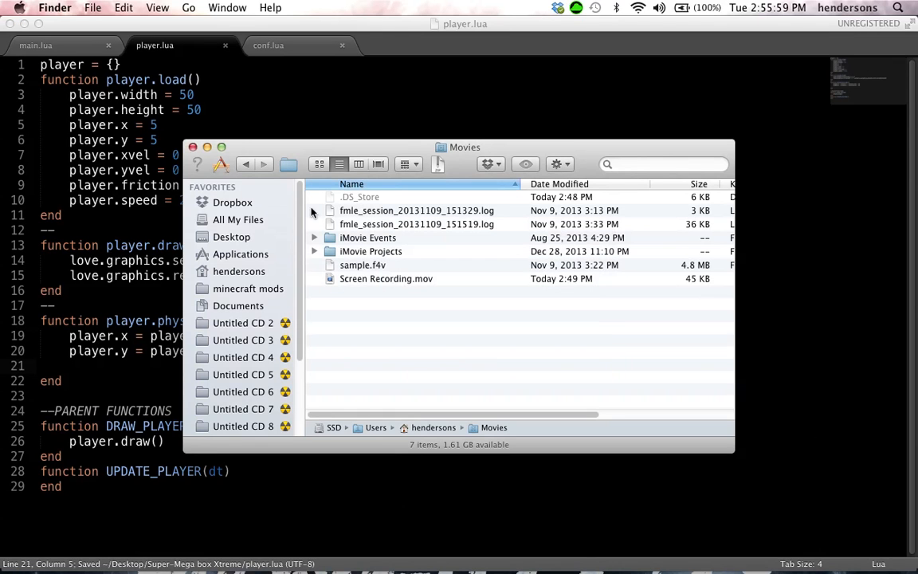
left_click(233, 201)
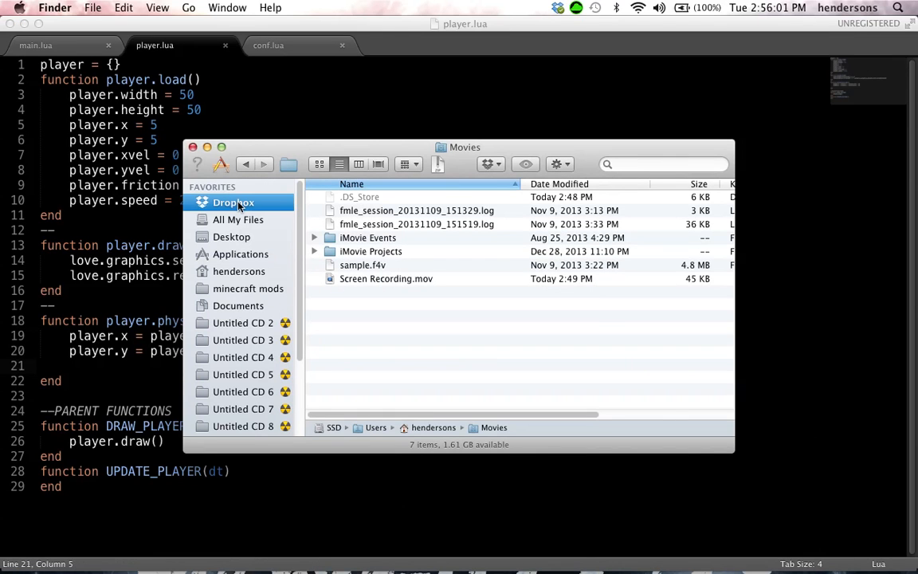
left_click(232, 201)
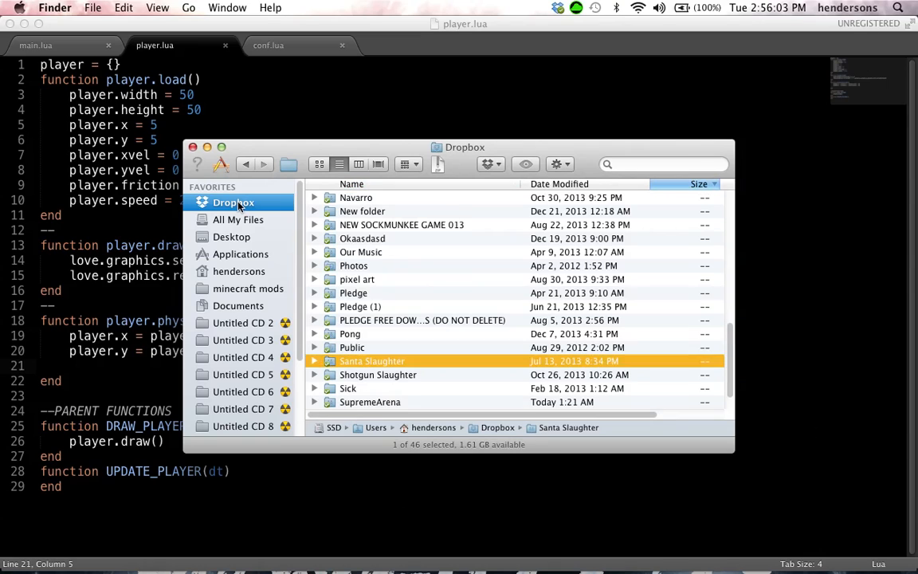
double_click(370, 401)
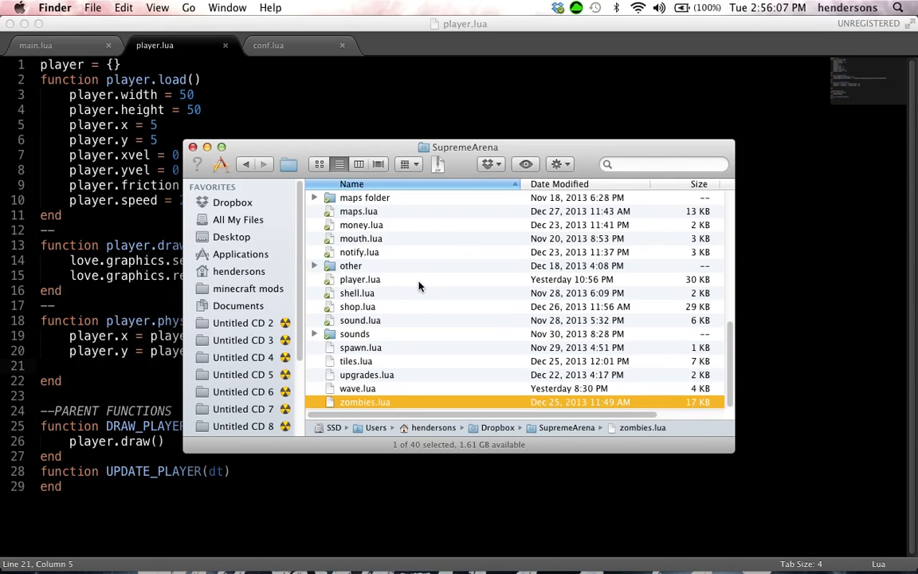
left_click(360, 279)
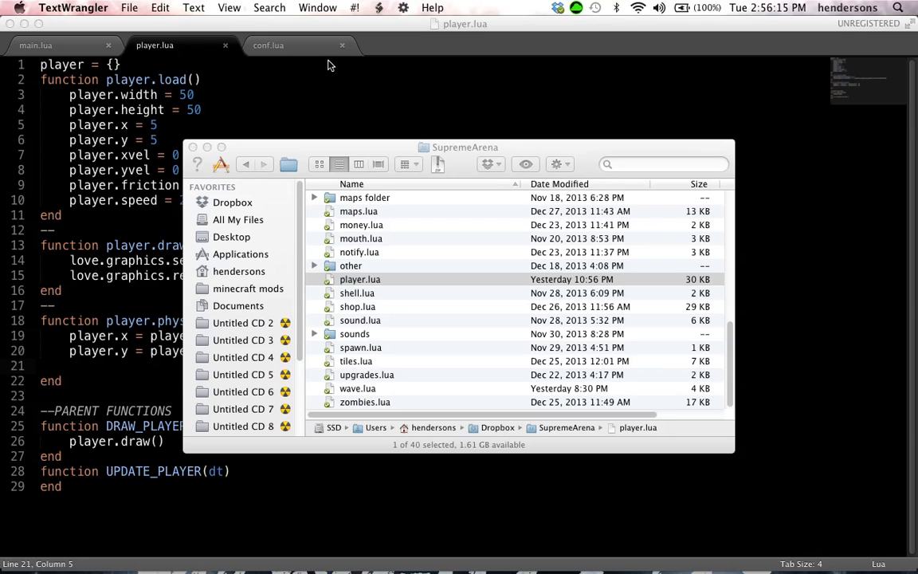
mouse_move(156, 274)
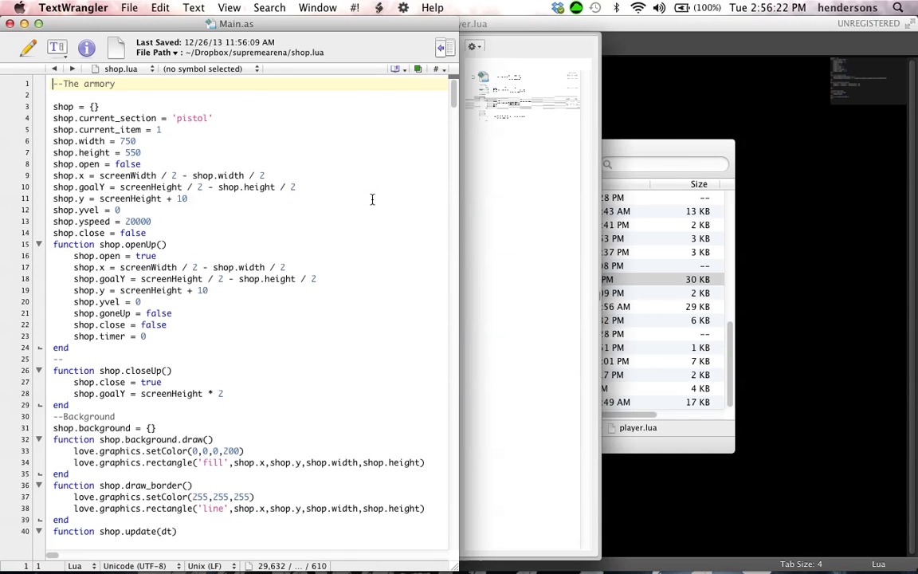
Switch to the SupremeArena player.lua document in TextWrangler and scroll through its drawing code.
left_click(507, 76)
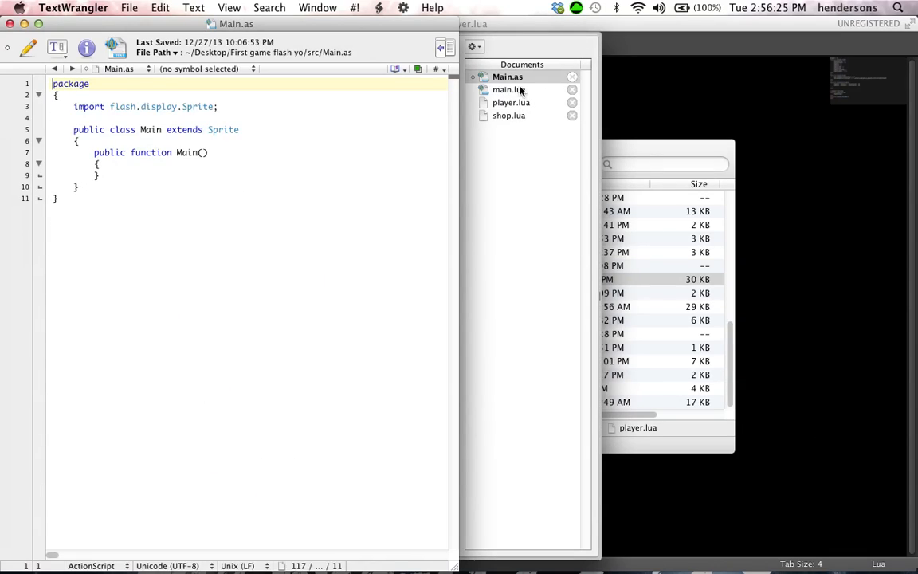
left_click(510, 102)
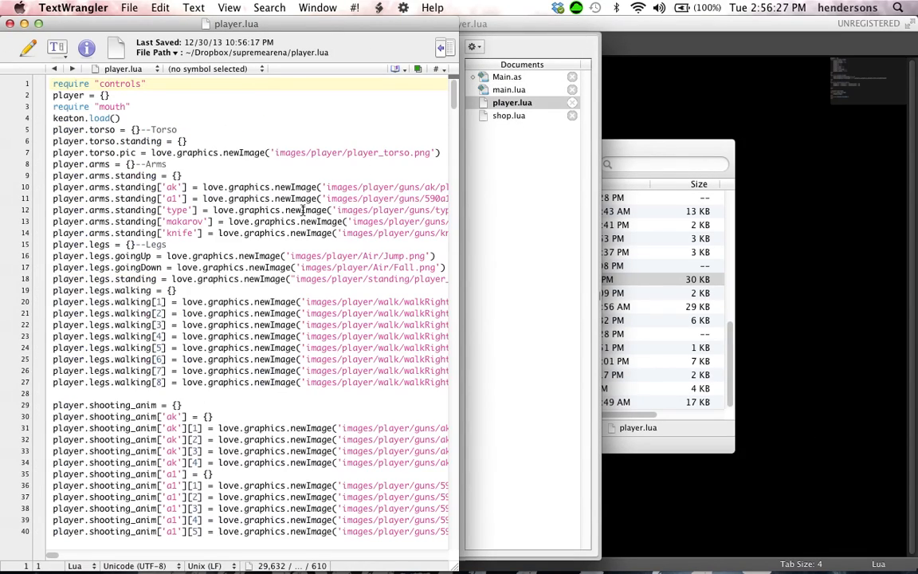
scroll("down", 3)
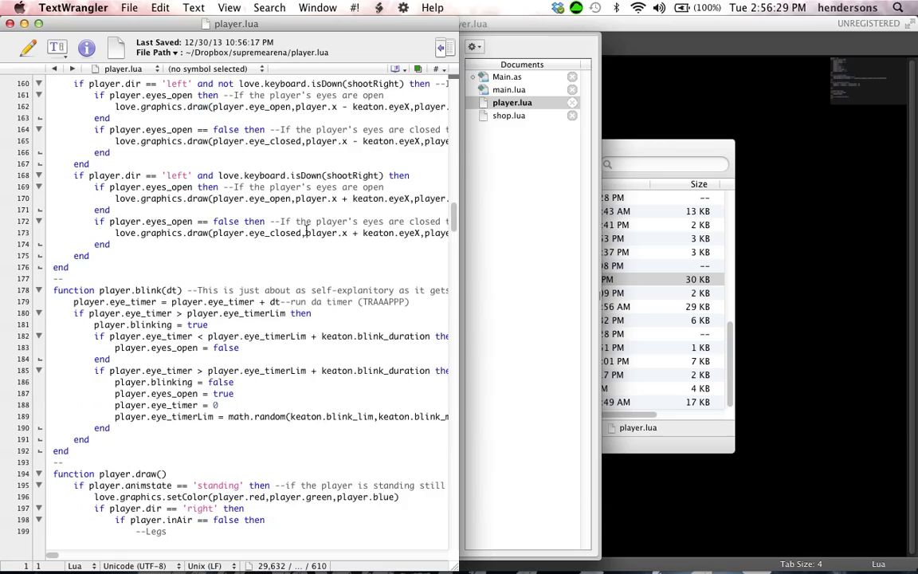
scroll("down", 3)
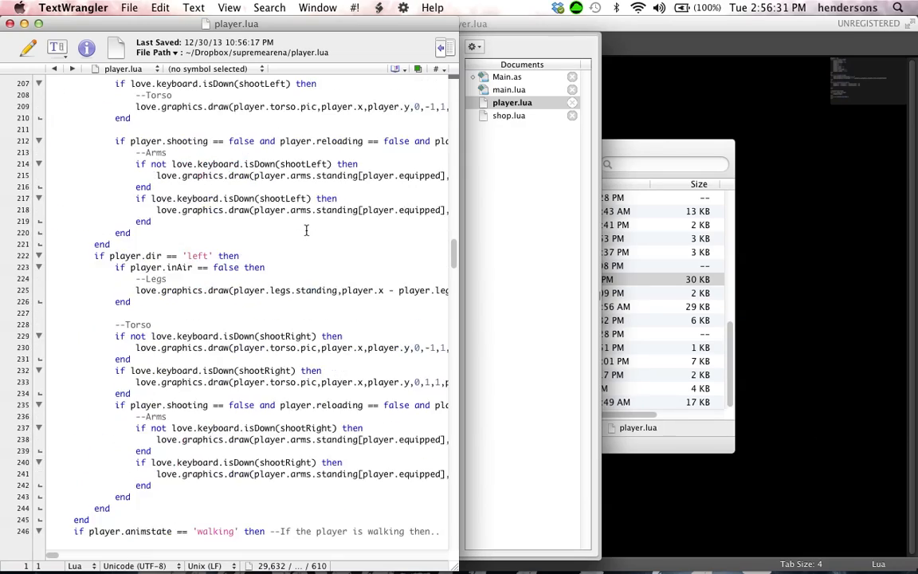
scroll("down", 3)
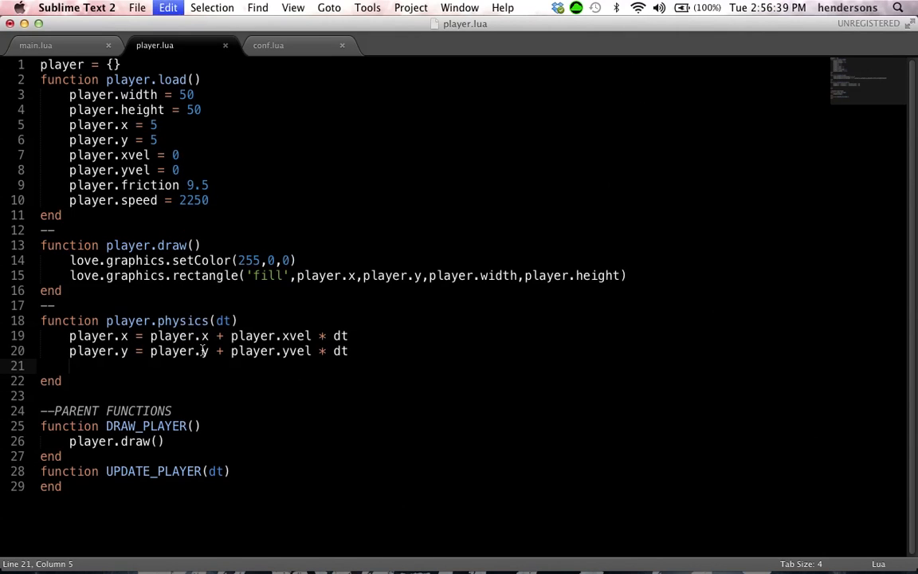
Add xvel/yvel friction via (1 - math.min(dt*player.friction, 1)) and call player.physics(dt) from UPDATE_PLAYER.
type("player.xvel = player.xvel * (1 - math.min(dt*player.friction, 1))")
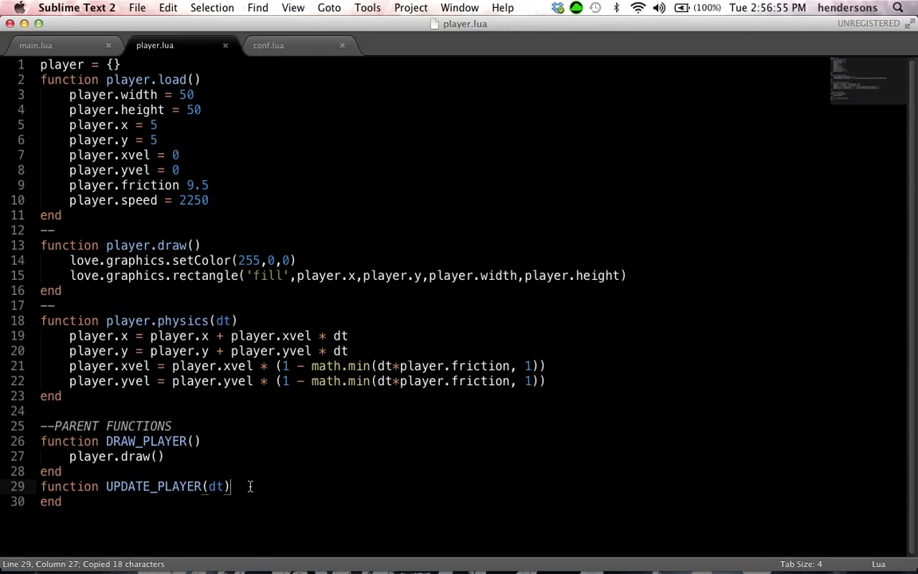
type("player.physics(dt)")
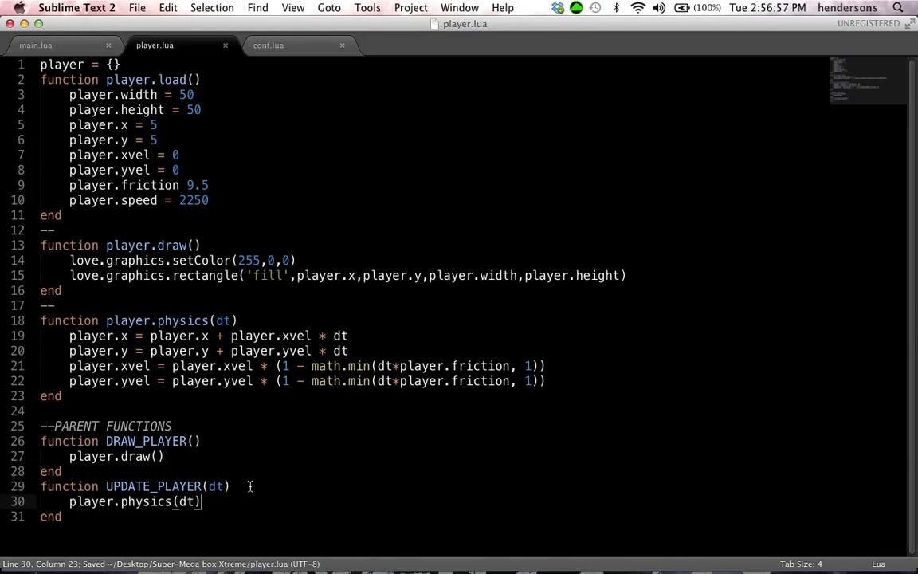
mouse_move(210, 494)
type("-")
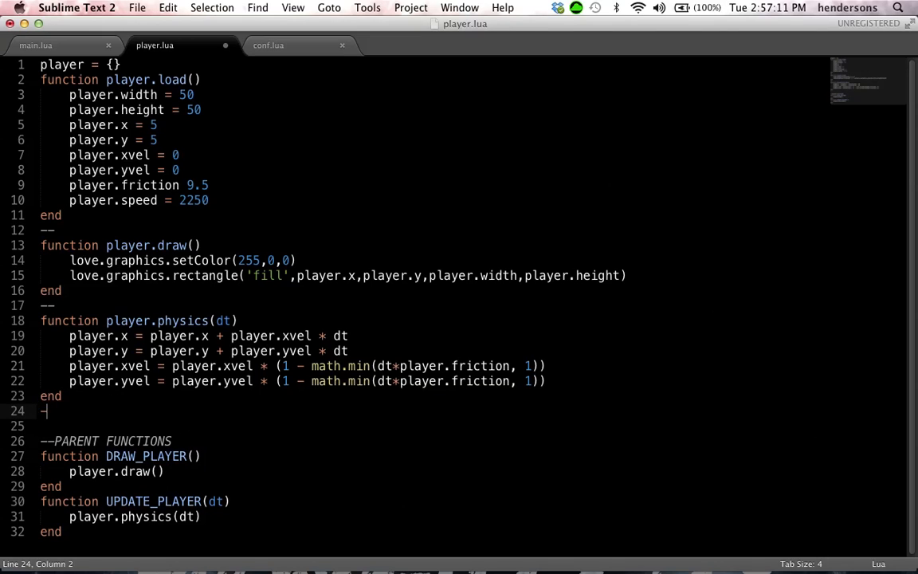
Write function player.boundary() with if player.x < 0 and player.y < 0 blocks zeroing position and velocity.
type("f")
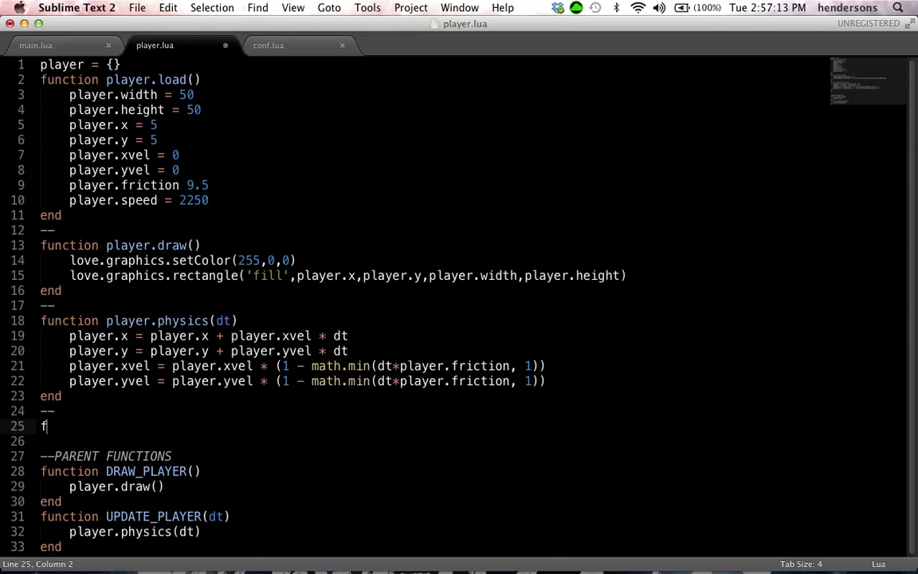
type("unction player.")
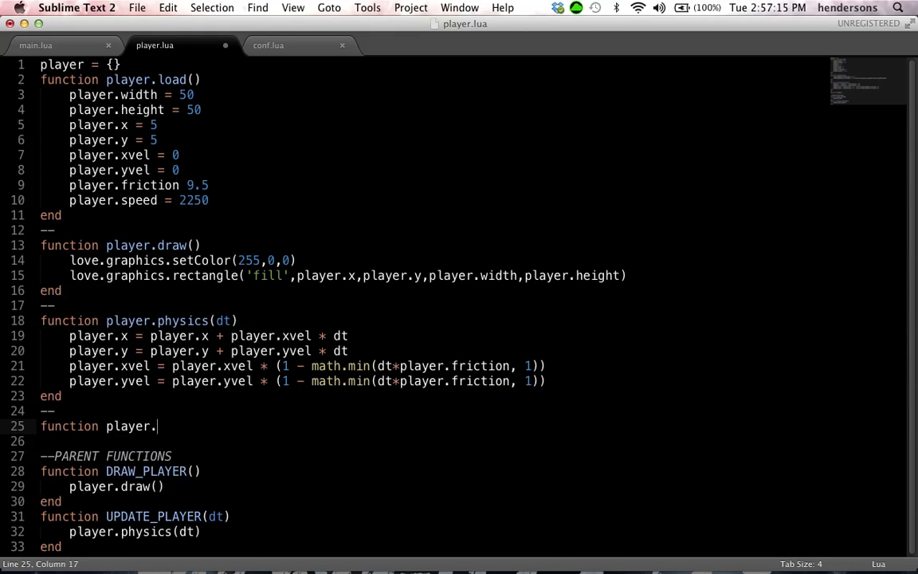
type("boundary()")
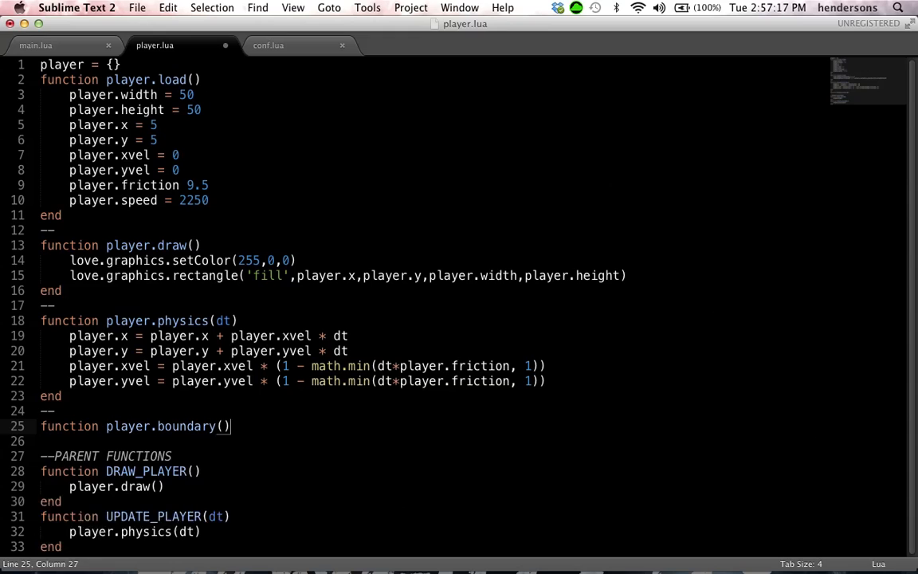
key("enter")
type("if player.x")
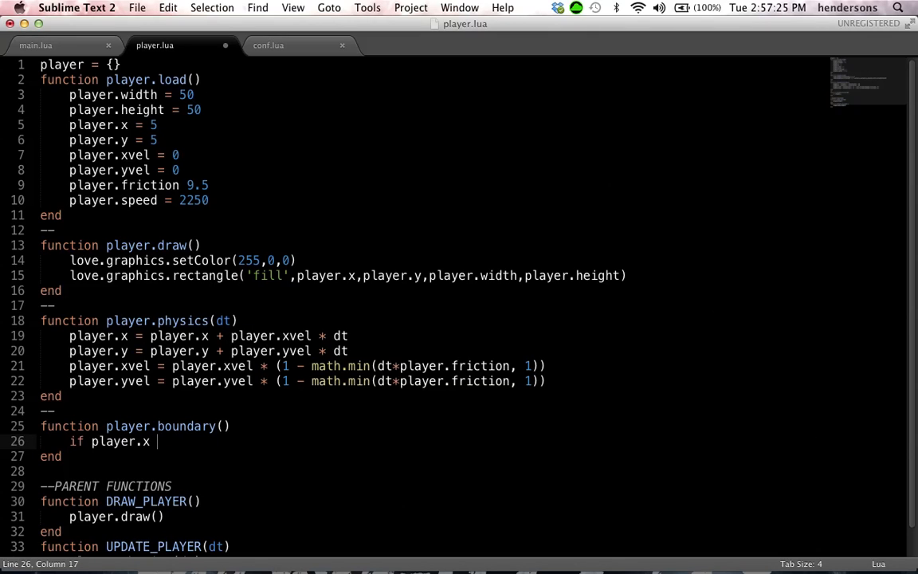
type("< 0 then")
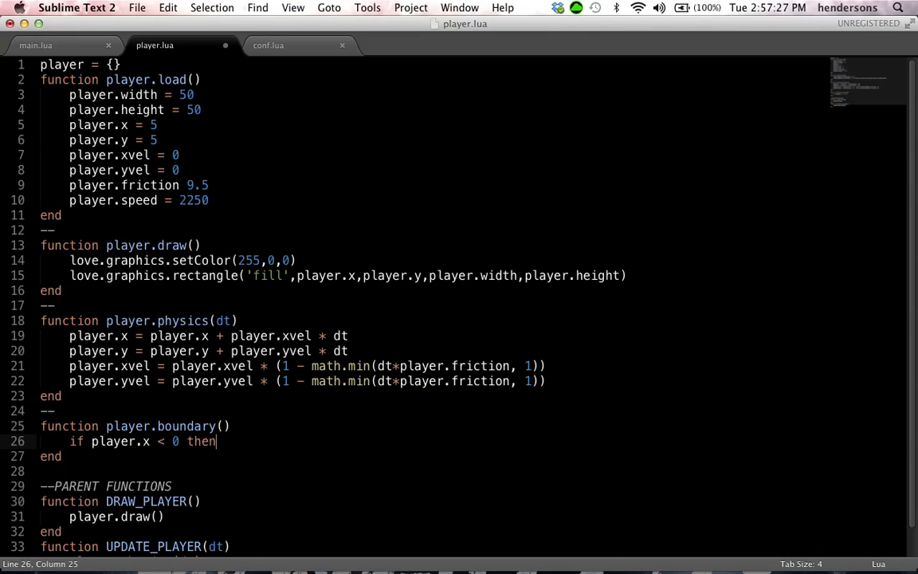
type("player.x = 0")
type("end")
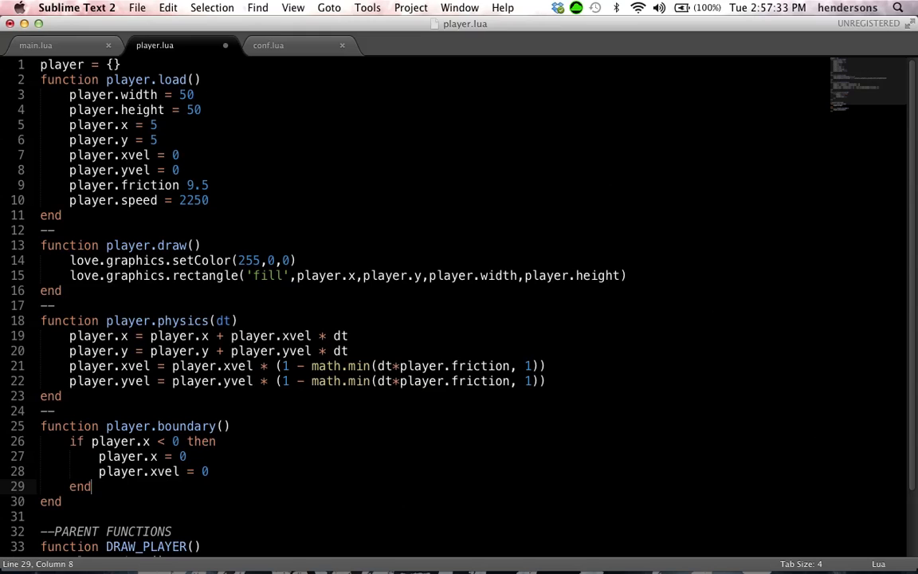
type("player.")
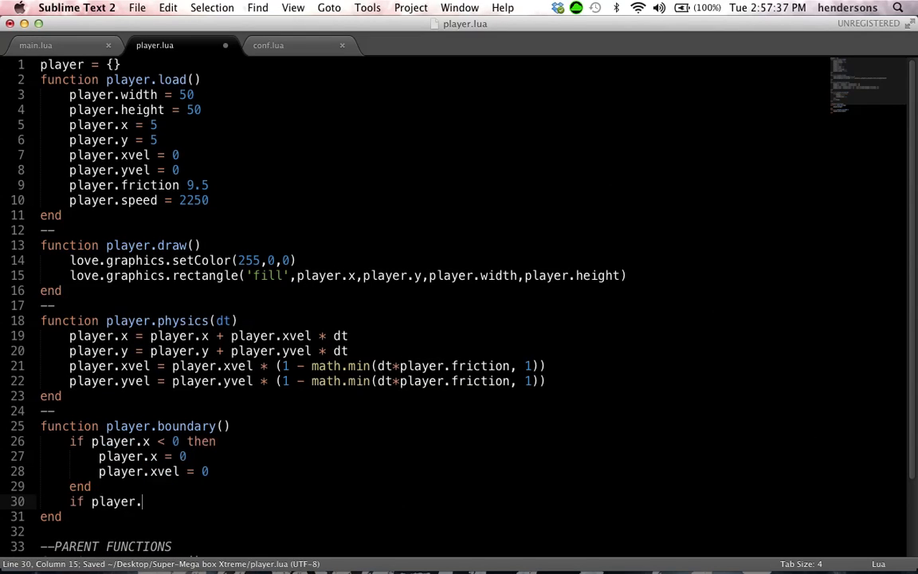
type("player.y = 0")
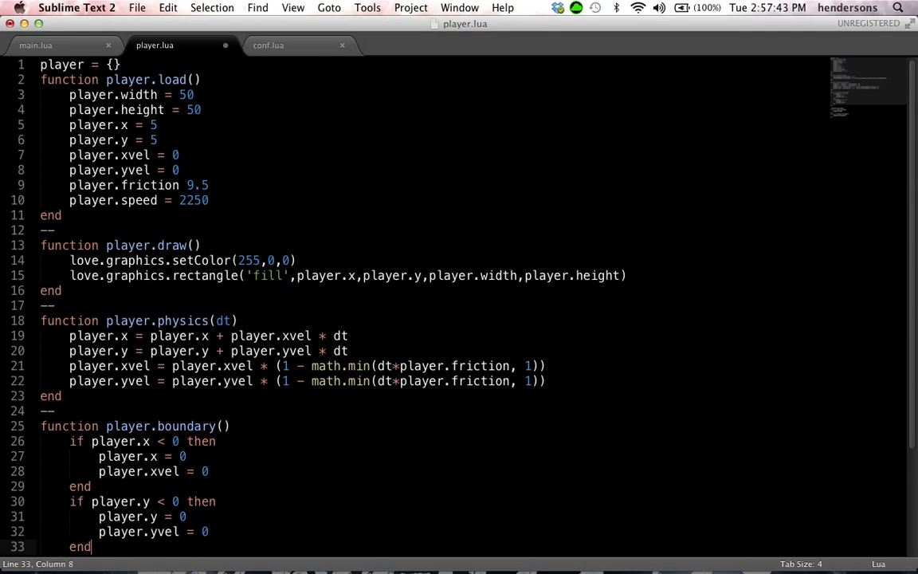
Add the right-edge check: if player.x + player.width > screenWidth, set player.x = screenWidth - player.width.
scroll("down", 3)
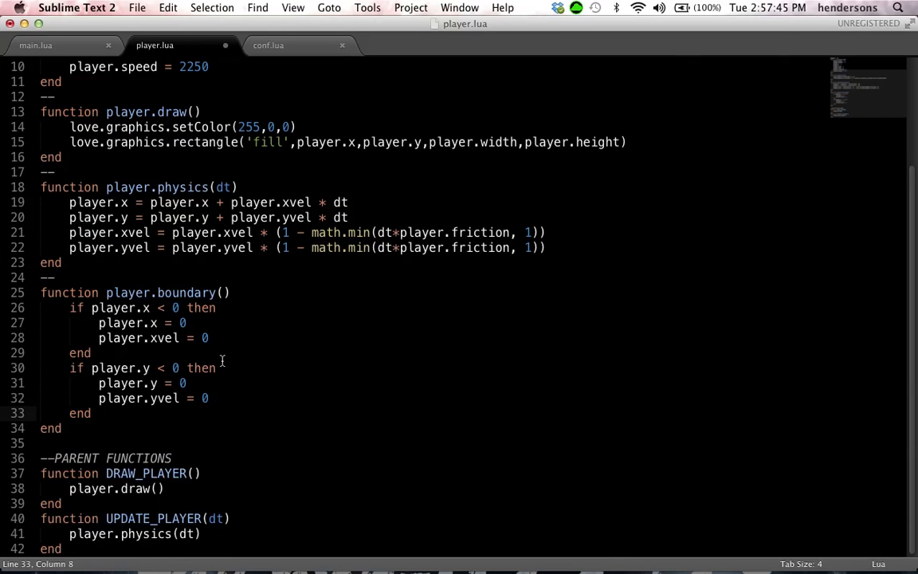
type("if")
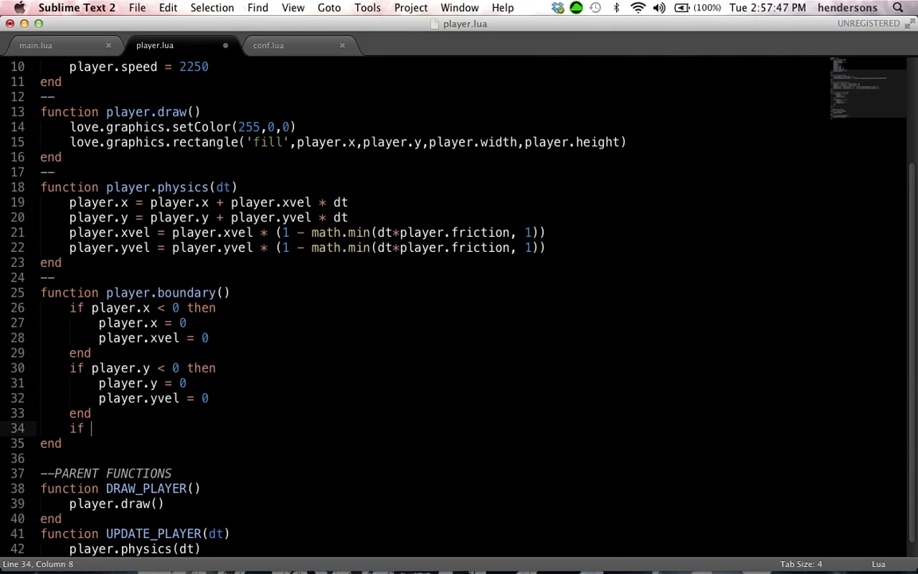
type("playe")
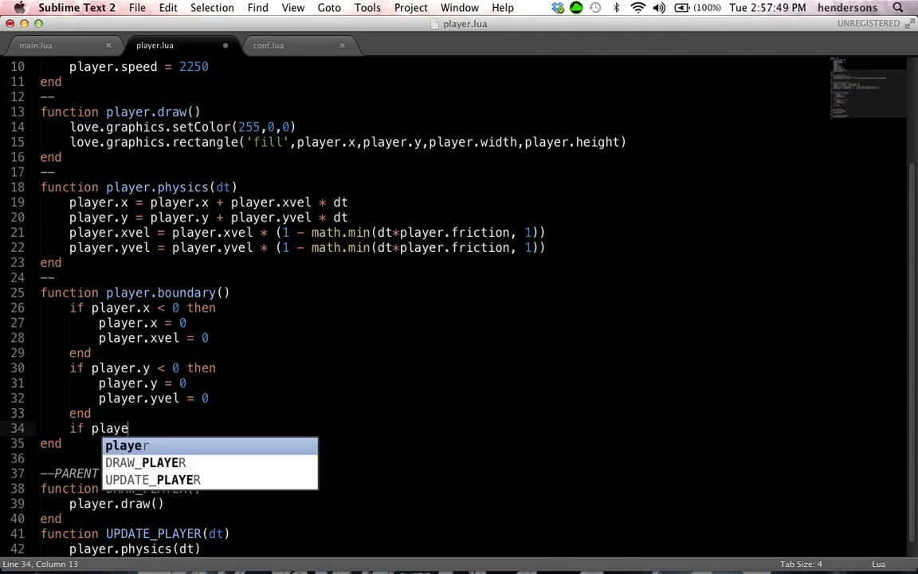
type("r.x + p")
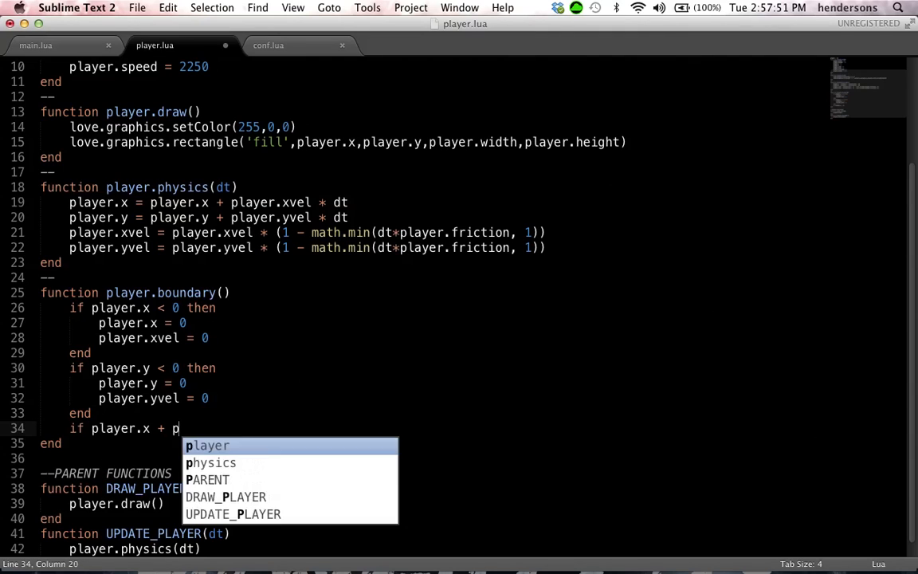
type("lay")
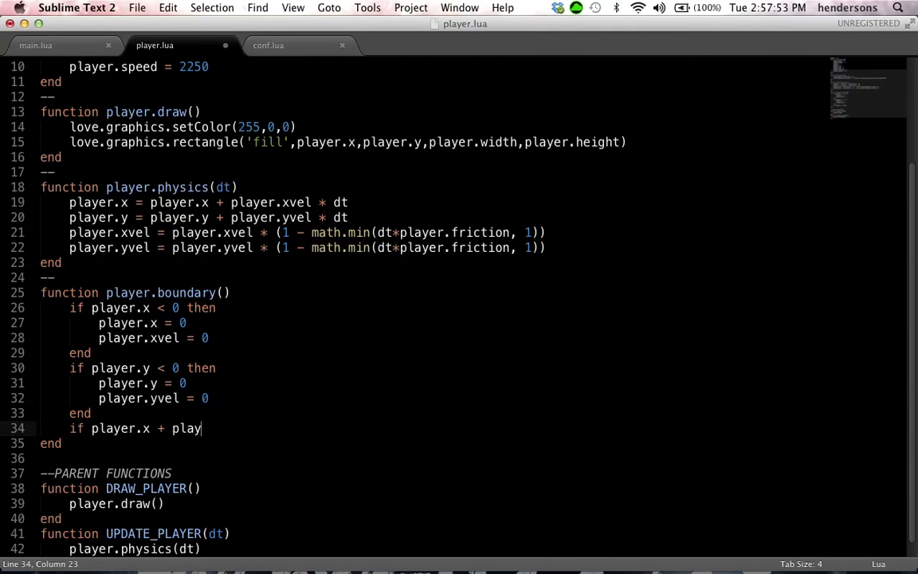
type("er.width >")
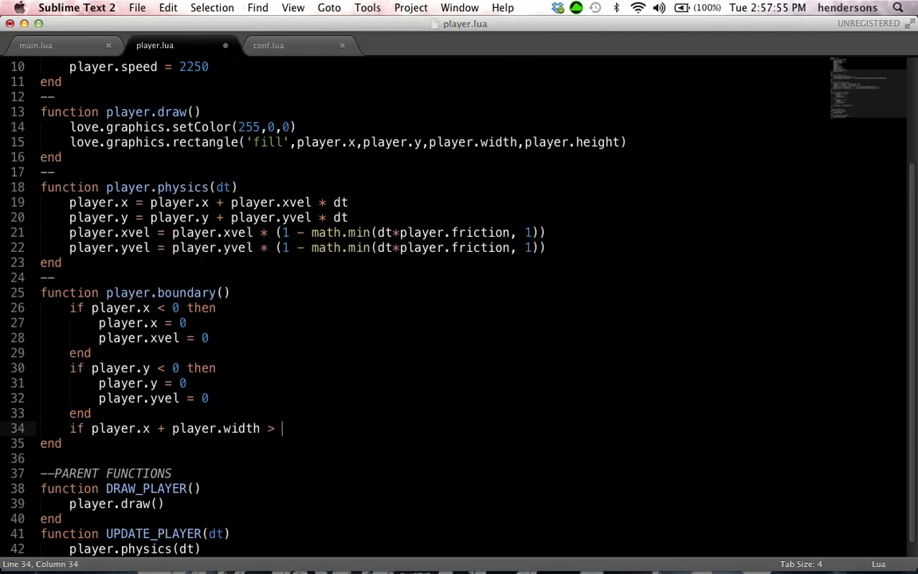
type("screenWidth then")
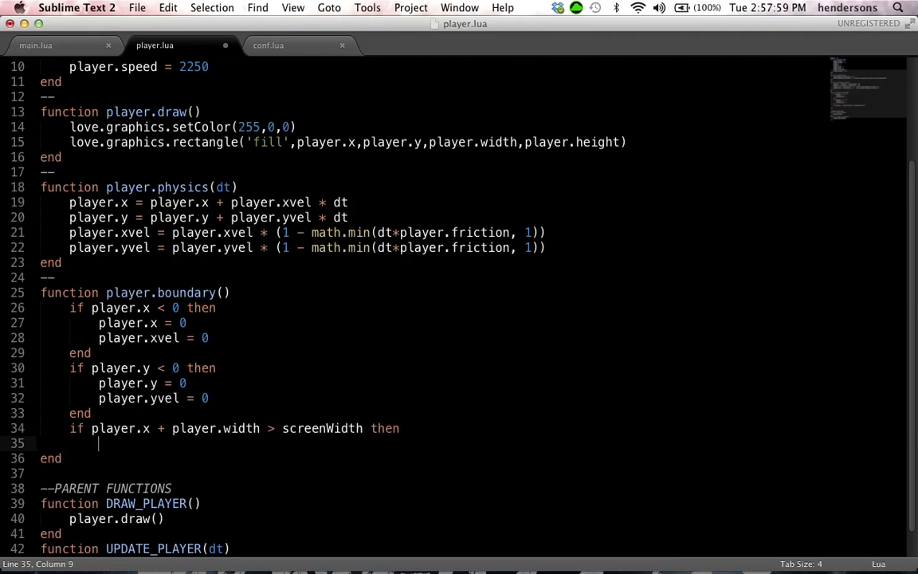
type("player.x = screenWidth -")
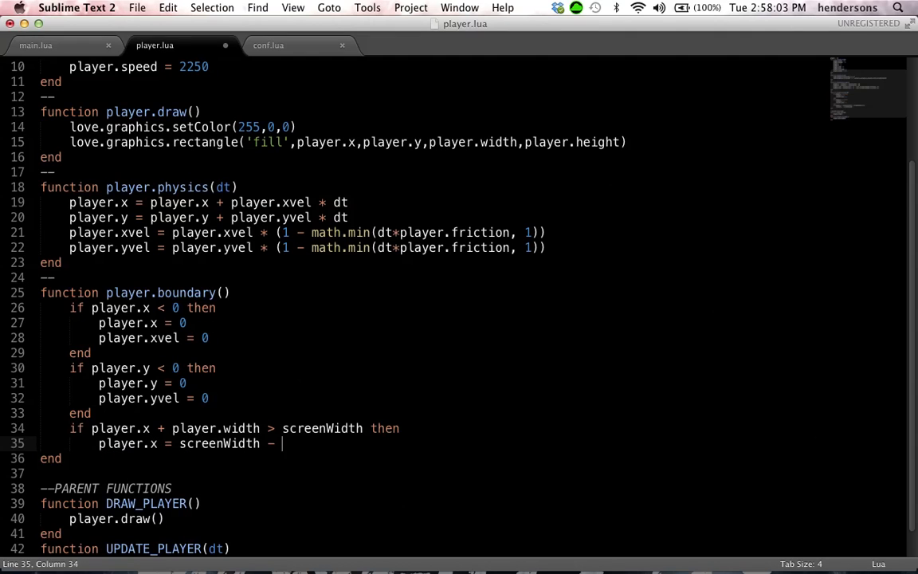
type("player.widte")
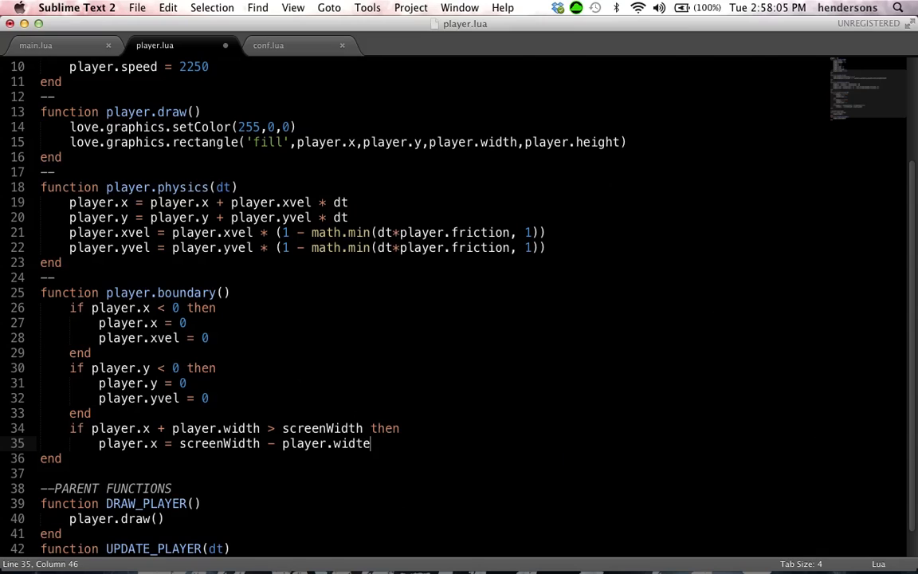
type("h")
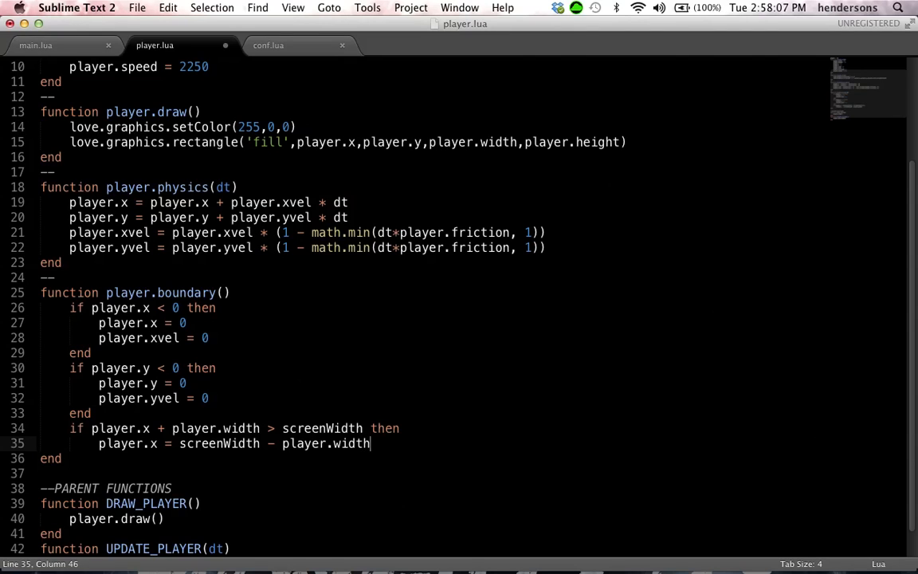
key("enter")
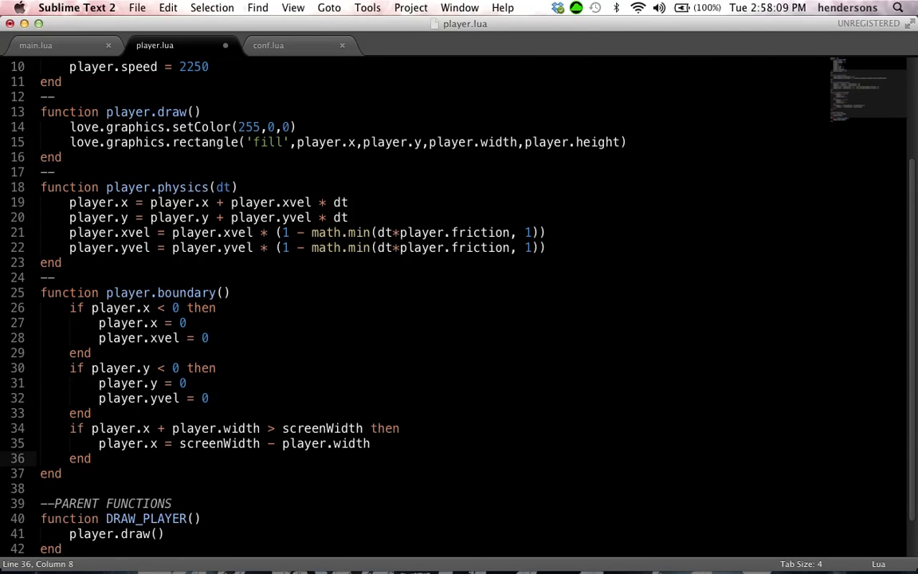
Add the bottom-edge check: if player.y + player.height > screenHeight, clamp player.y and set player.yvel = 0.
type("if player.y")
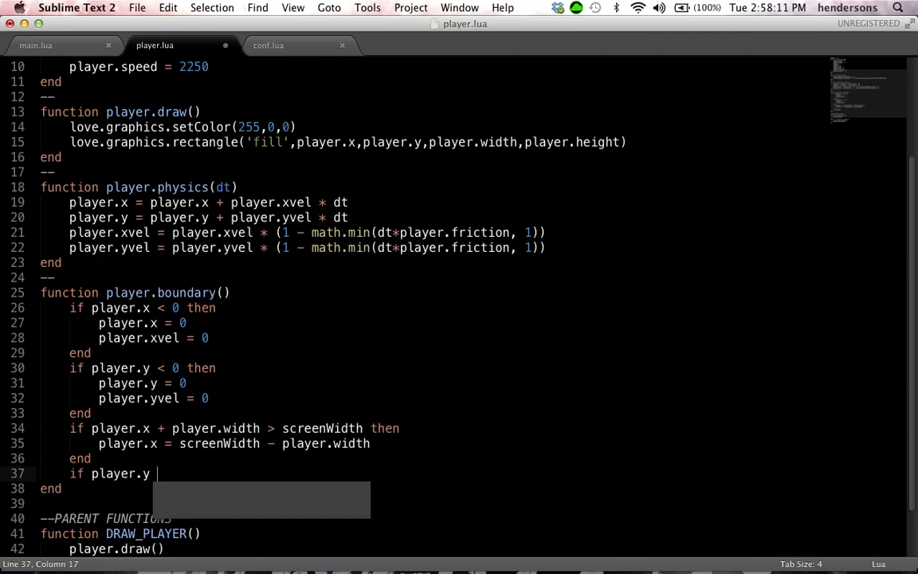
type("+ player.hei")
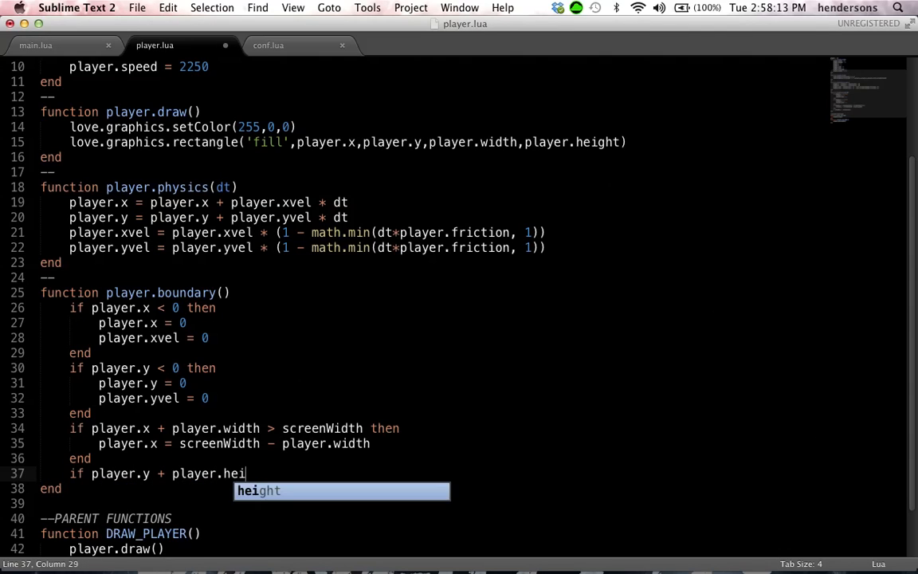
type("ght > screenHeight then")
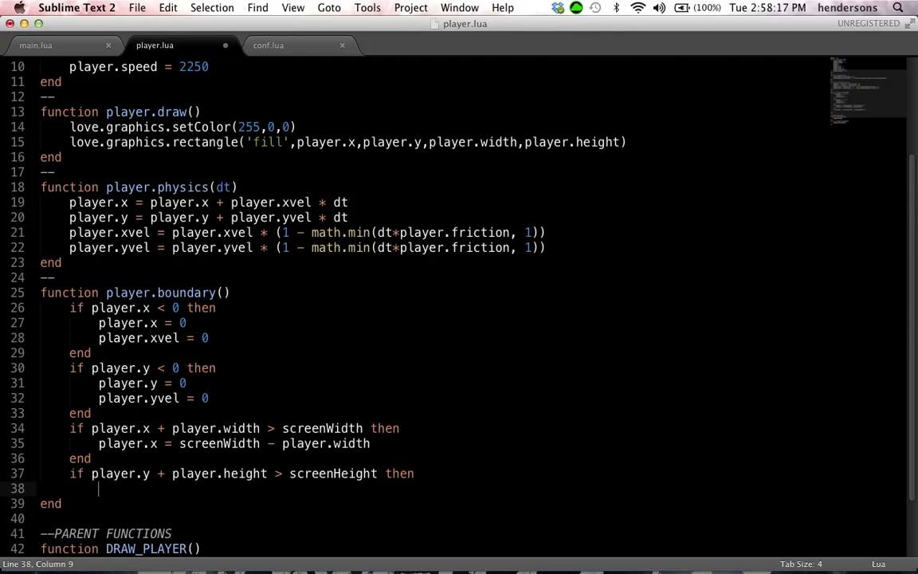
type("player.y = player.")
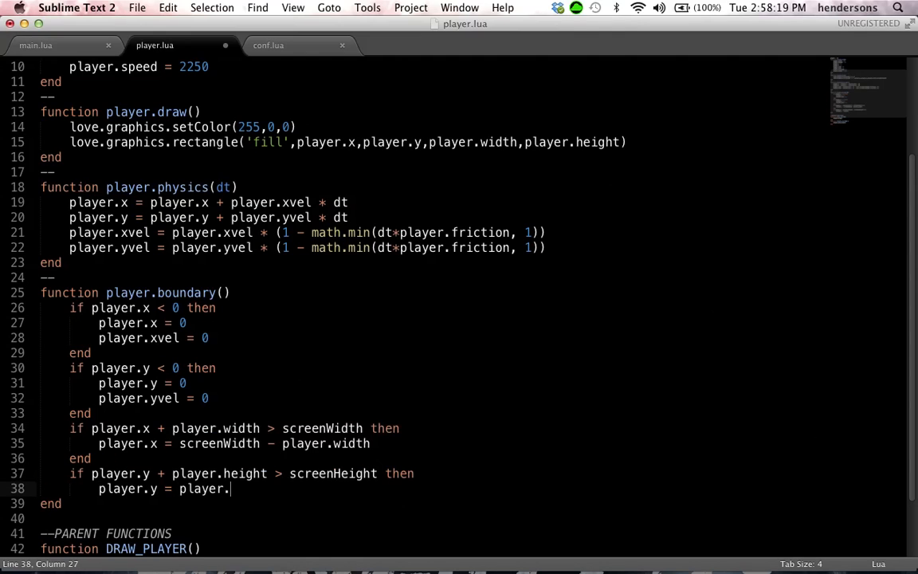
key("backspace")
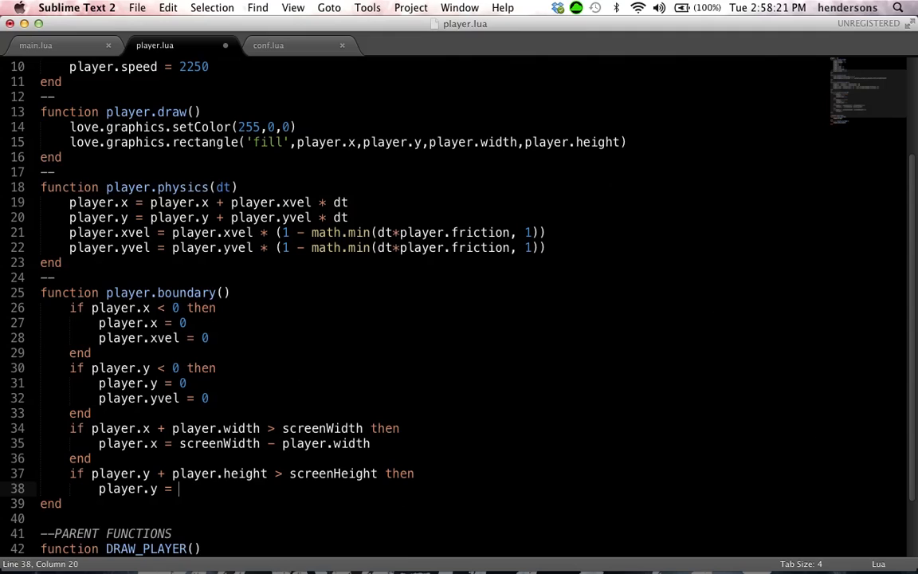
type("screenHeight -")
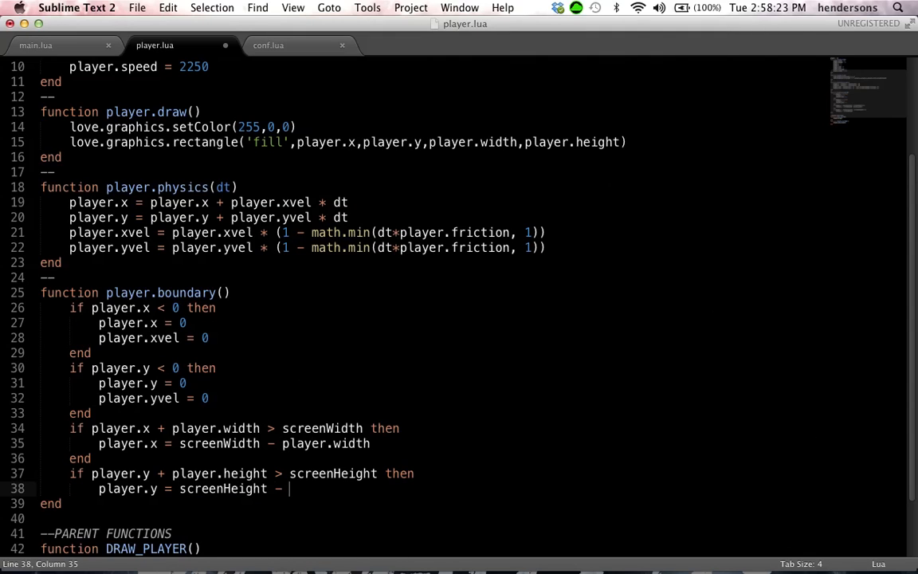
type("player.height")
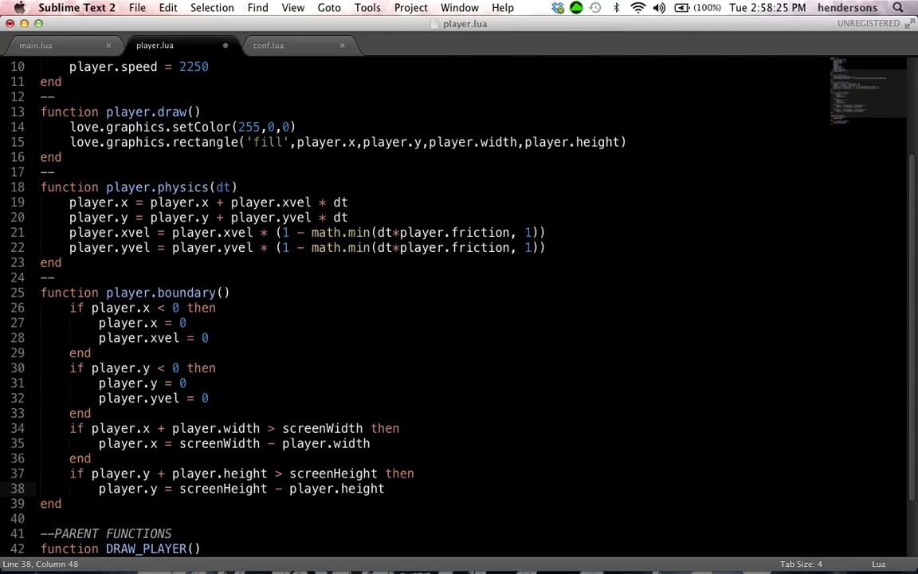
type("player.yvel = 0")
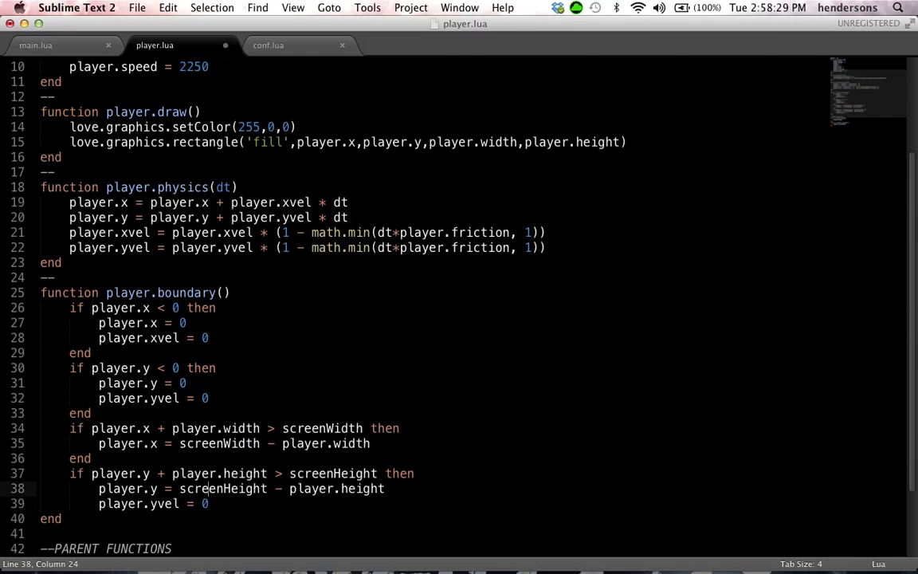
type("playe")
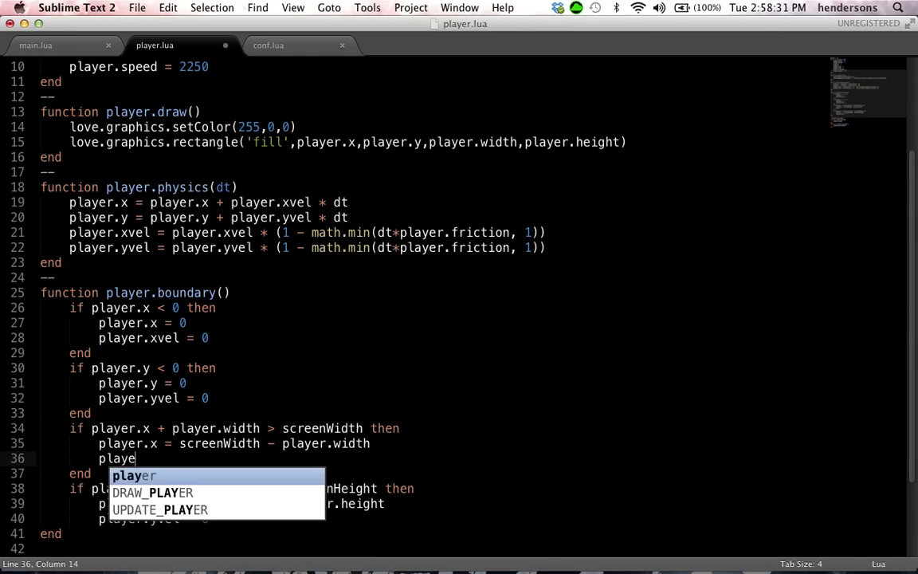
type("r.yvel = 0")
type("en")
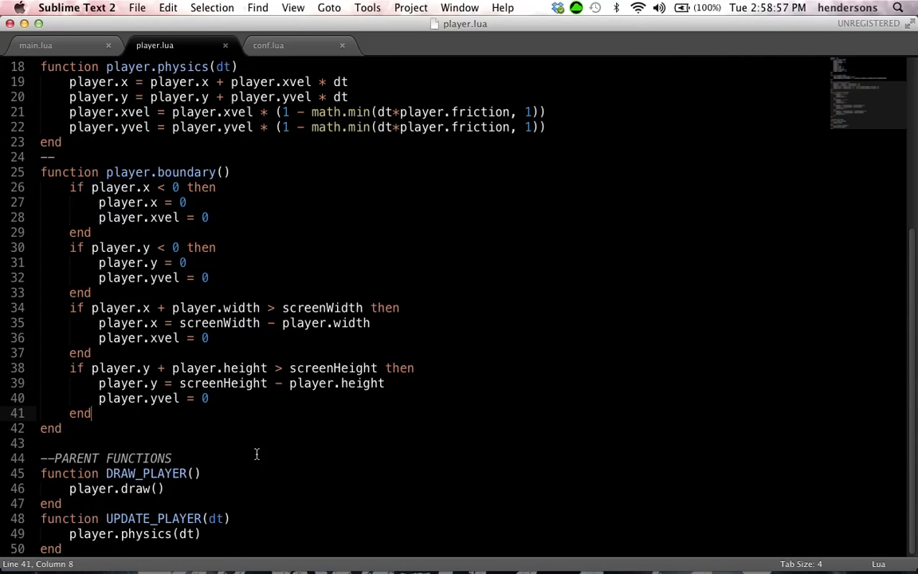
type("d")
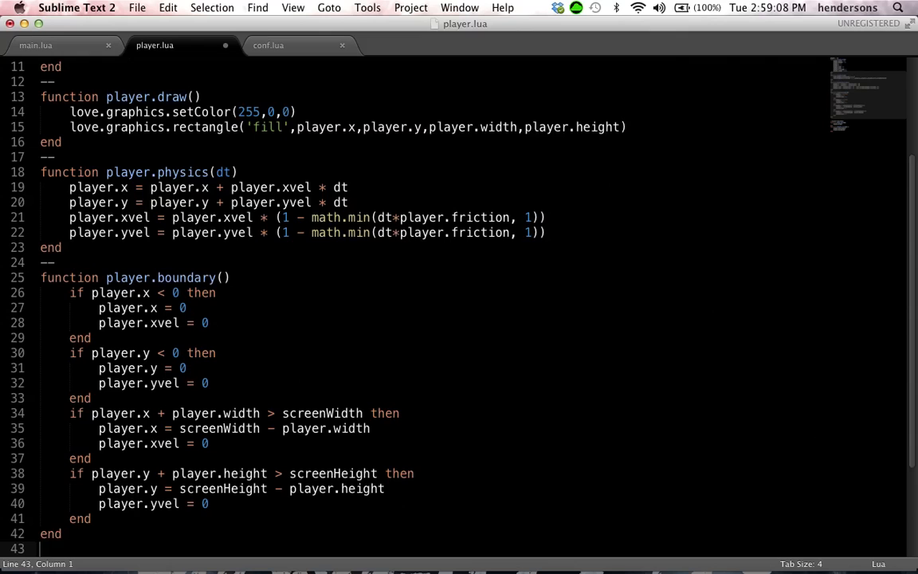
Write function player.move(dt): when 'd' is down and player.xvel < player.speed, raise xvel by speed * dt; save.
type("functin")
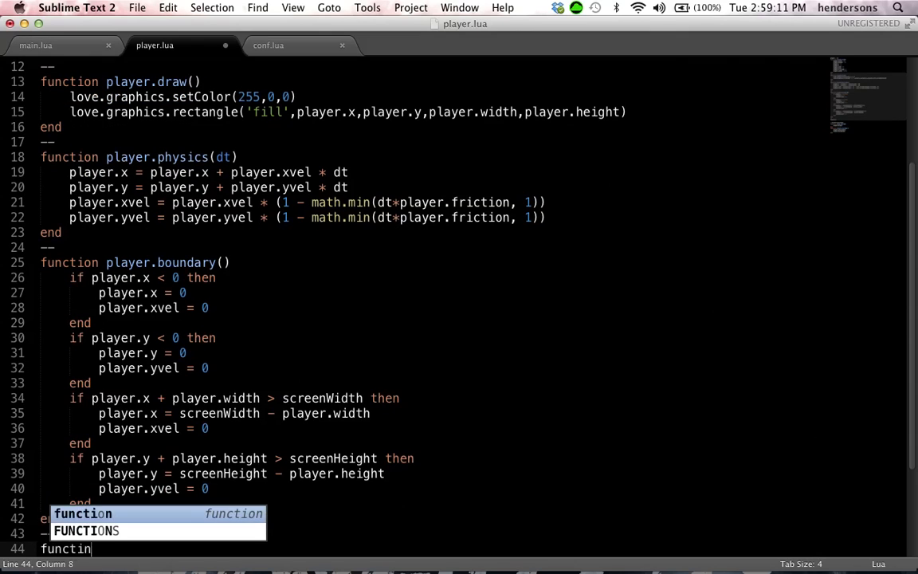
key("backspace")
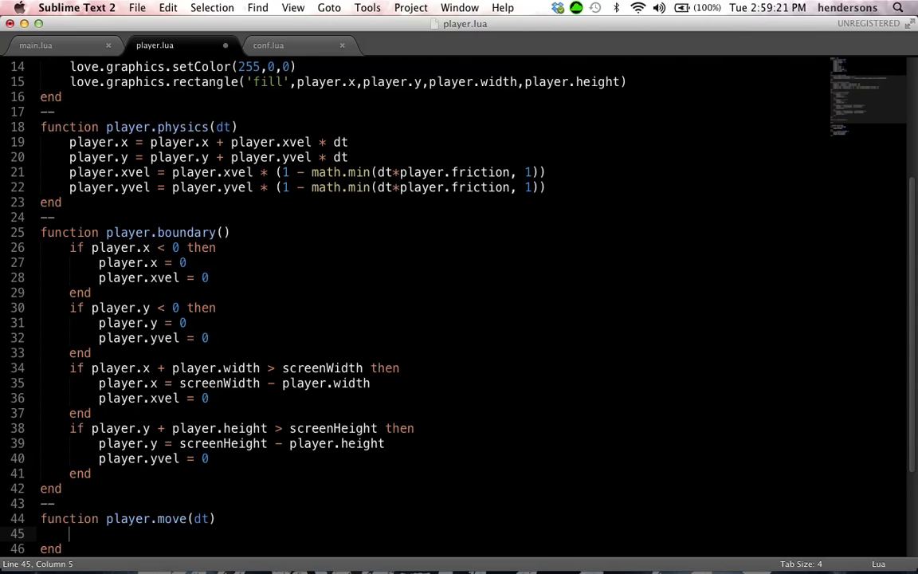
type("if player.")
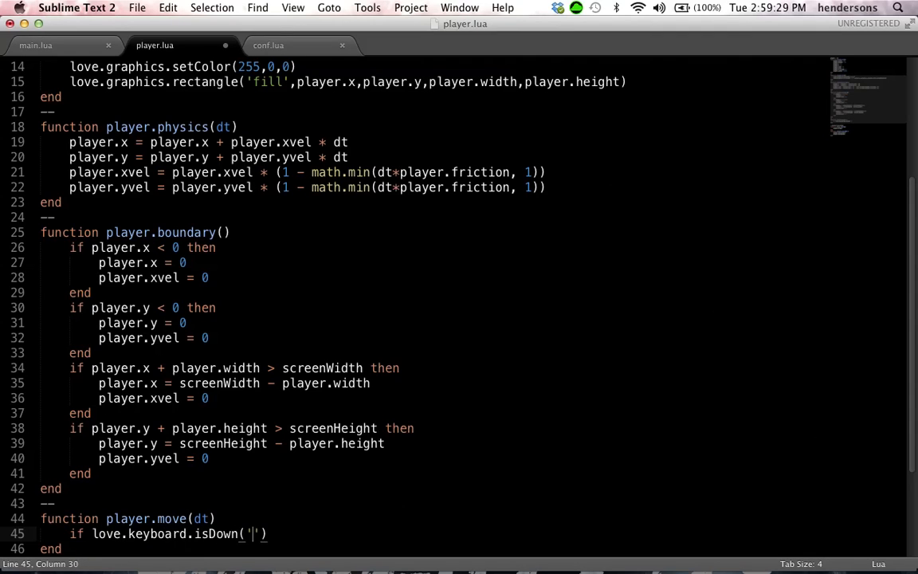
type("d")
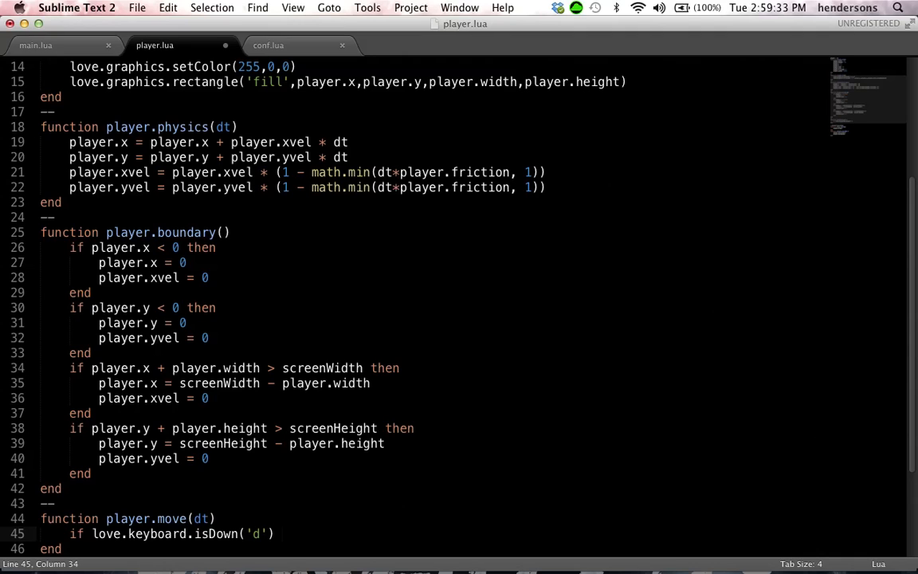
type("and player.,xvel < p")
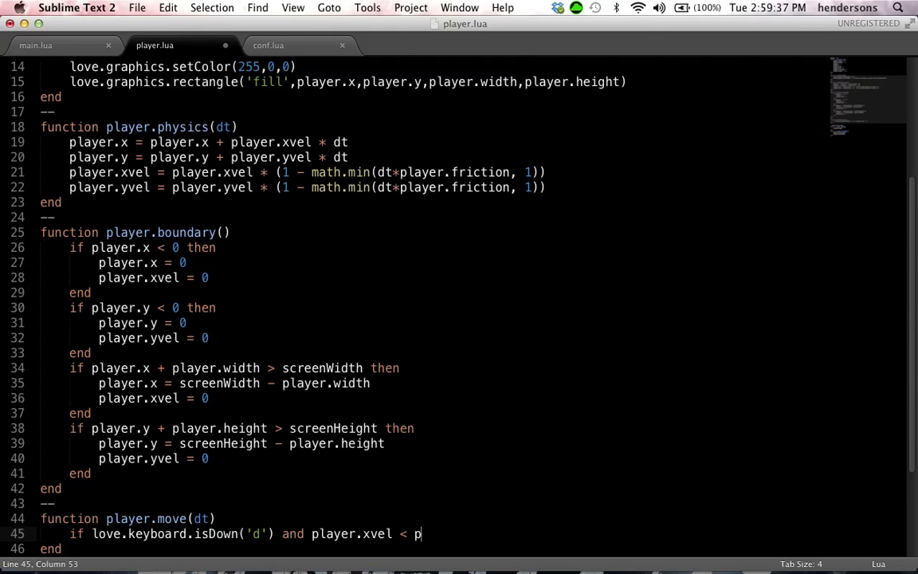
type("layer.speed")
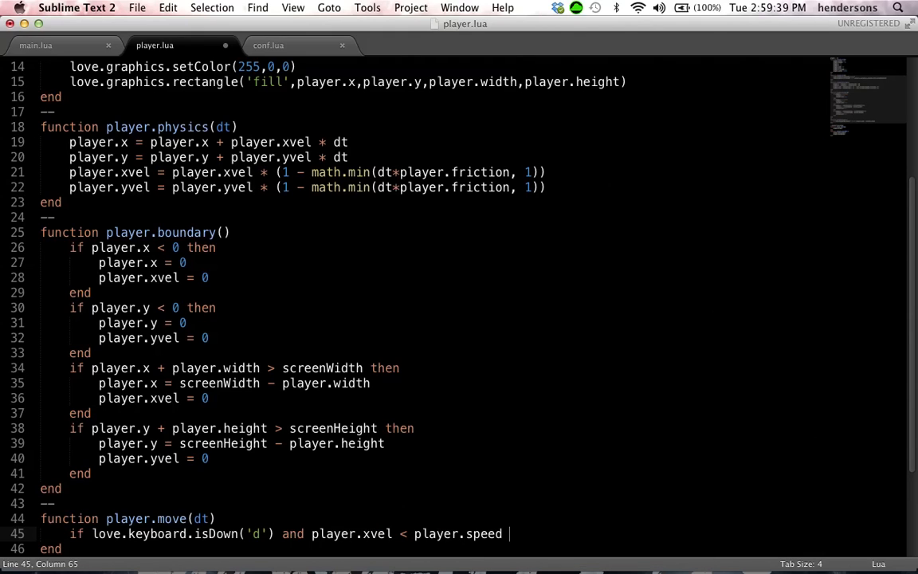
type("then")
type("player.xvel =")
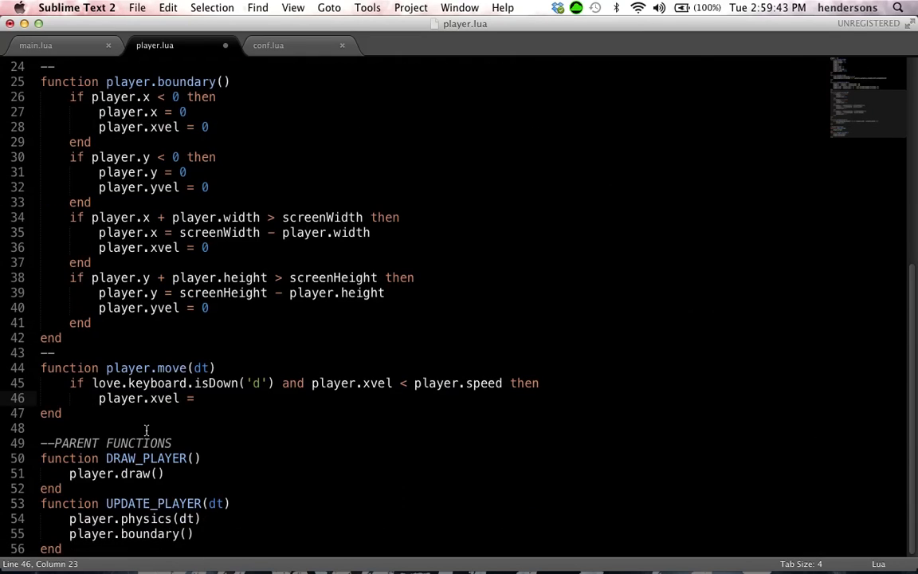
type("player.xvel + player.speed * dt")
type("end")
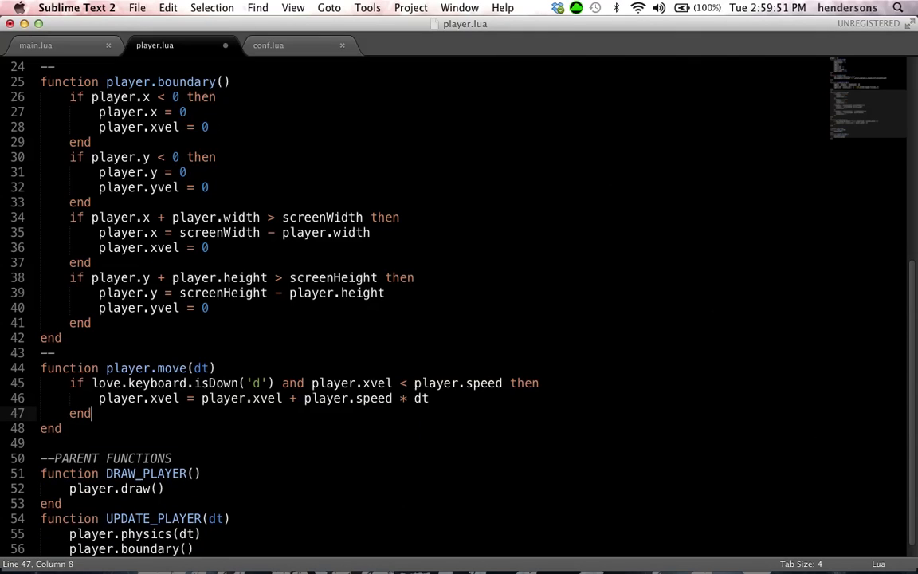
key("cmd+s")
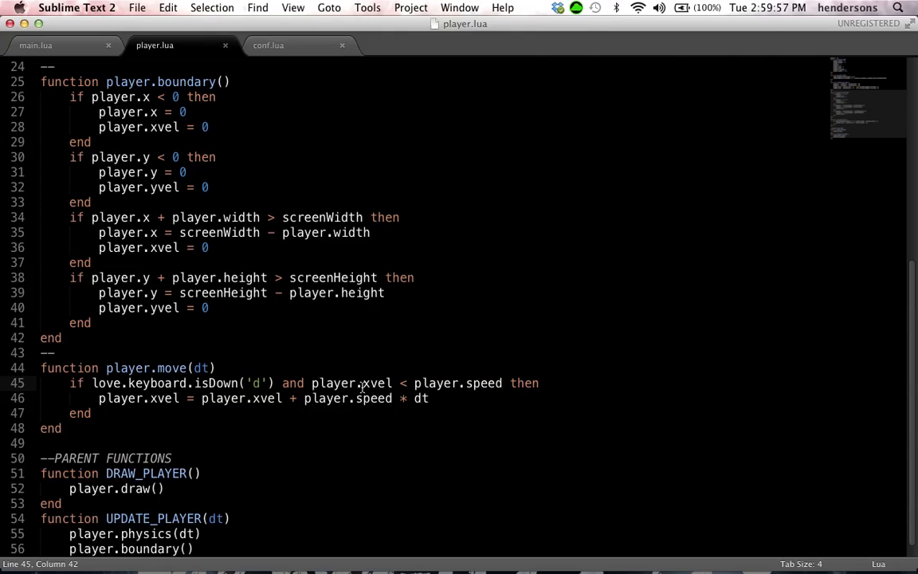
mouse_move(285, 401)
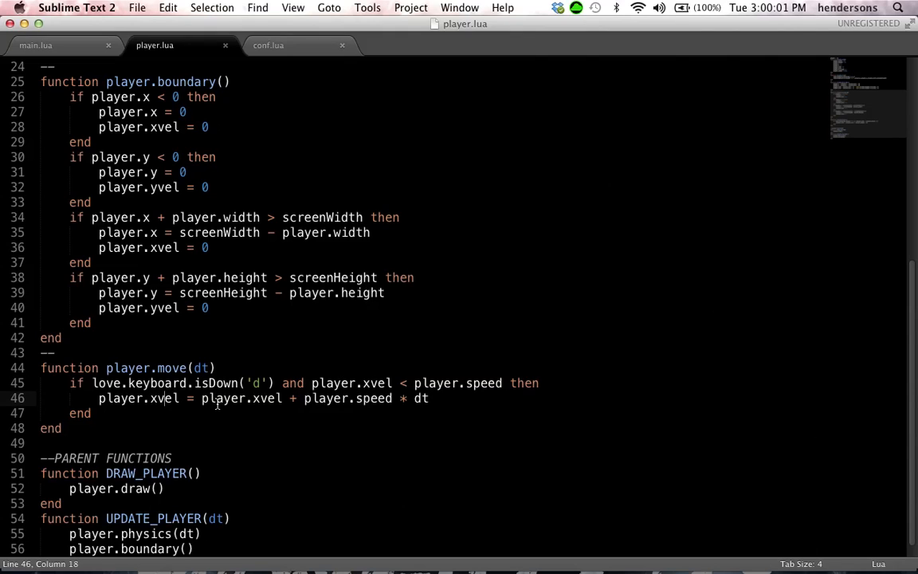
mouse_move(373, 383)
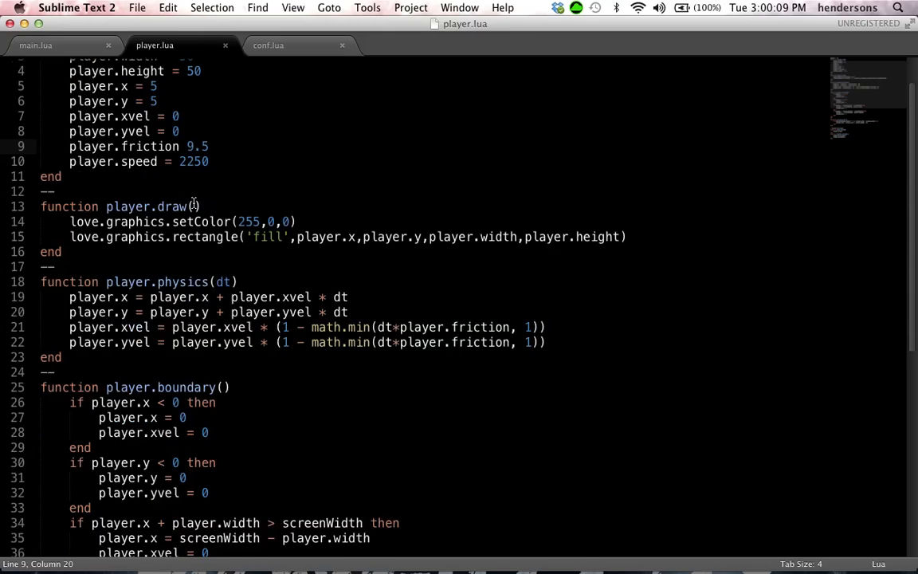
Make the 'a' check use player.xvel > -player.speed and subtract speed, save, and select the block to duplicate.
scroll("down", 3)
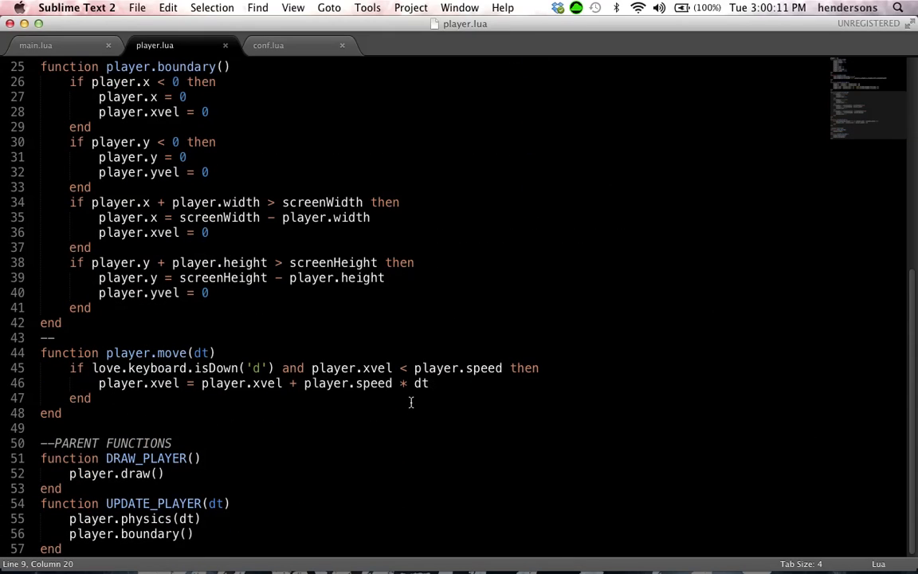
left_click(236, 383)
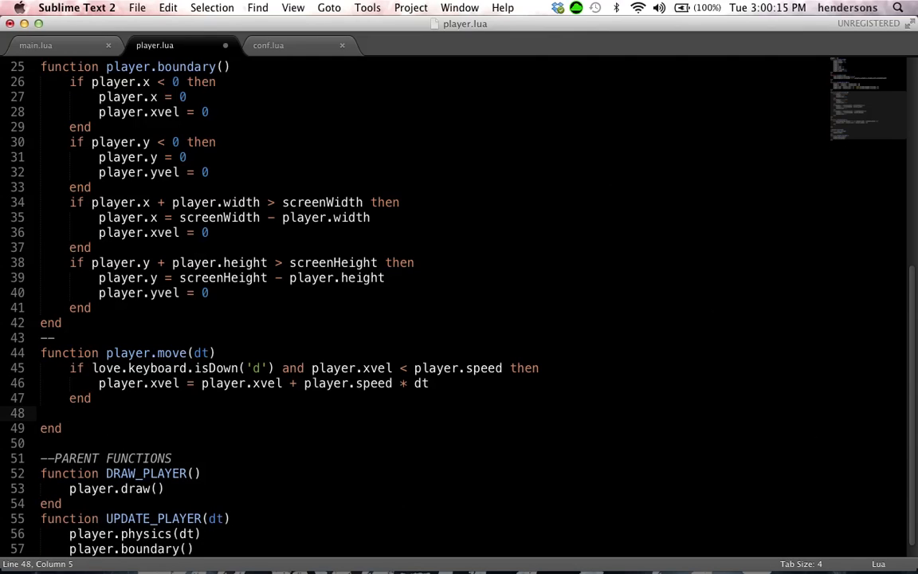
left_click_drag(70, 366, 92, 398)
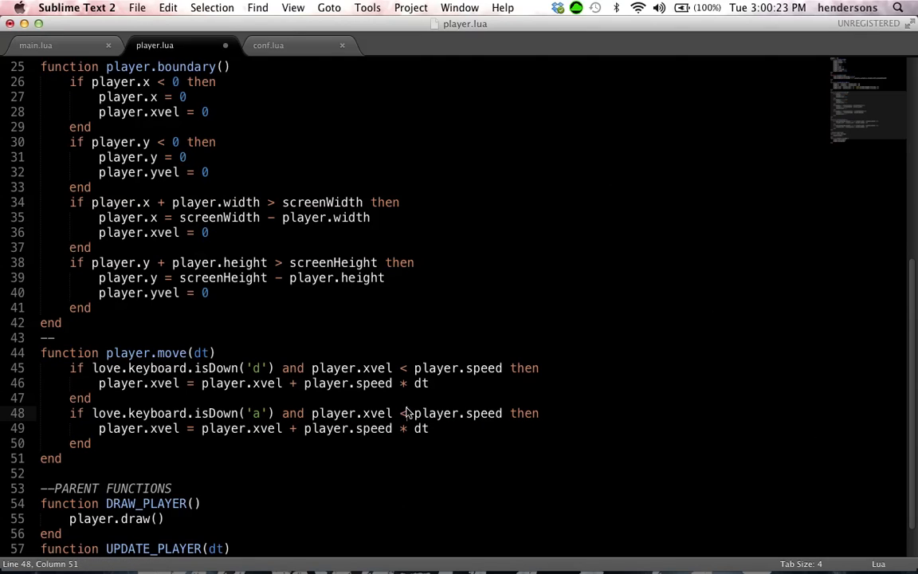
type("> -")
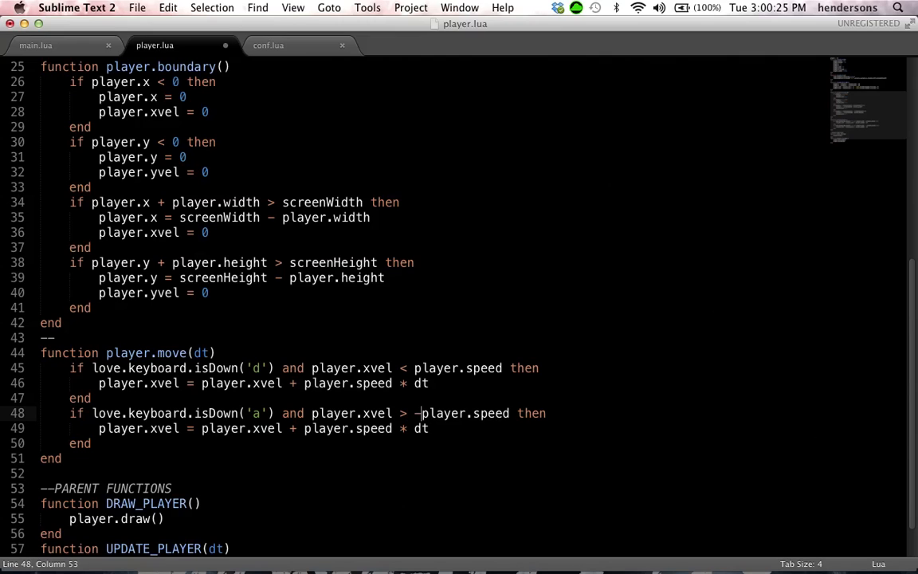
key("cmd+s")
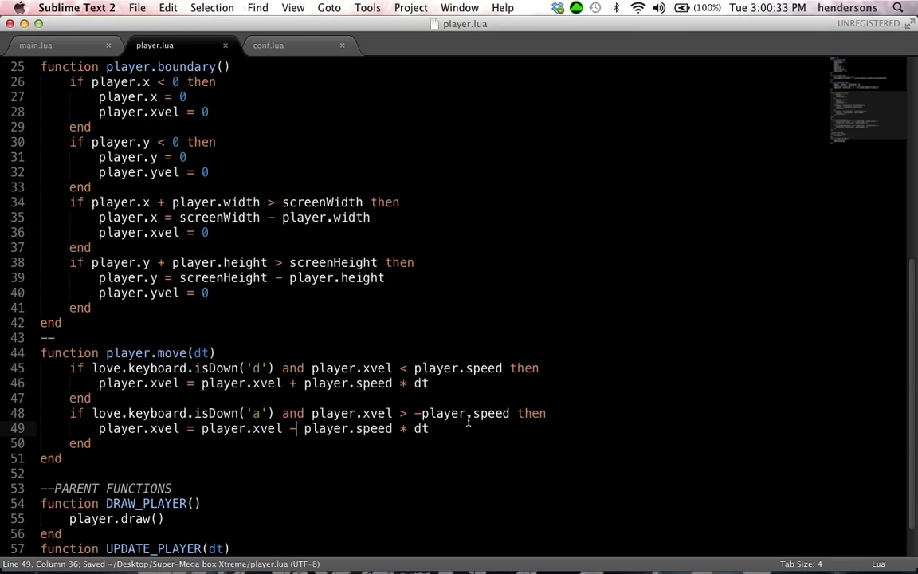
left_click(523, 413)
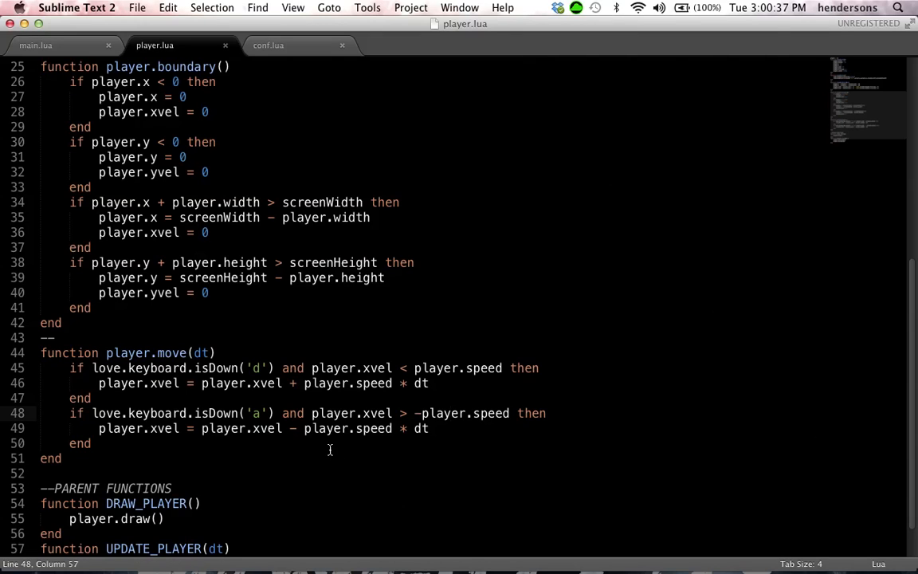
left_click_drag(88, 413, 102, 443)
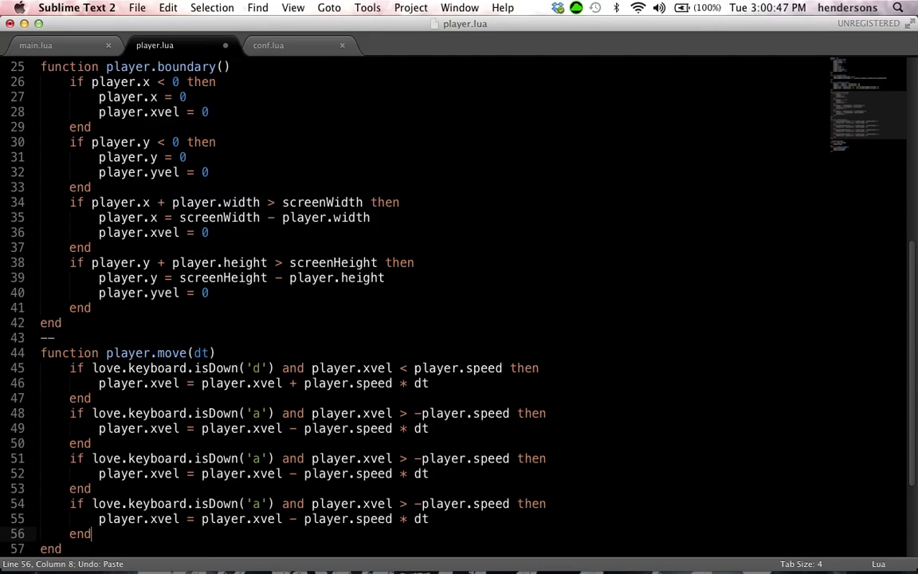
Turn the pasted checks into 'w' and 's' key checks under --X axis and --Y axis comments.
type("w")
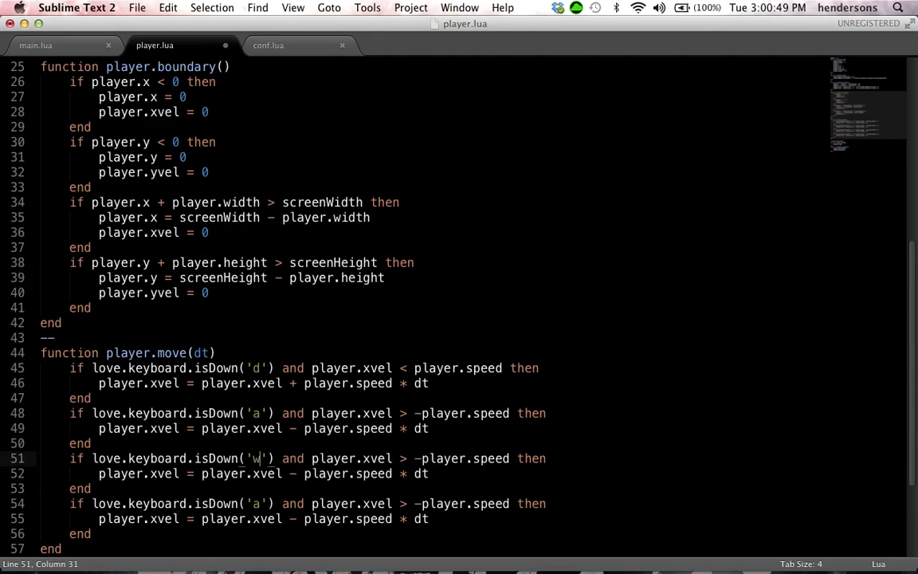
type("x")
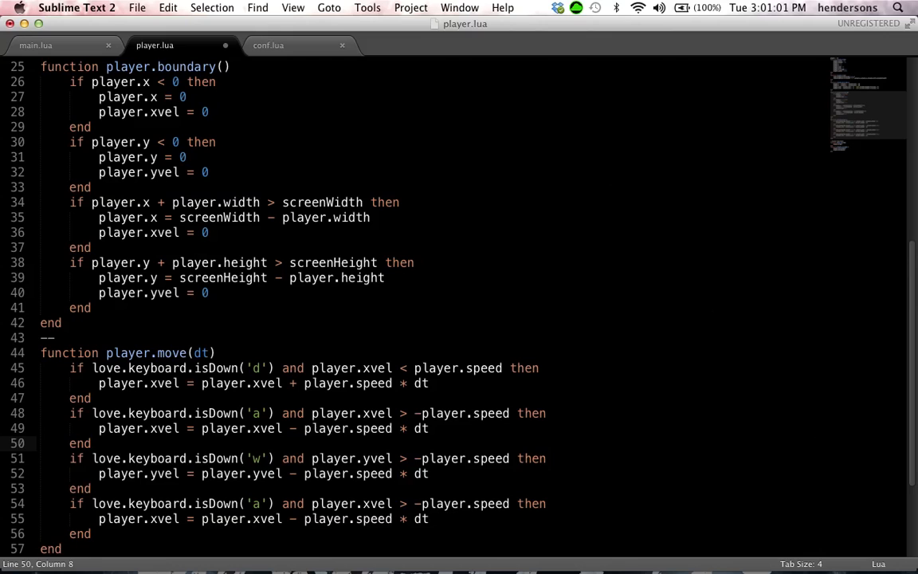
type("--Y axis")
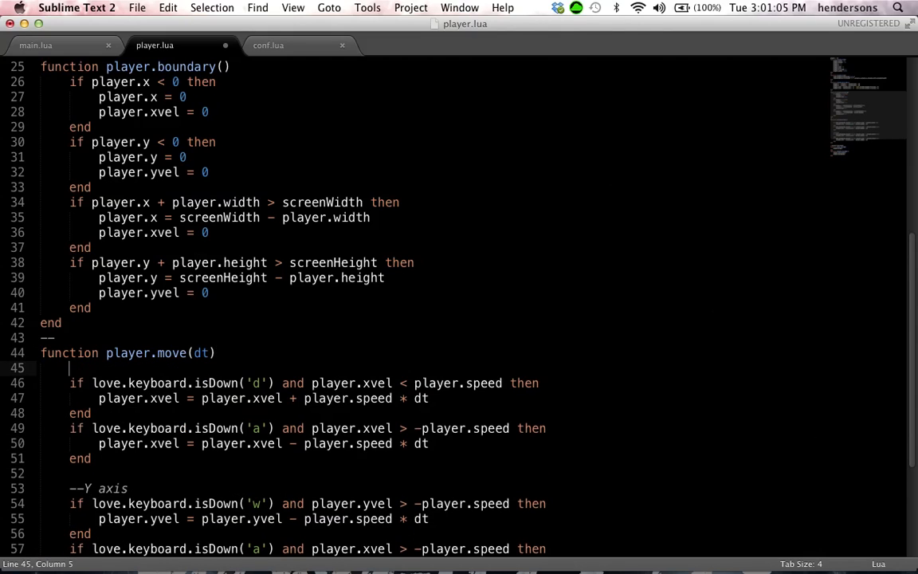
type("--X axis")
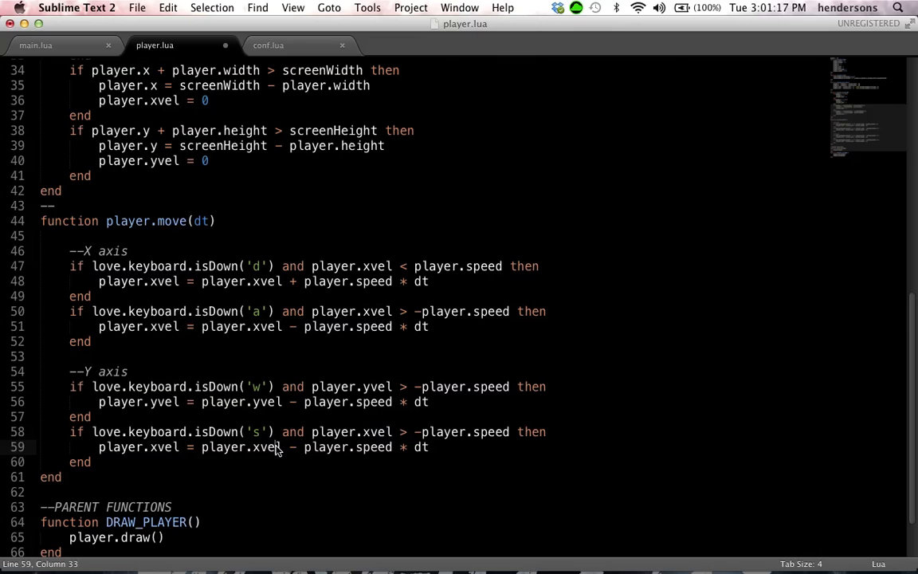
Switch the 's' line to yvel and call player.move(dt) from UPDATE_PLAYER.
double_click(163, 446)
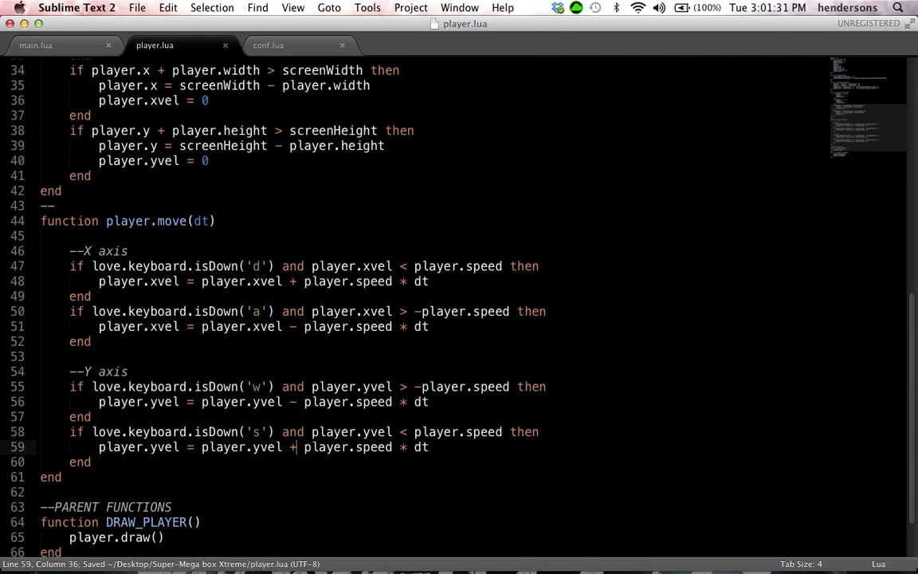
scroll("down", 3)
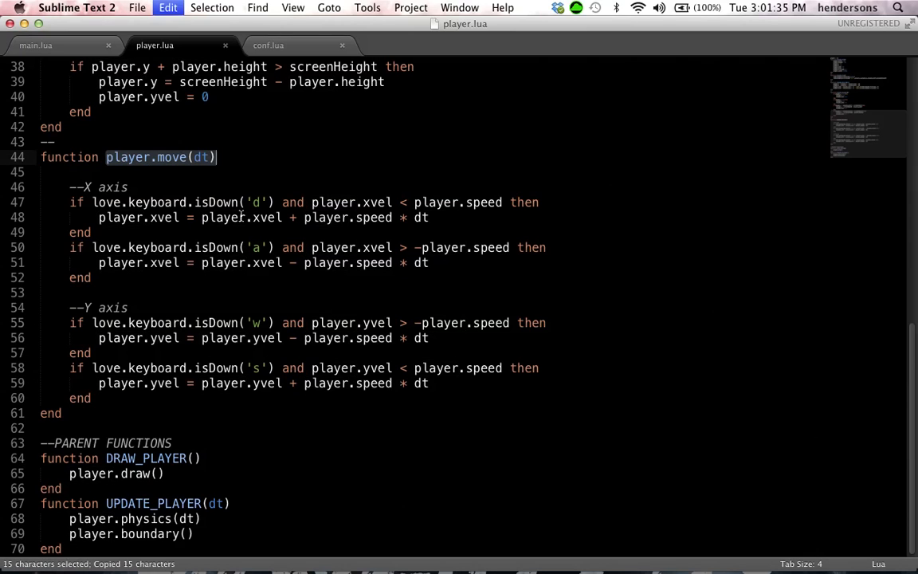
type("player.move(dt)")
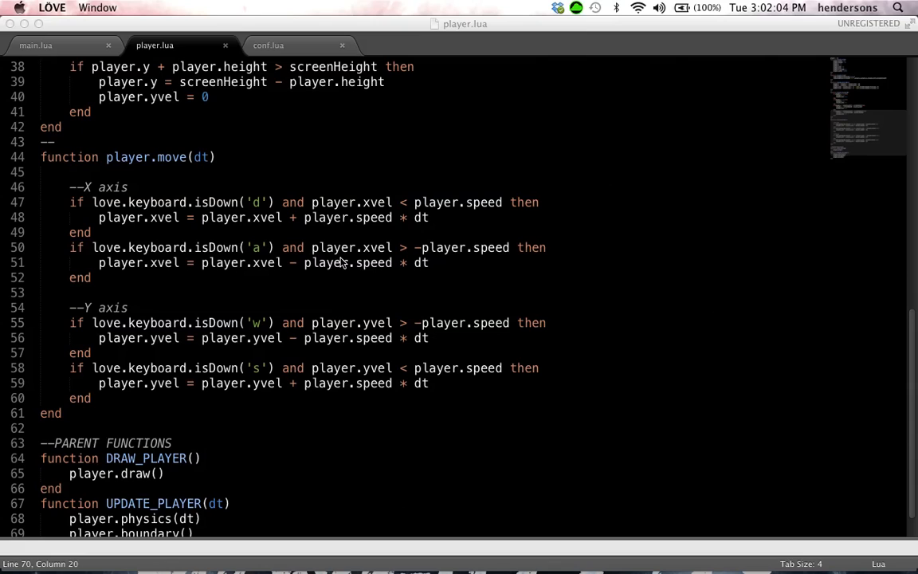
mouse_move(368, 229)
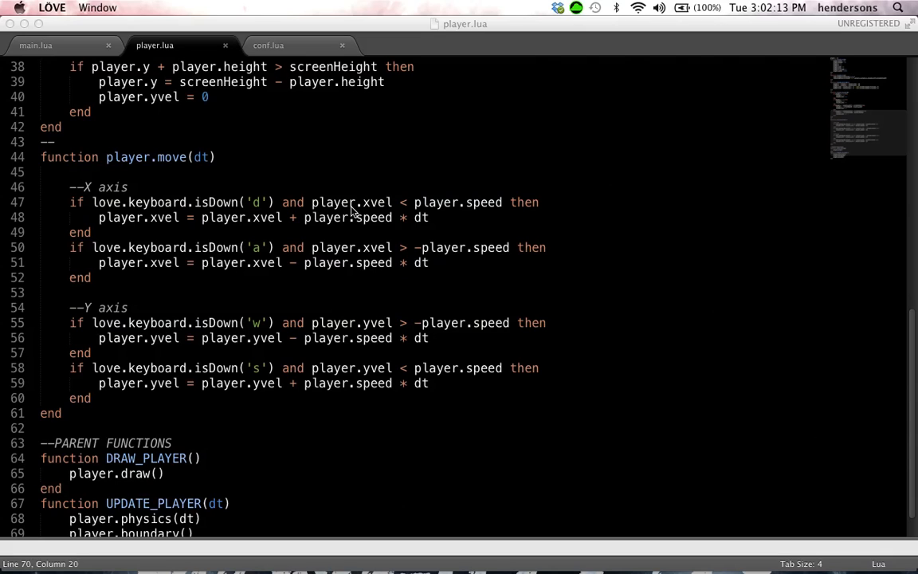
mouse_move(319, 26)
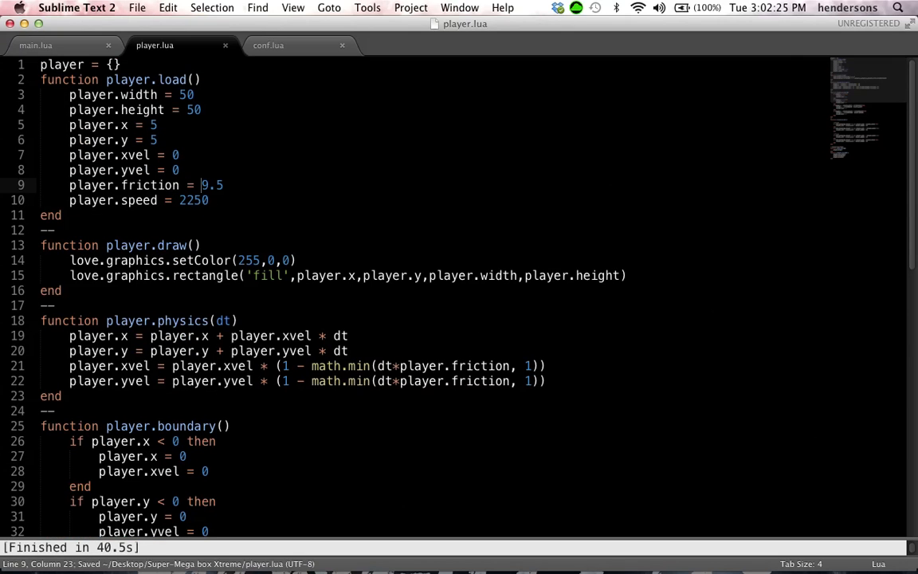
Scroll through player.lua after the LÖVE run finishes.
scroll("down", 3)
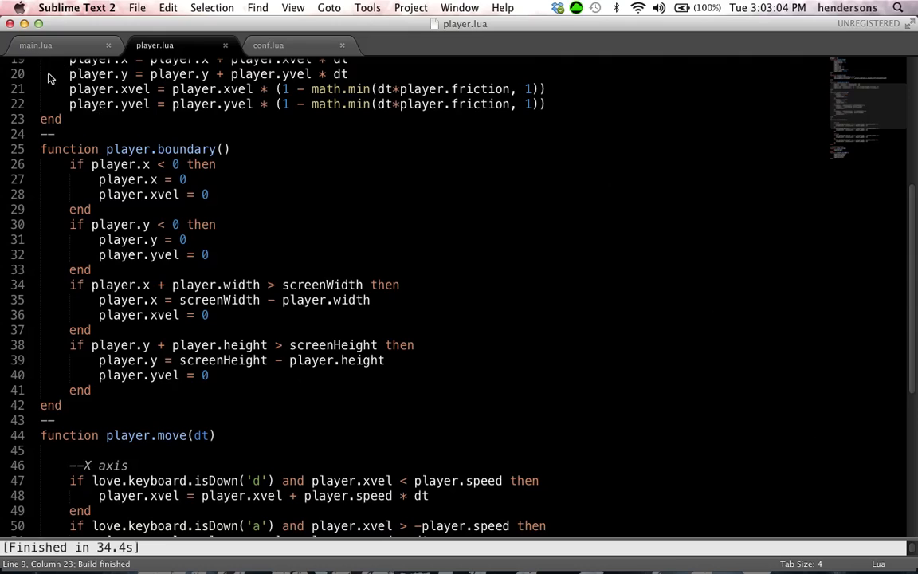
Switch back to the main.lua file after the LÖVE run finishes.
left_click(35, 45)
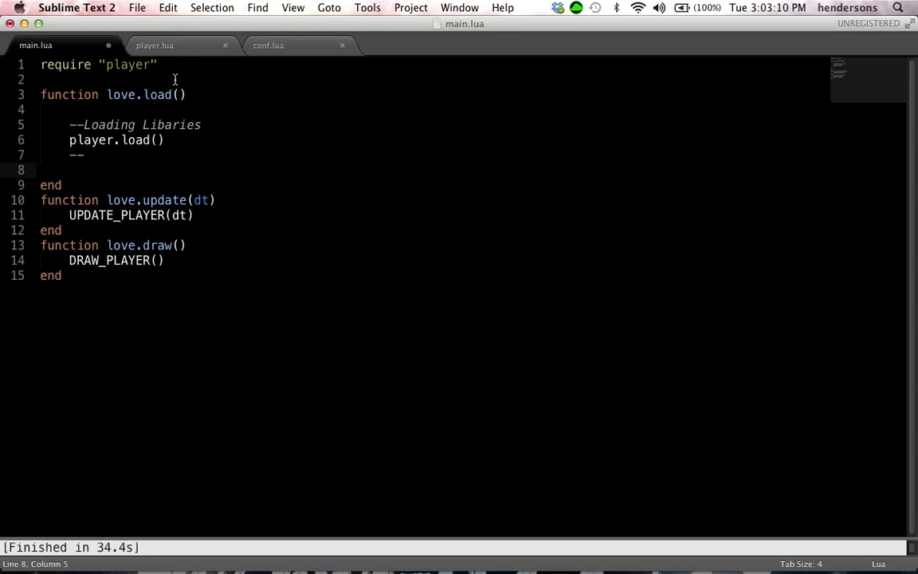
Add screenWidth = love.graphics.getWidth() inside love.load.
type("scre")
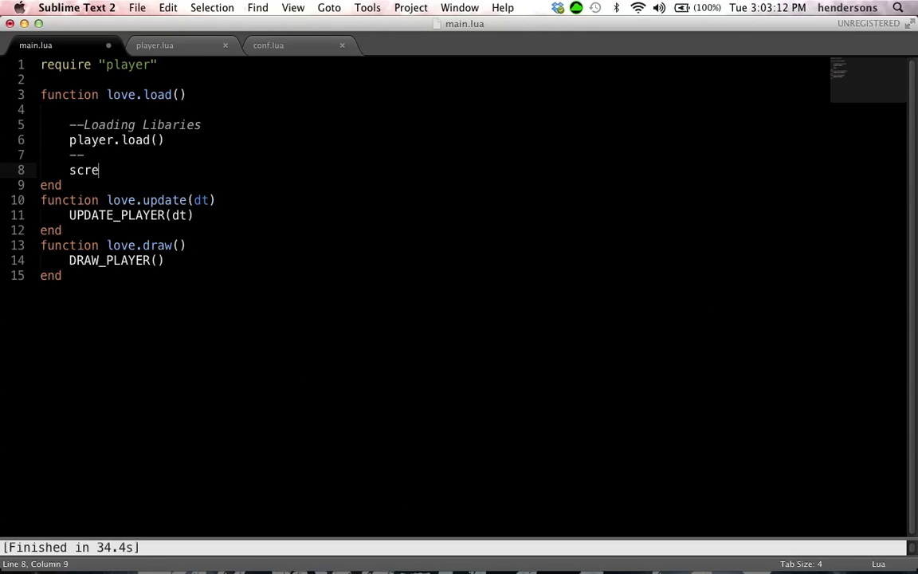
type("enWidth")
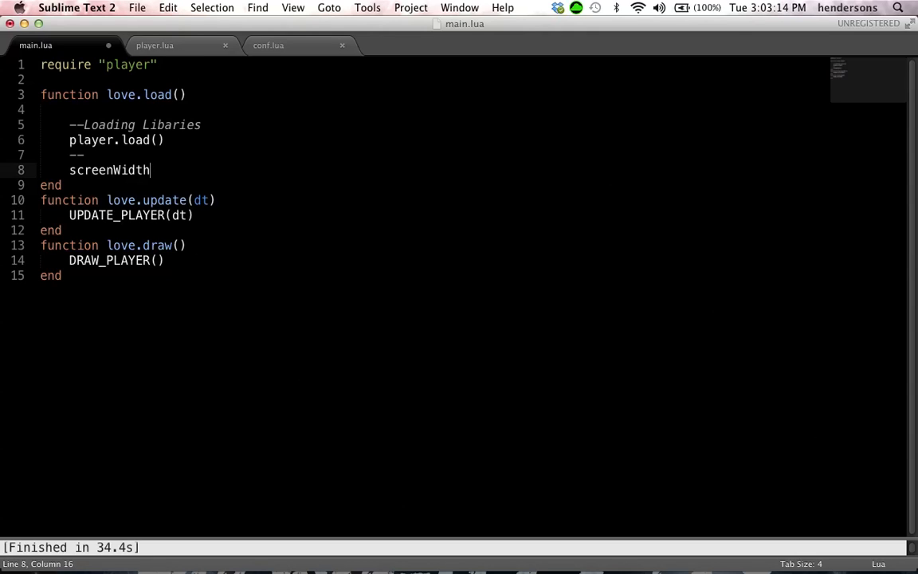
type("= love.,grap")
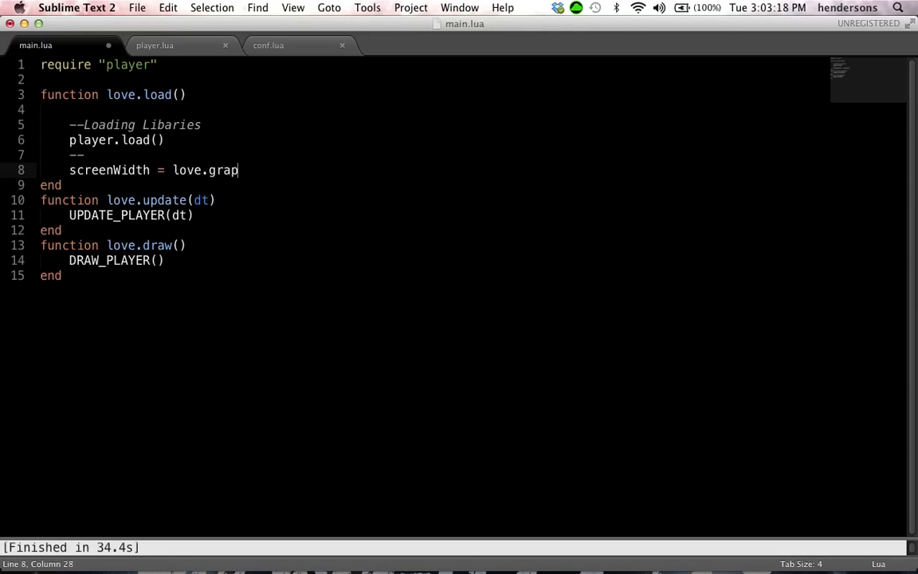
type("hics.getWidth()")
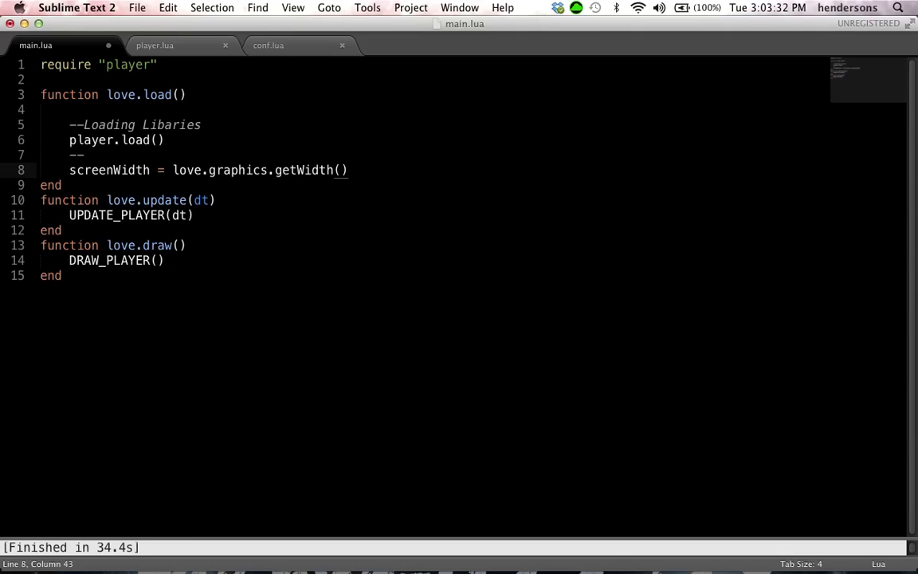
Add screenHeight = love.graphics.getHeight() on the next line.
key("enter")
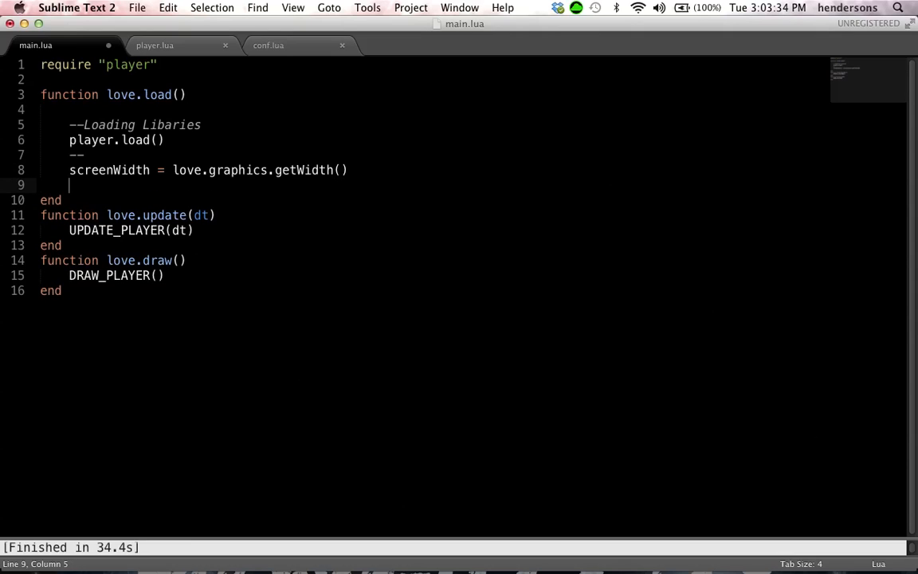
type("screenHe")
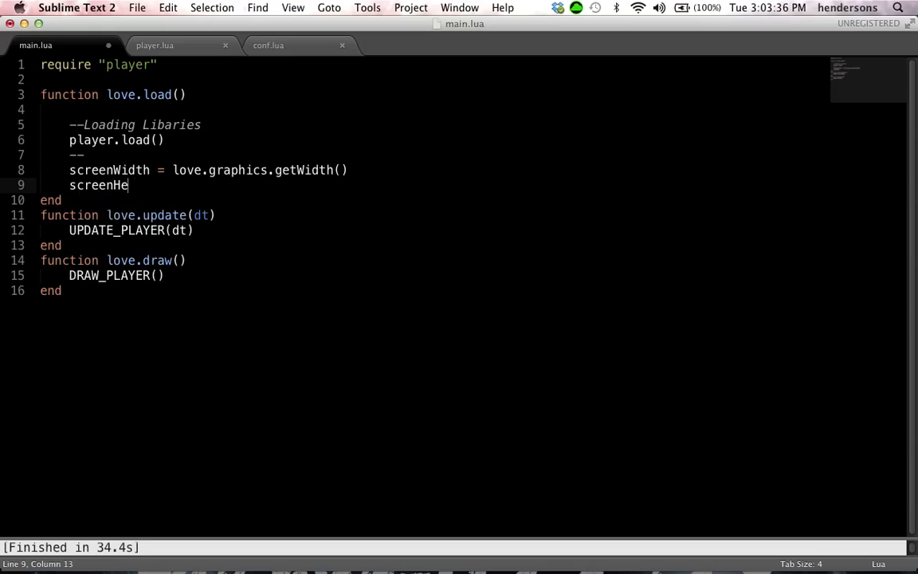
type("ight =")
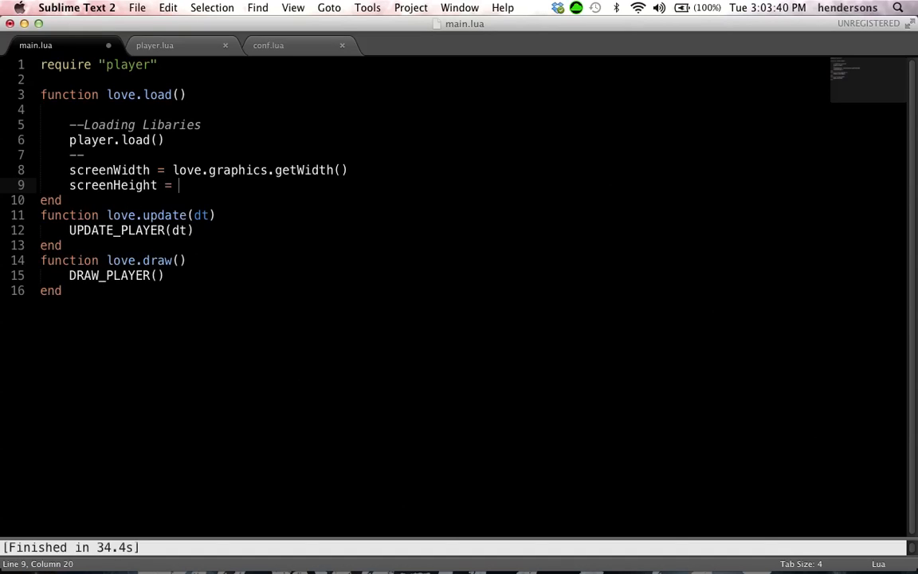
type("love.graphic")
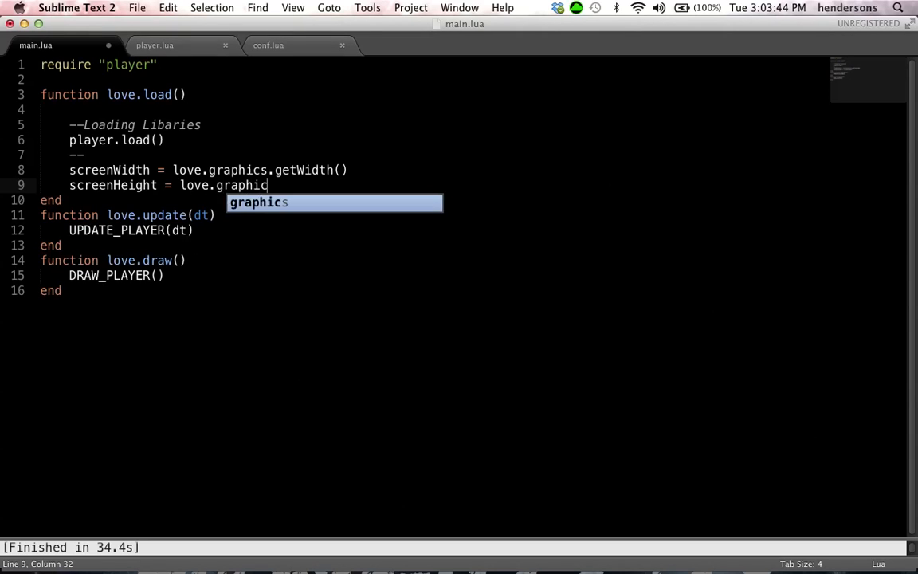
type("s.getHeight()")
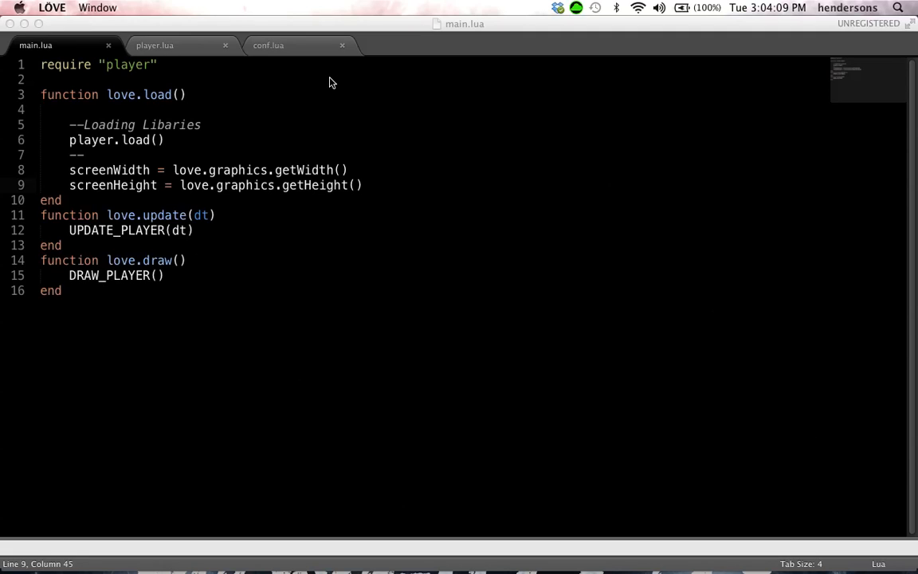
mouse_move(325, 90)
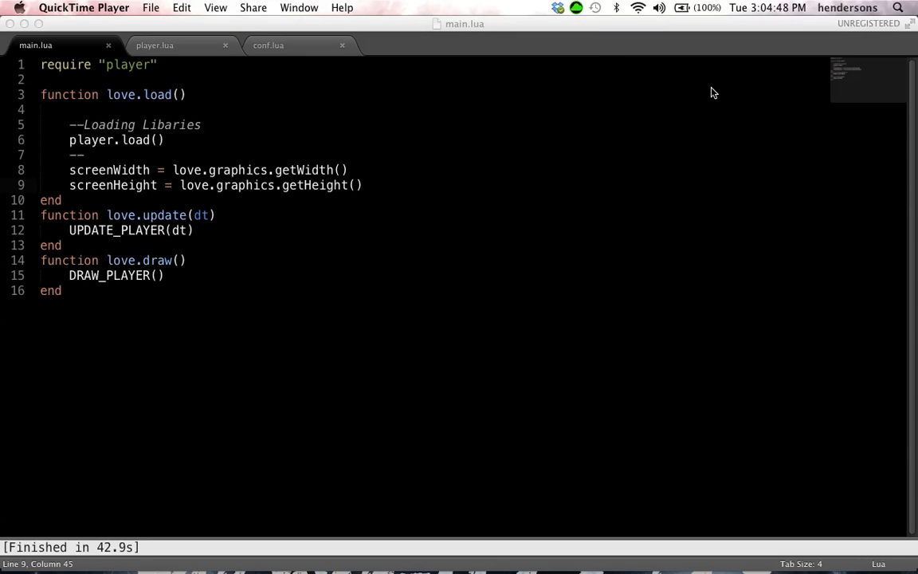
mouse_move(657, 102)
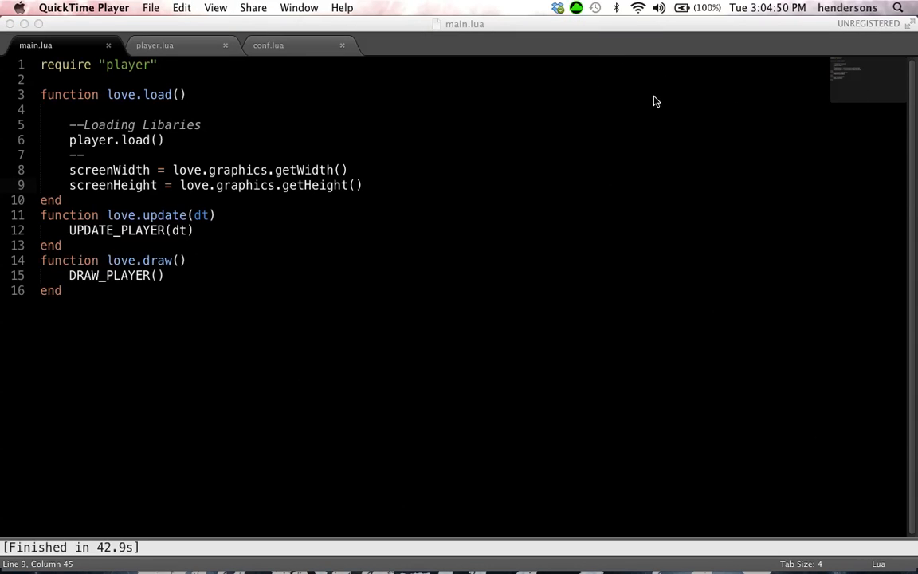